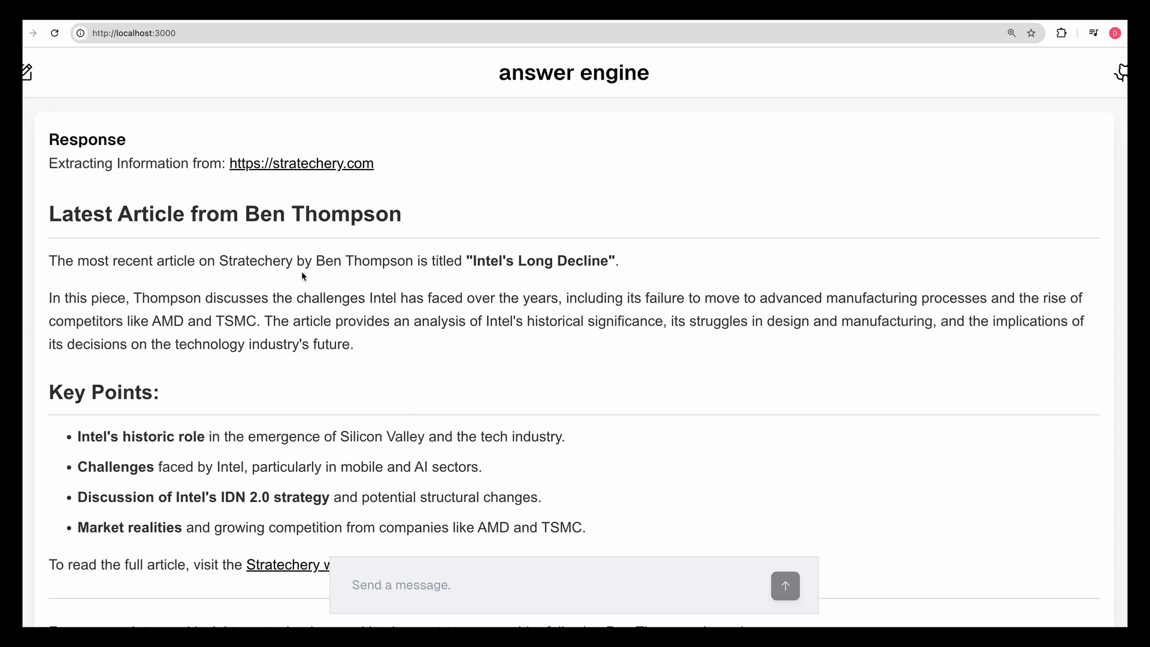
Submit the top-5 Hacker News stories question and view the streamed answer from news.ycombinator.com
scroll(down, 3)
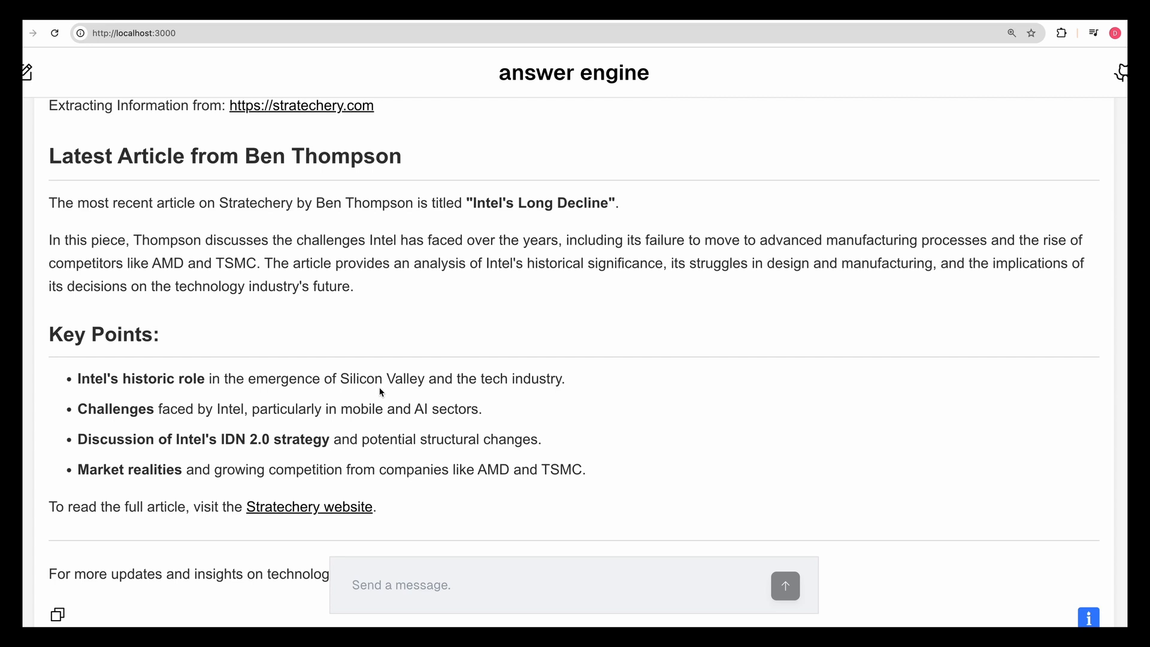
click(784, 586)
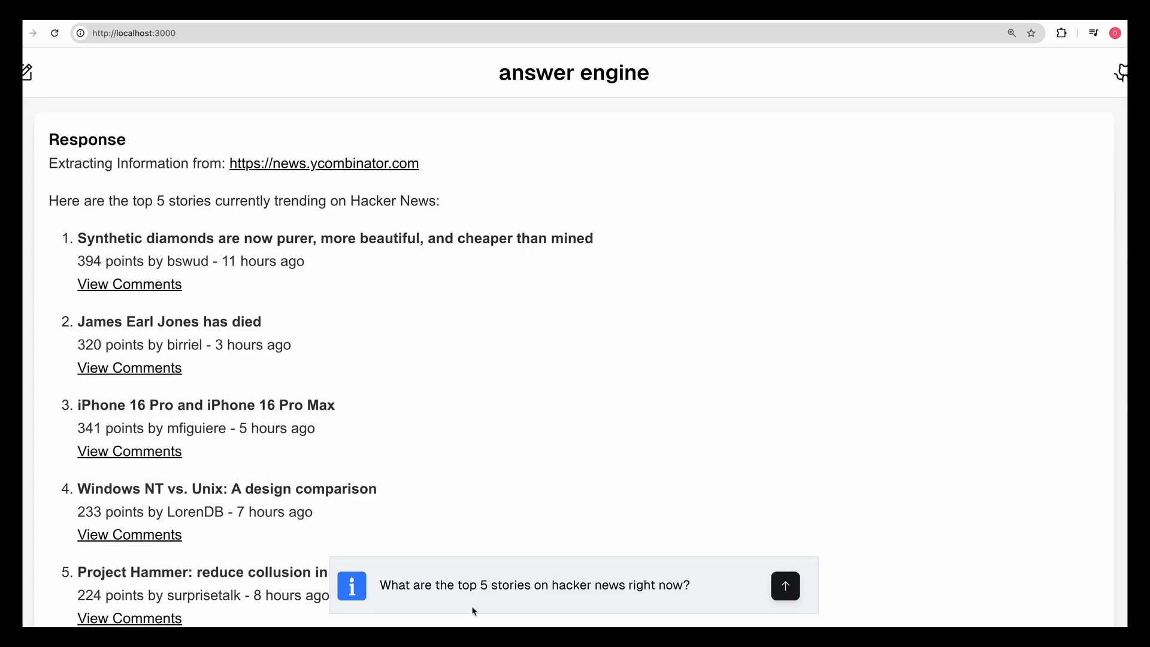
mouse_move(506, 602)
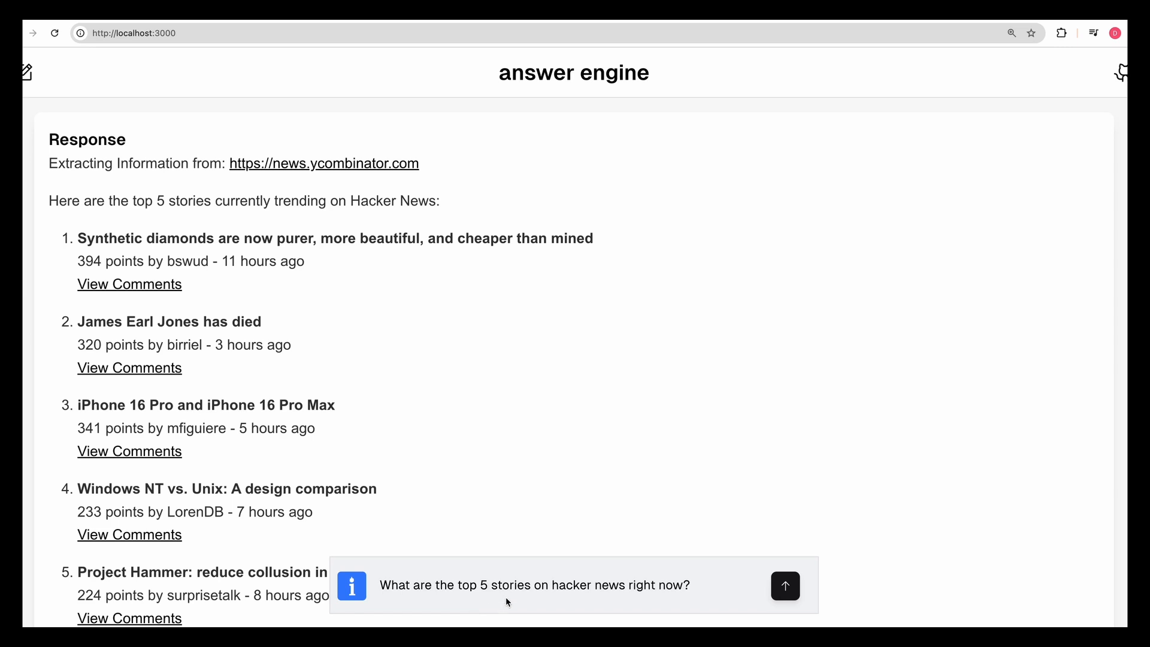
mouse_move(442, 176)
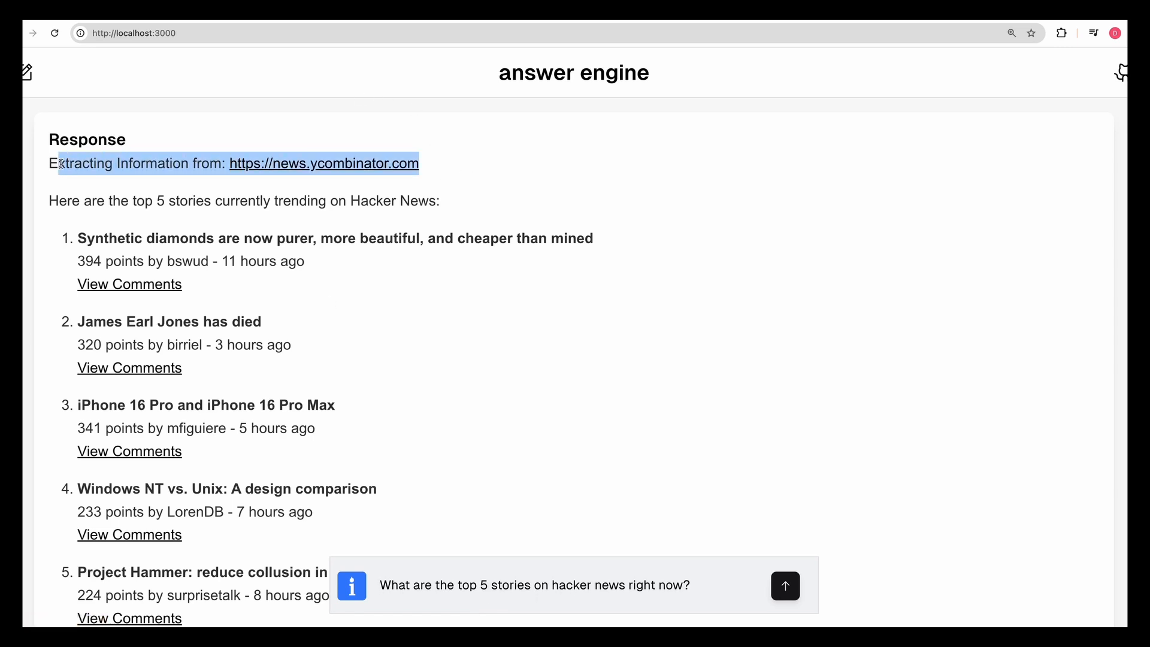
click(70, 212)
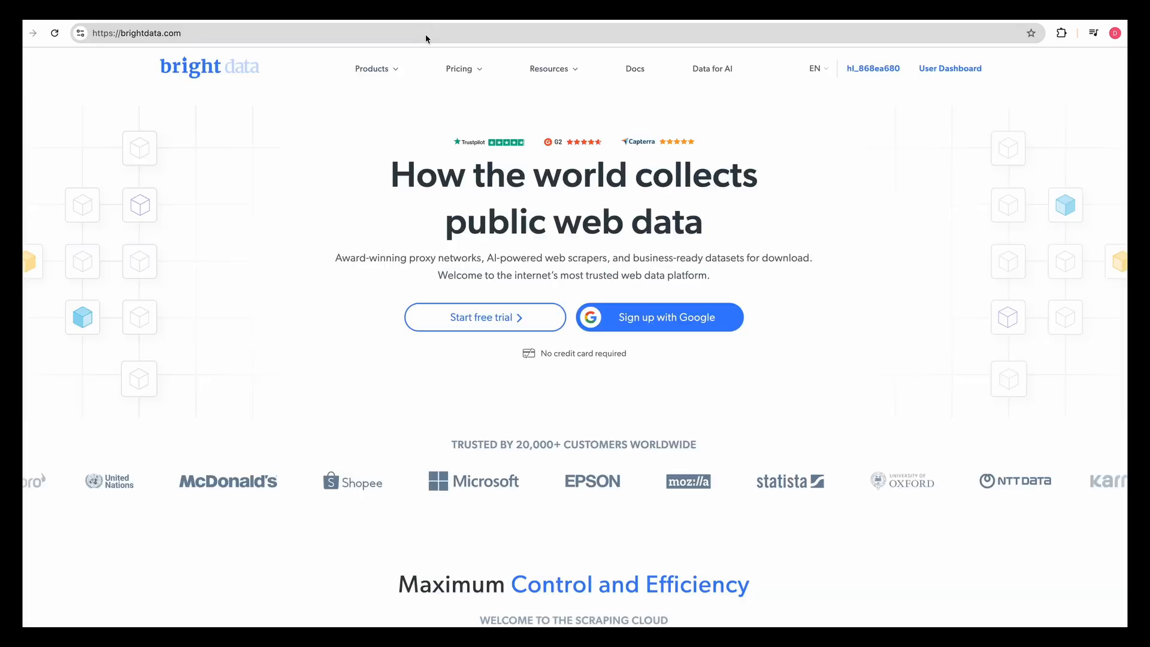
Show Bright Data's Pricing menu with Scraping Browser and Web Unlocker starting prices
click(459, 69)
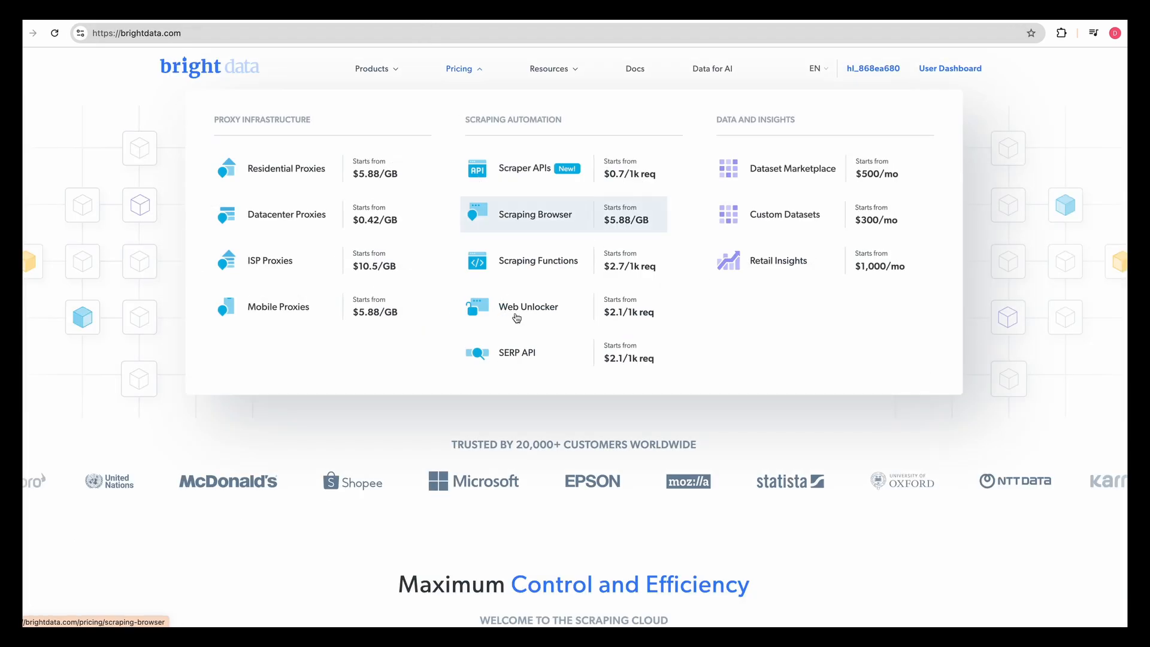
mouse_move(517, 324)
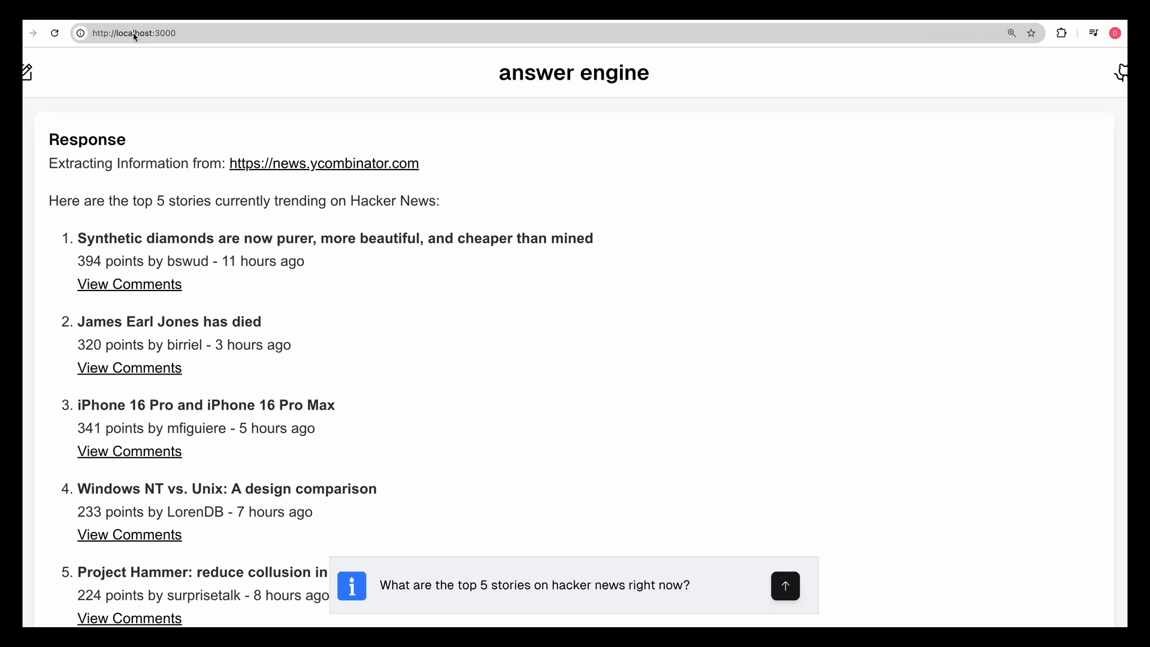
Leave the Hacker News answer and start a new, empty conversation via the new-chat icon
scroll(down, 3)
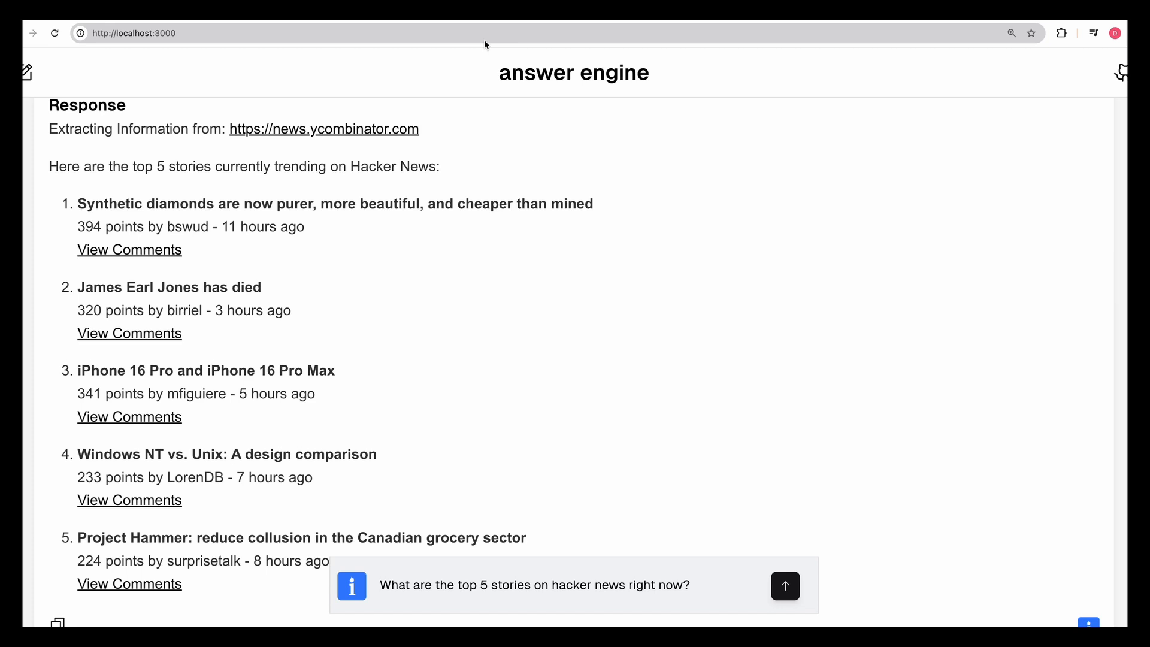
click(536, 585)
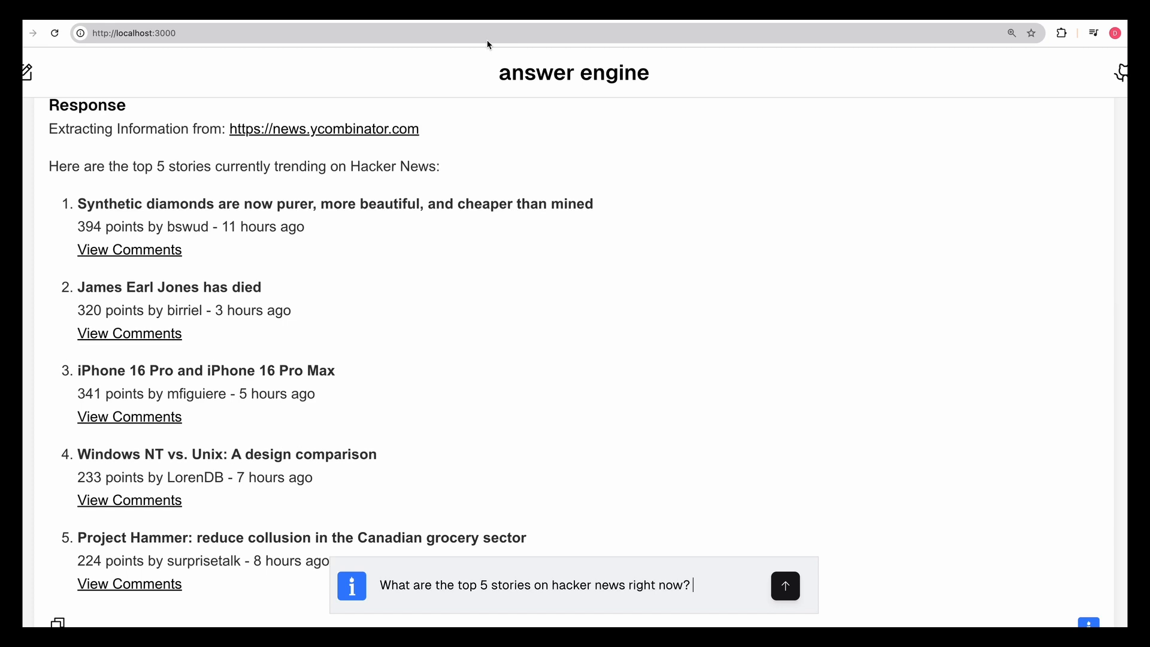
click(324, 128)
text(What)
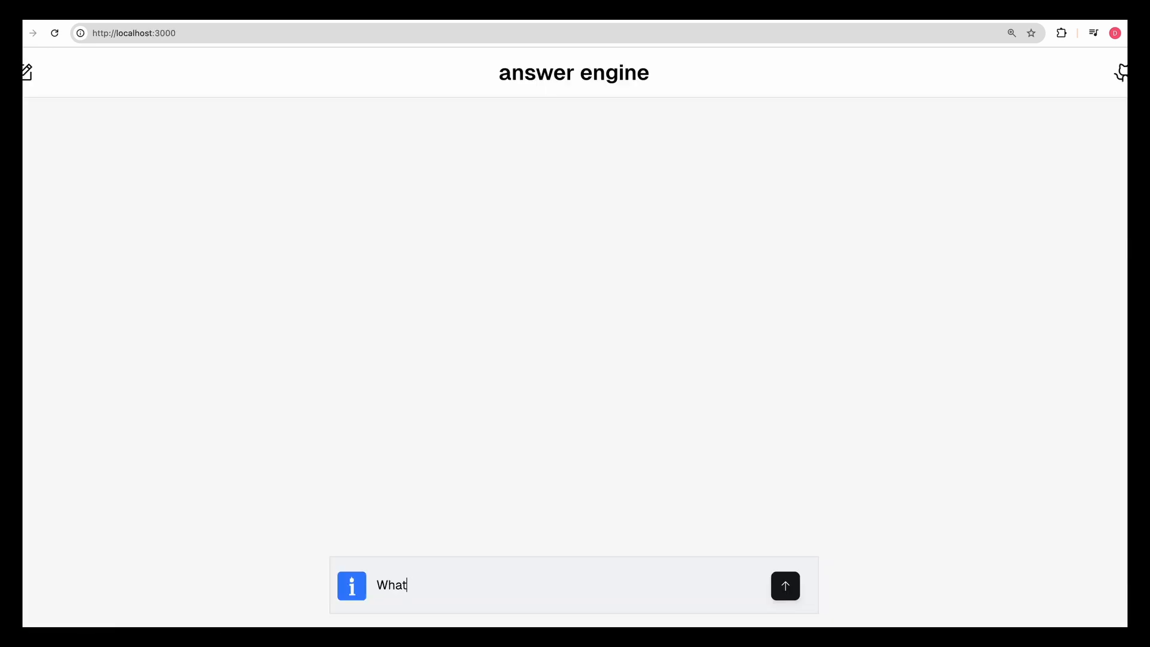
Ask 'What is the latest article from ben thompson' and read the Stratechery summary of Intel's Long Decline
text(is the latest art)
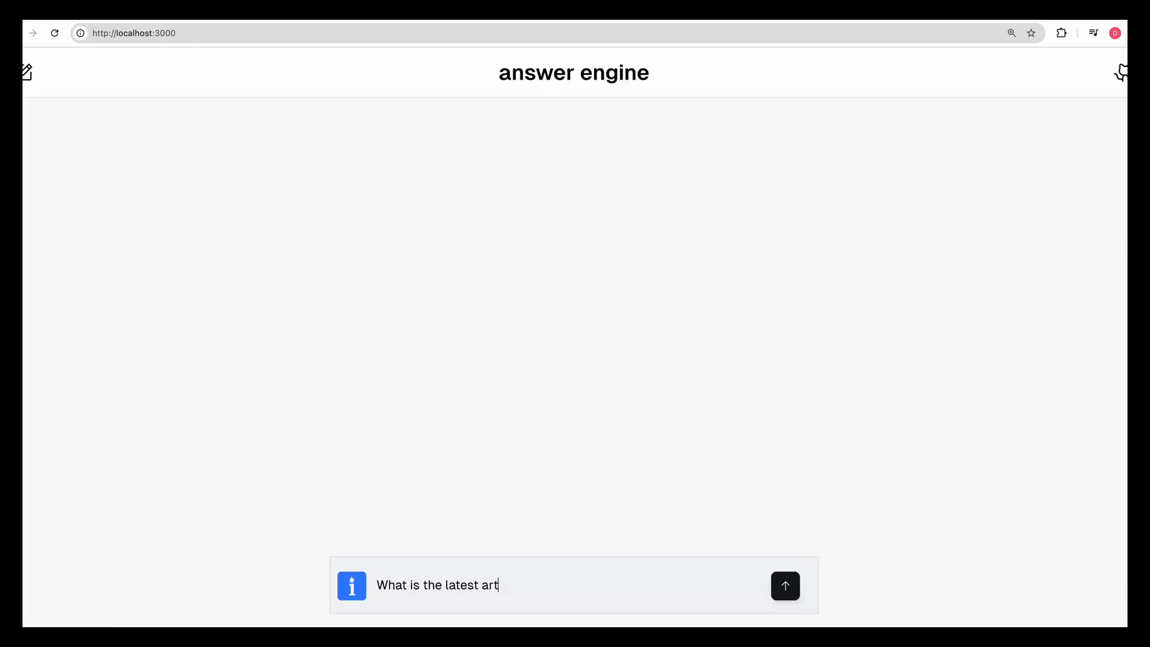
text(icle from ben th)
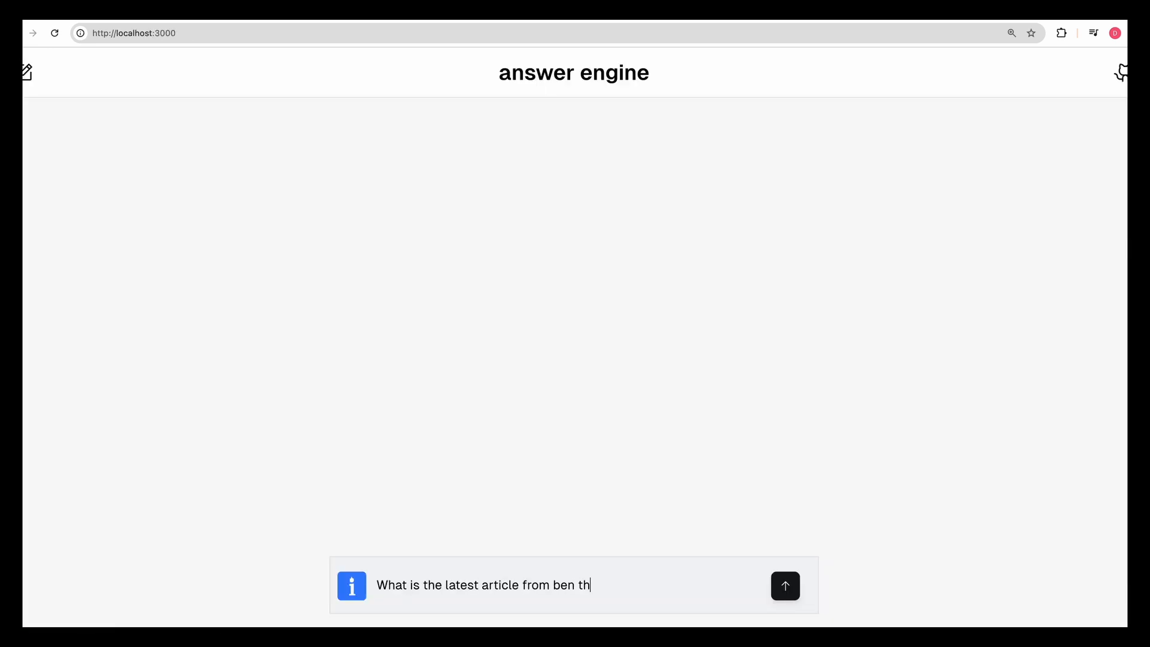
click(784, 586)
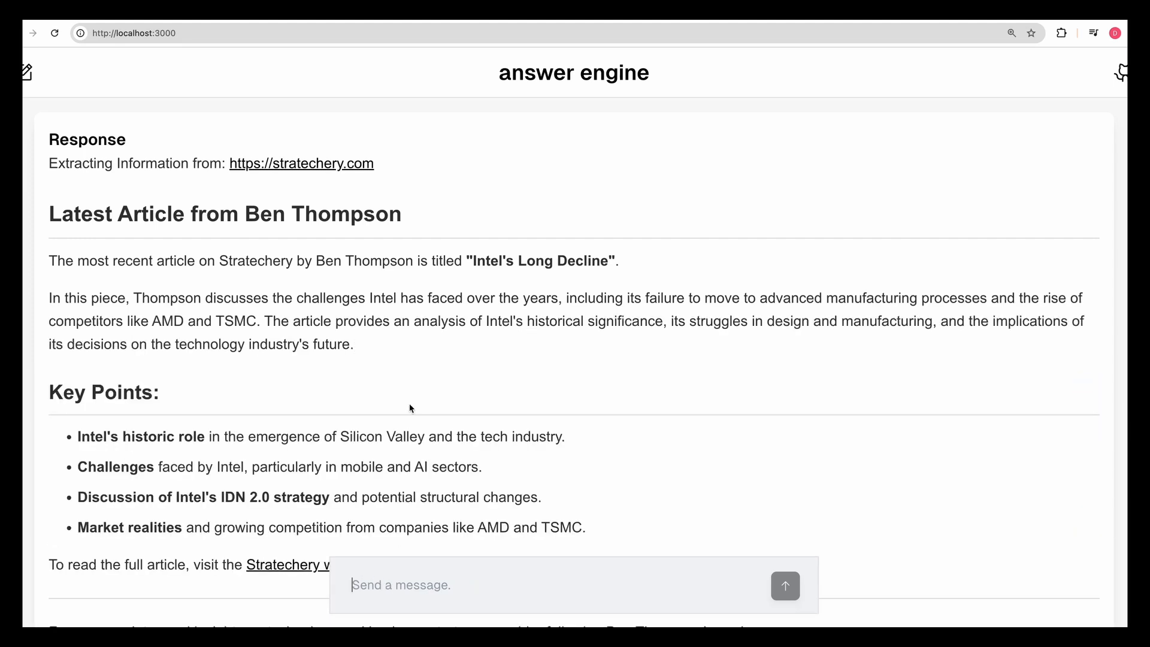
mouse_move(380, 381)
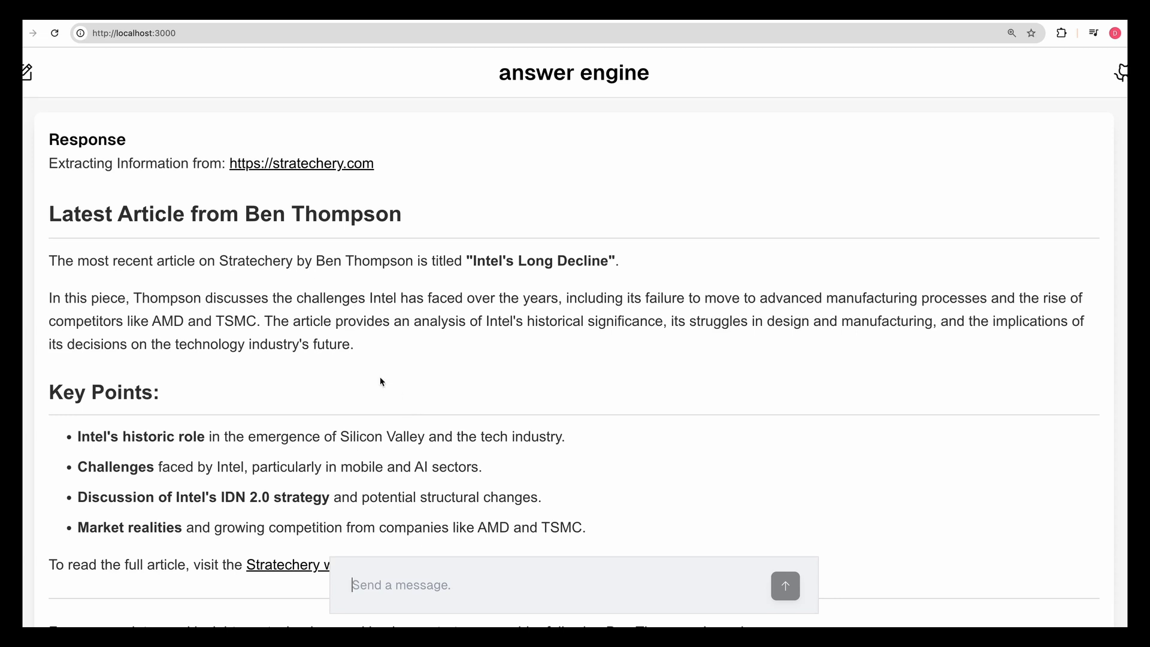
scroll(down, 3)
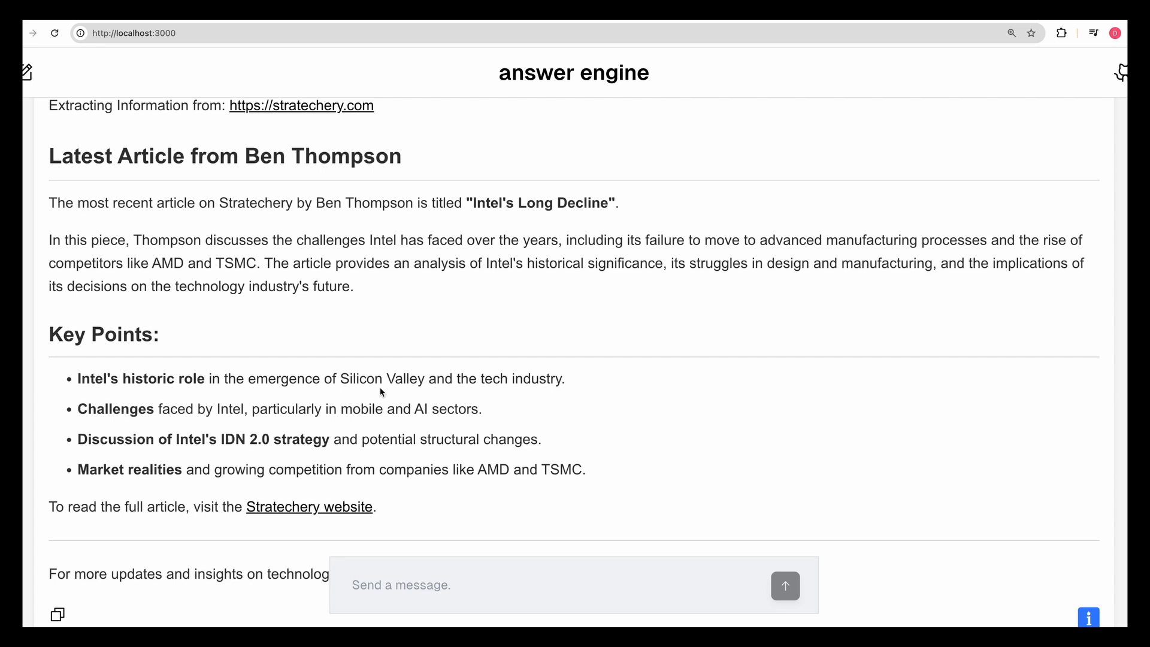
mouse_move(282, 51)
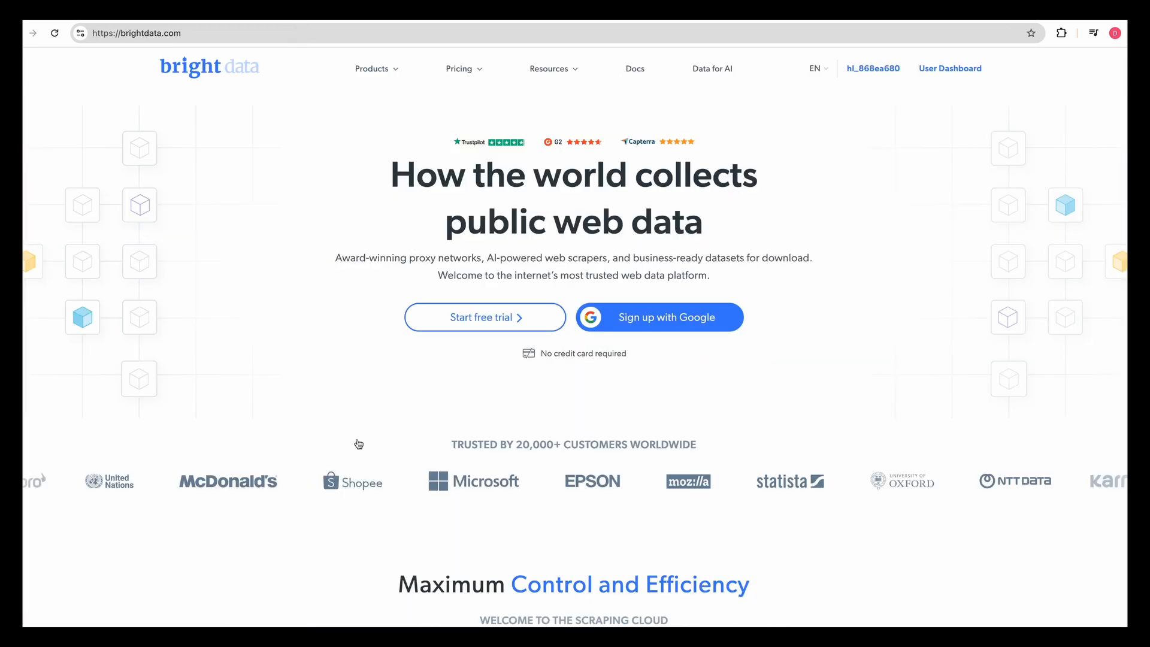
mouse_move(962, 66)
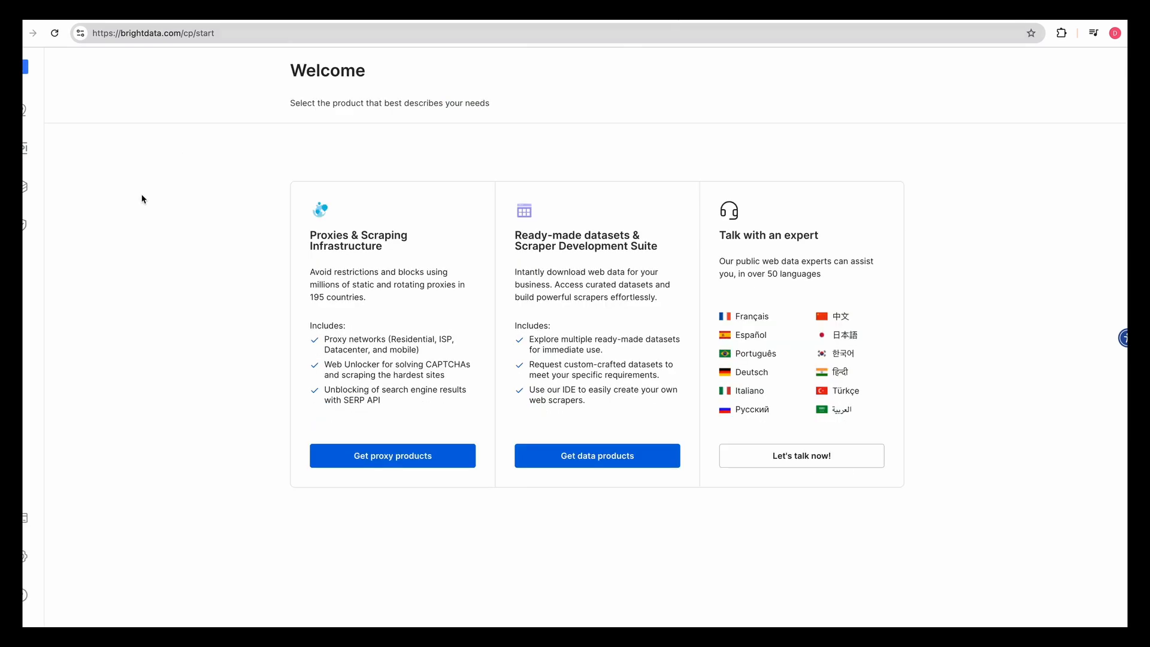
mouse_move(24, 109)
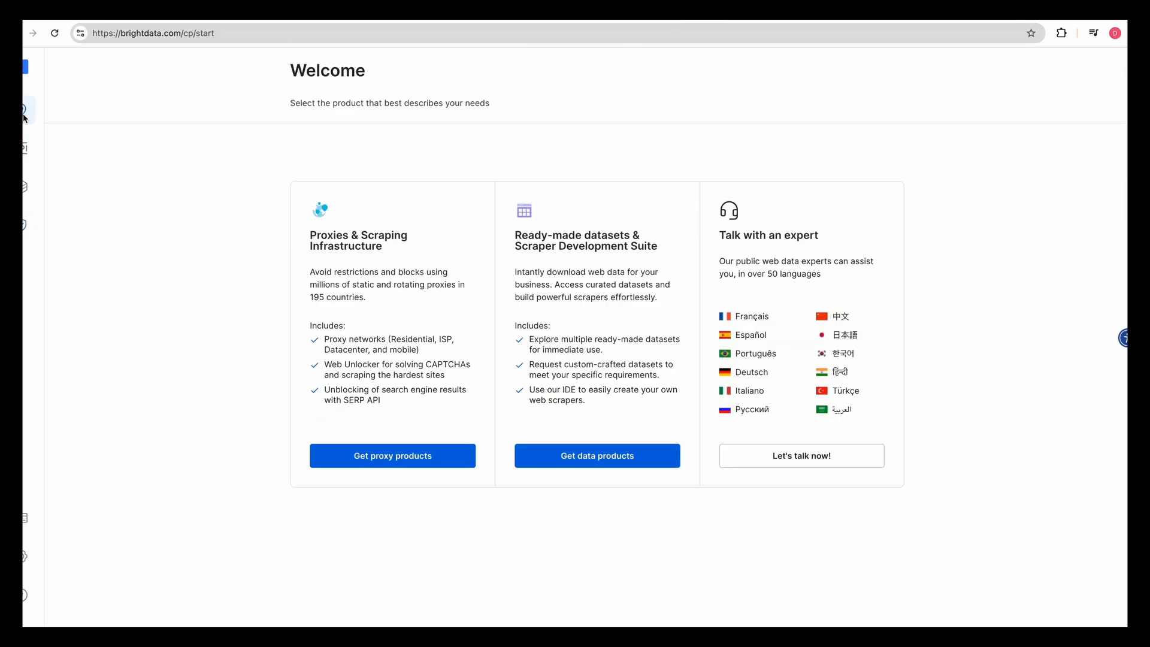
Add a new Web Unlocker zone from Proxies & Scraping Infrastructure in the Bright Data dashboard
click(392, 455)
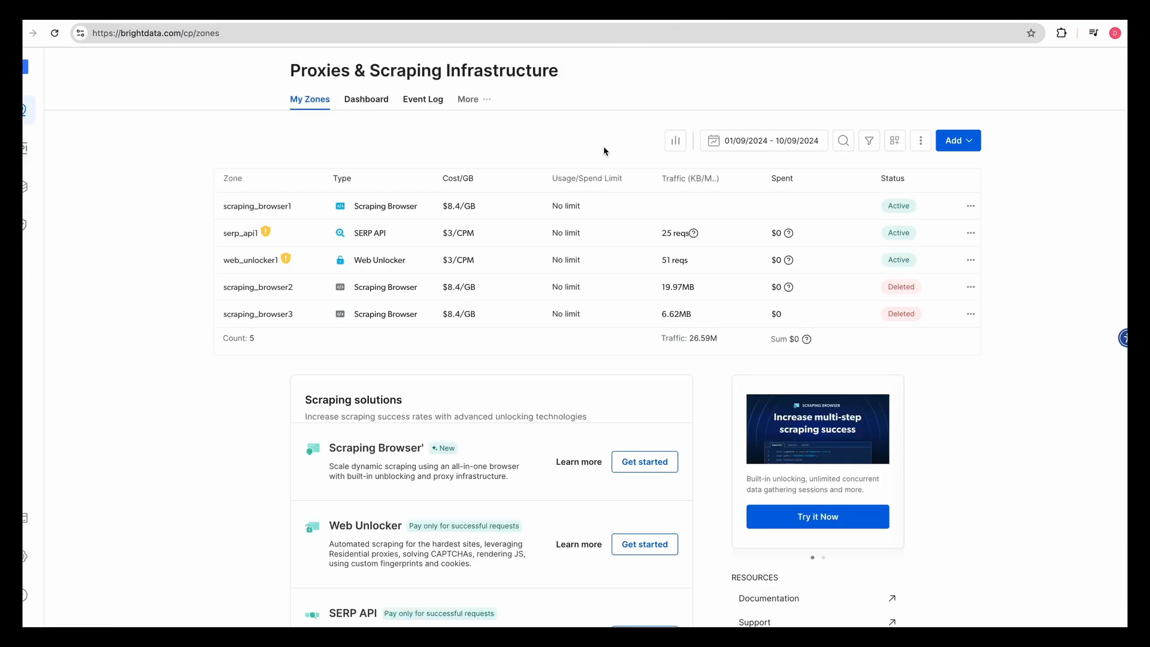
mouse_move(632, 161)
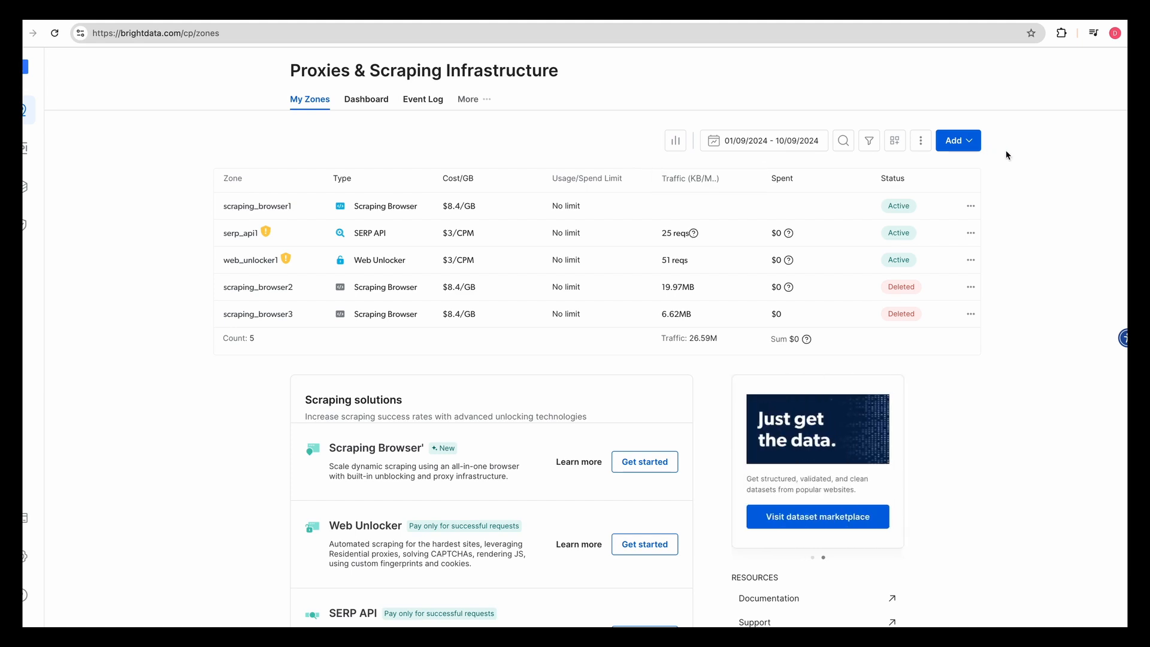
click(957, 141)
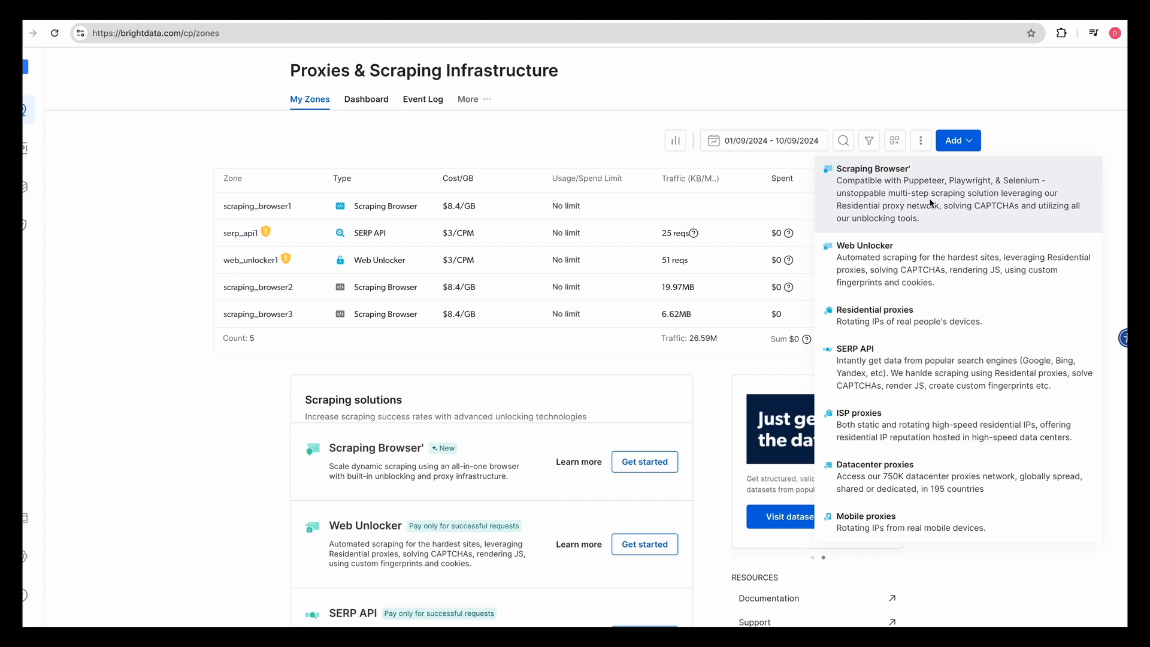
mouse_move(920, 254)
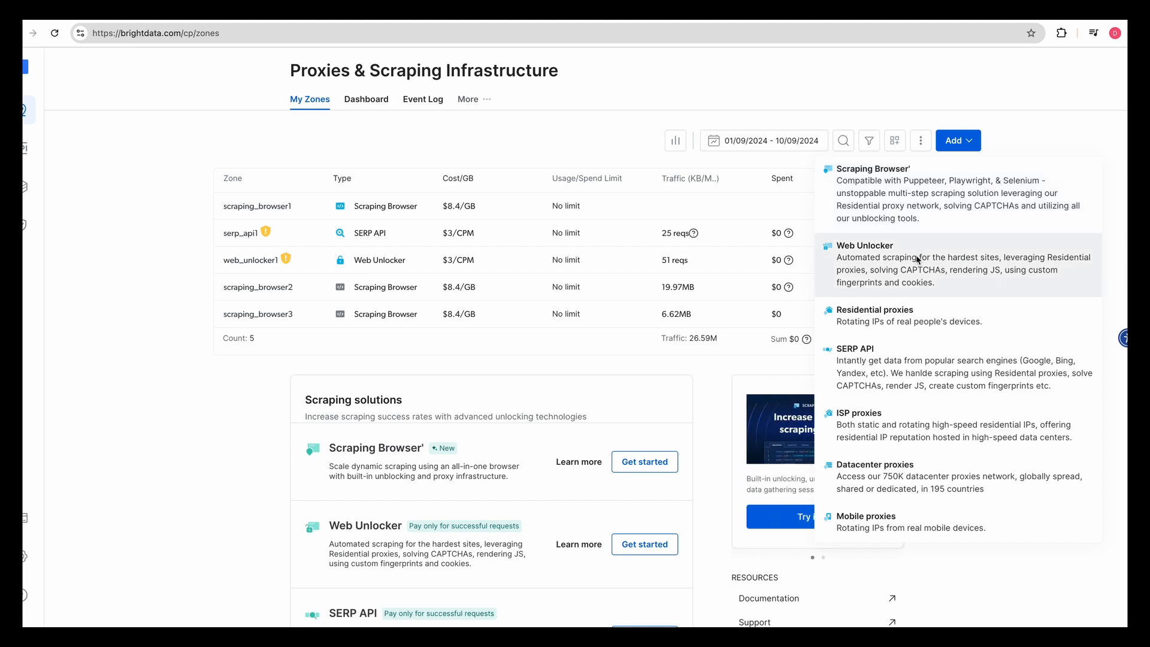
click(865, 245)
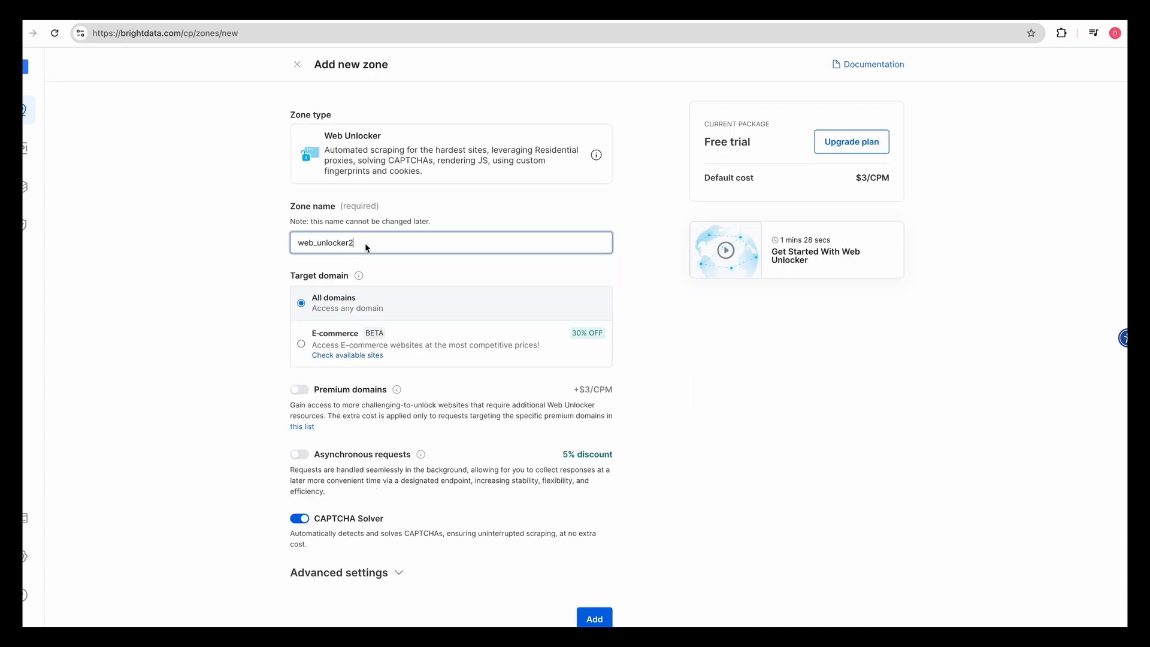
Name the zone example_for_yt and confirm its creation in the 'create a new Zone' dialog
text(example_for_yt)
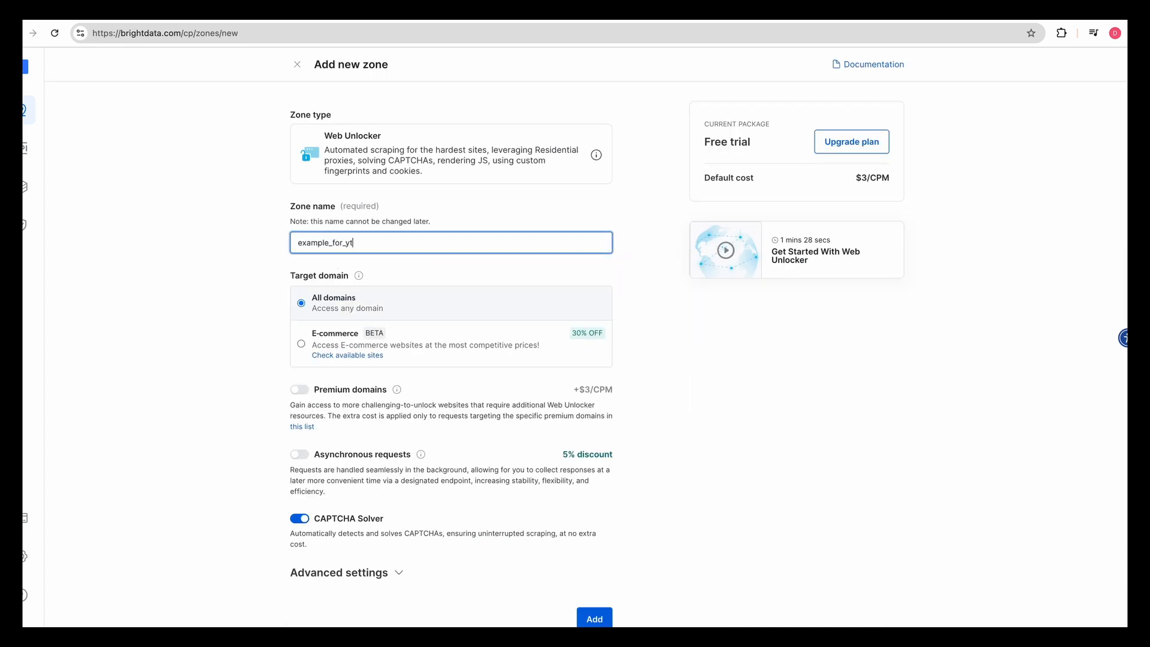
scroll(up, 3)
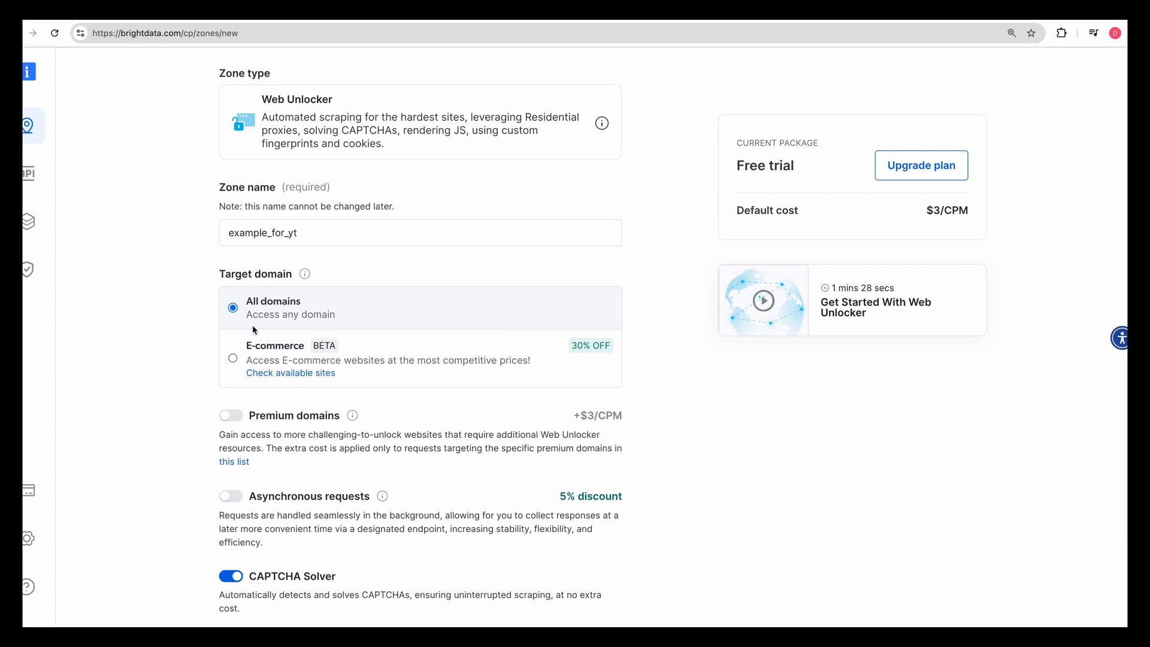
mouse_move(259, 343)
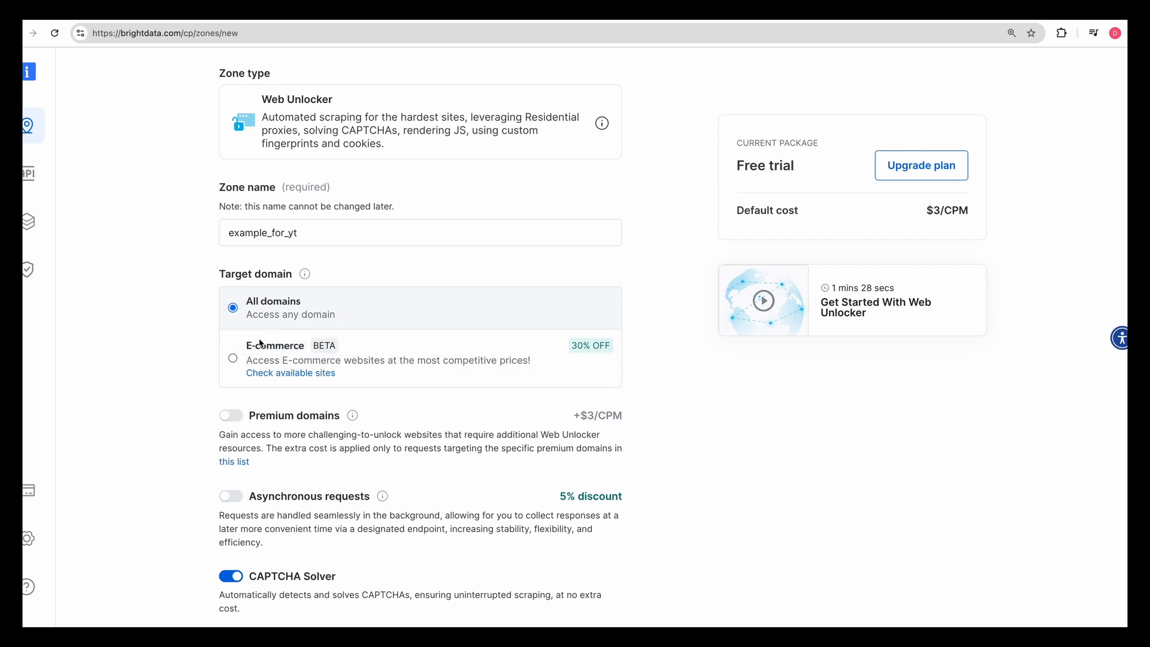
scroll(down, 3)
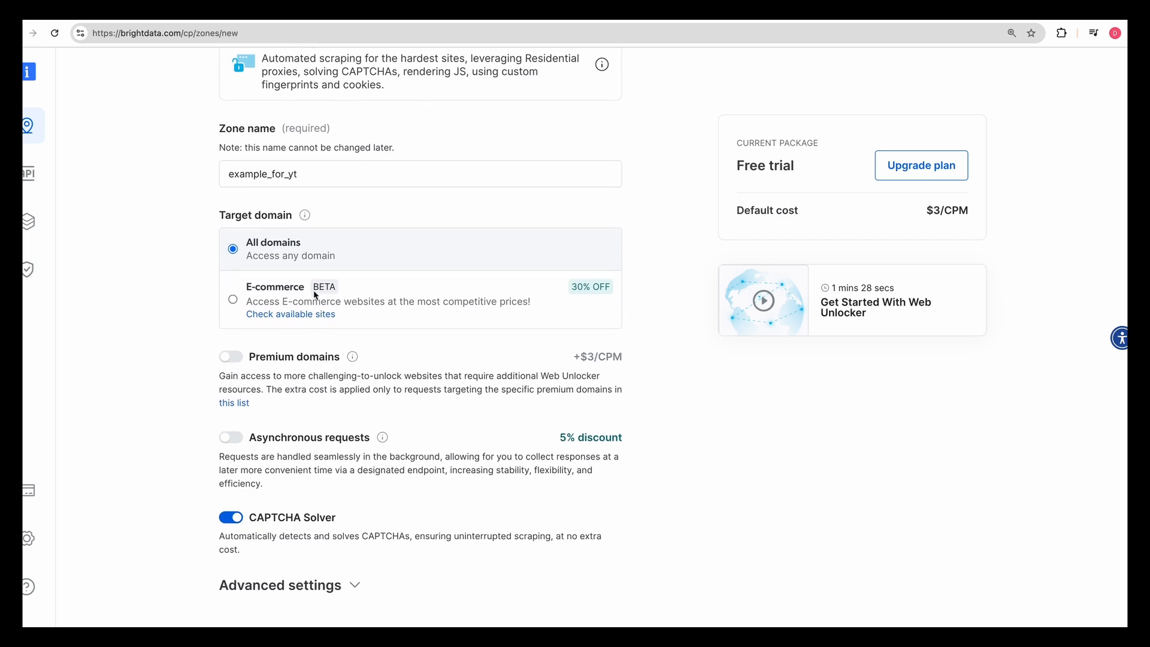
mouse_move(595, 398)
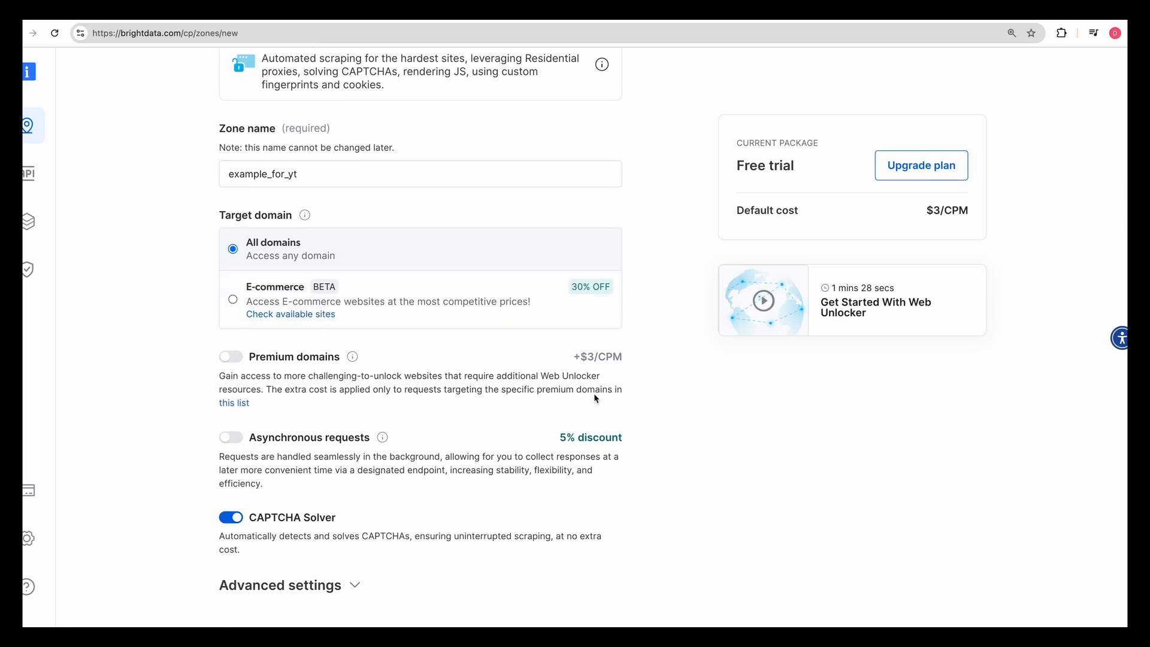
click(599, 572)
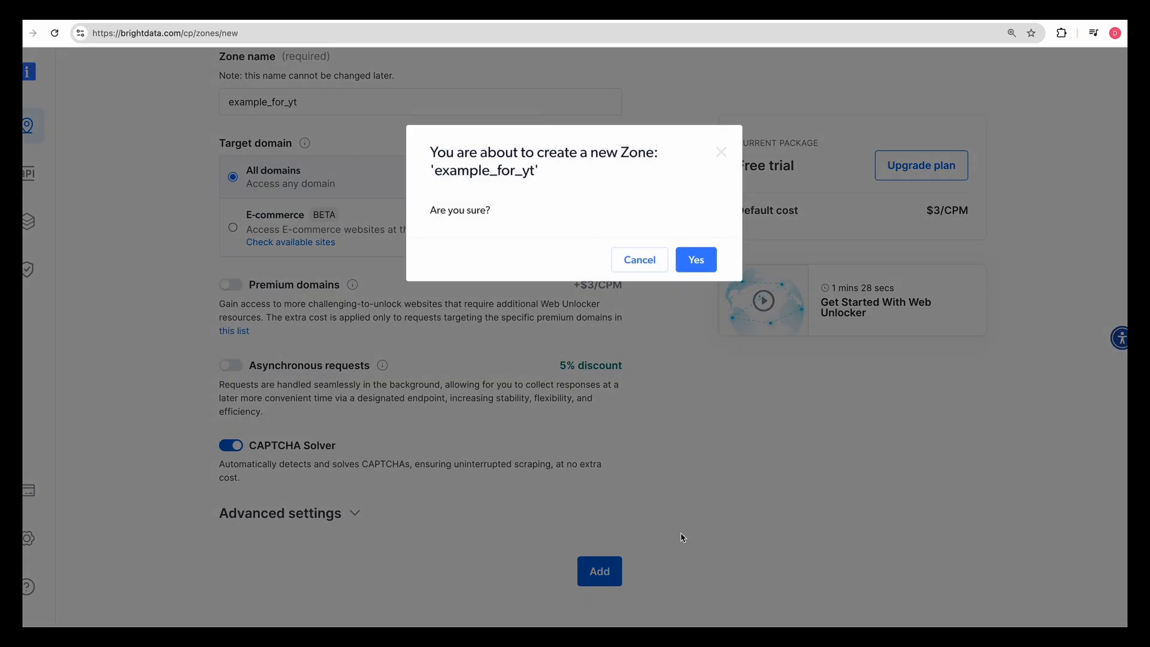
click(695, 258)
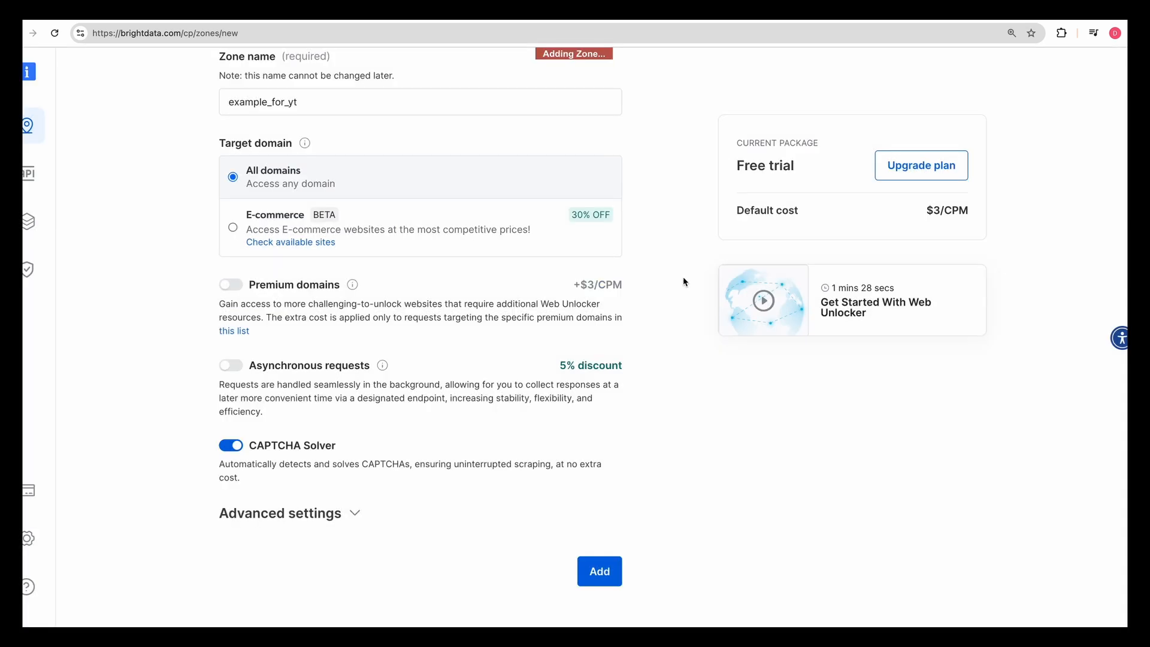
Bring up the new zone's Access parameters showing host, username and password
click(599, 570)
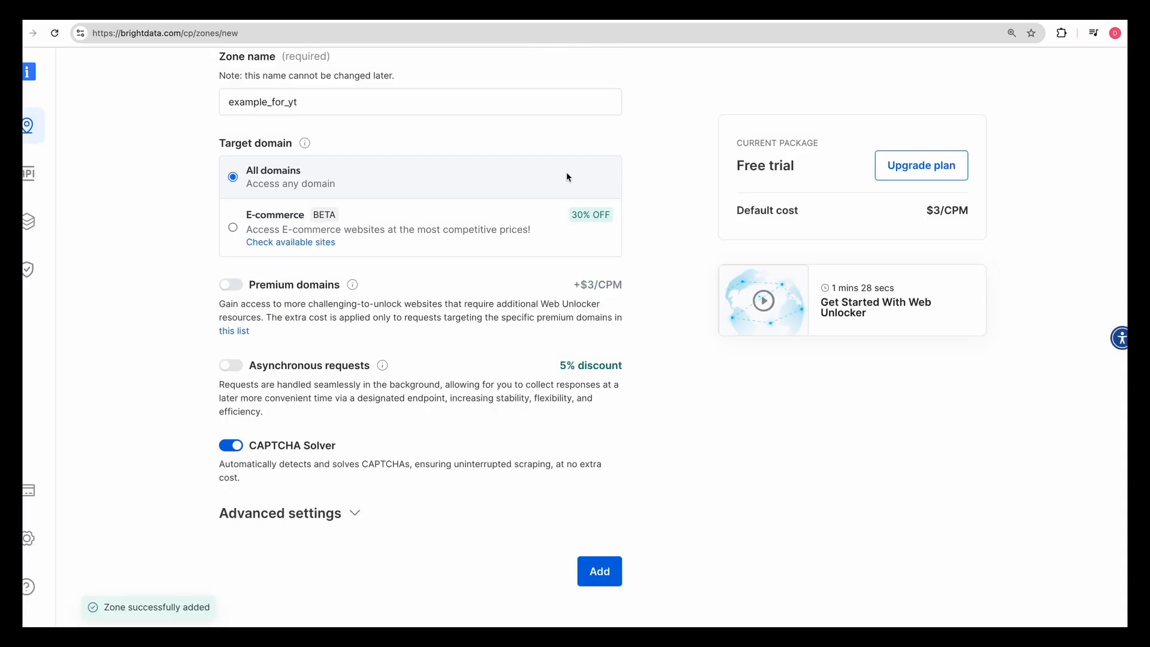
click(599, 571)
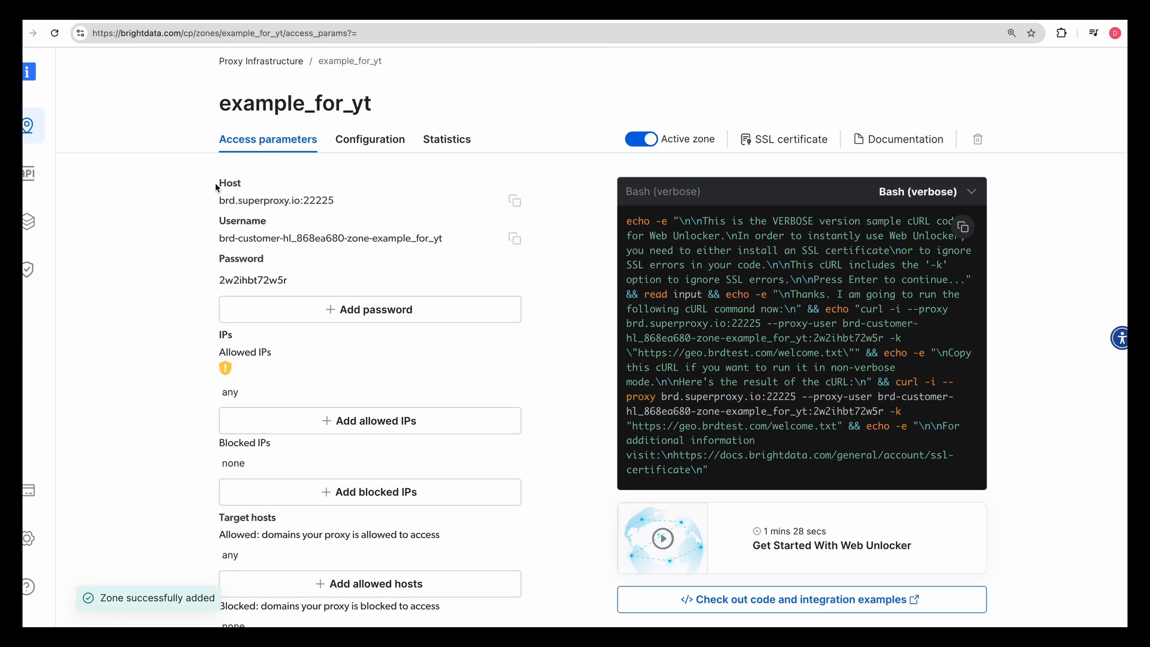
mouse_move(228, 266)
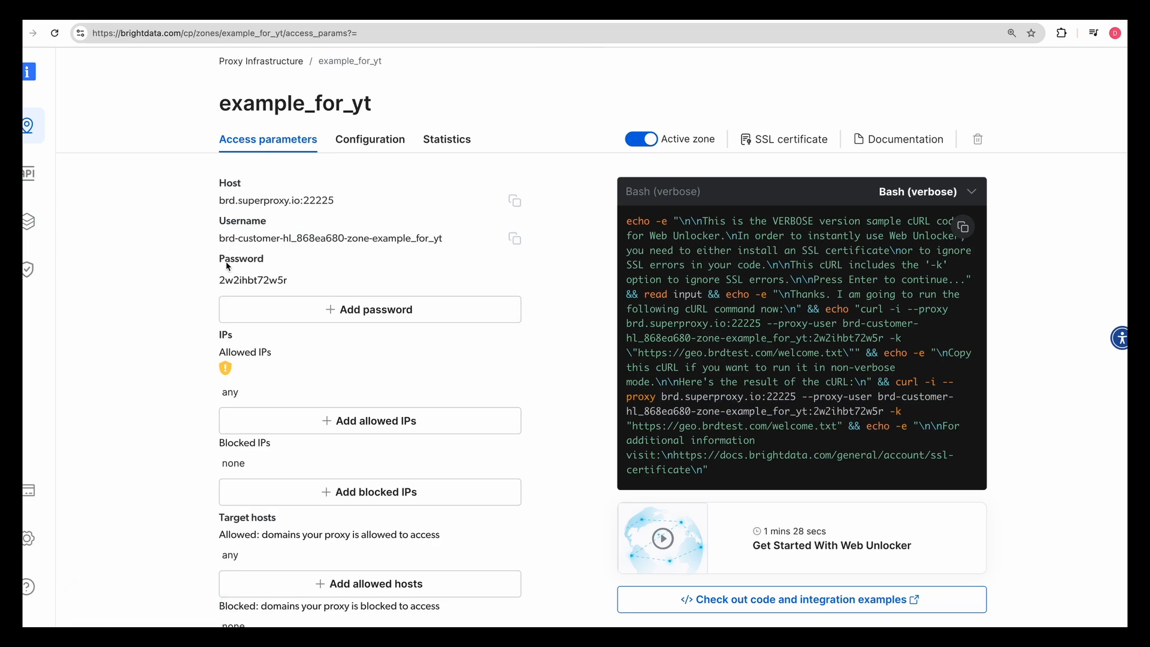
Switch the zone's sample request code to Node.js and go to the Web Unlocker product page
click(946, 192)
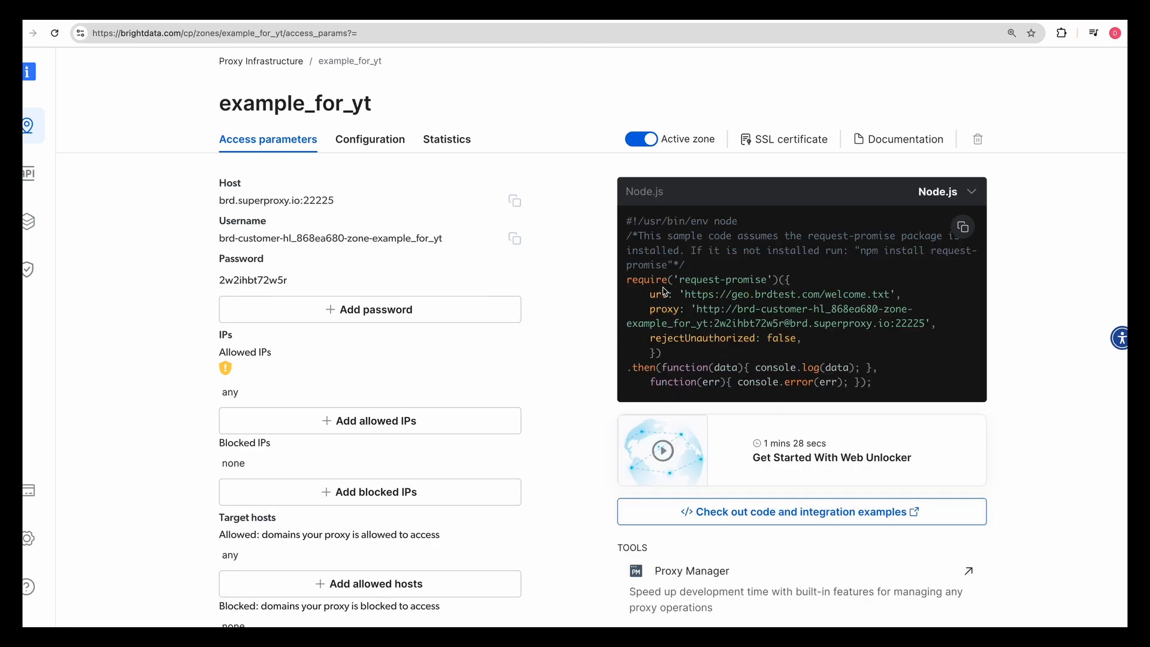
double_click(723, 279)
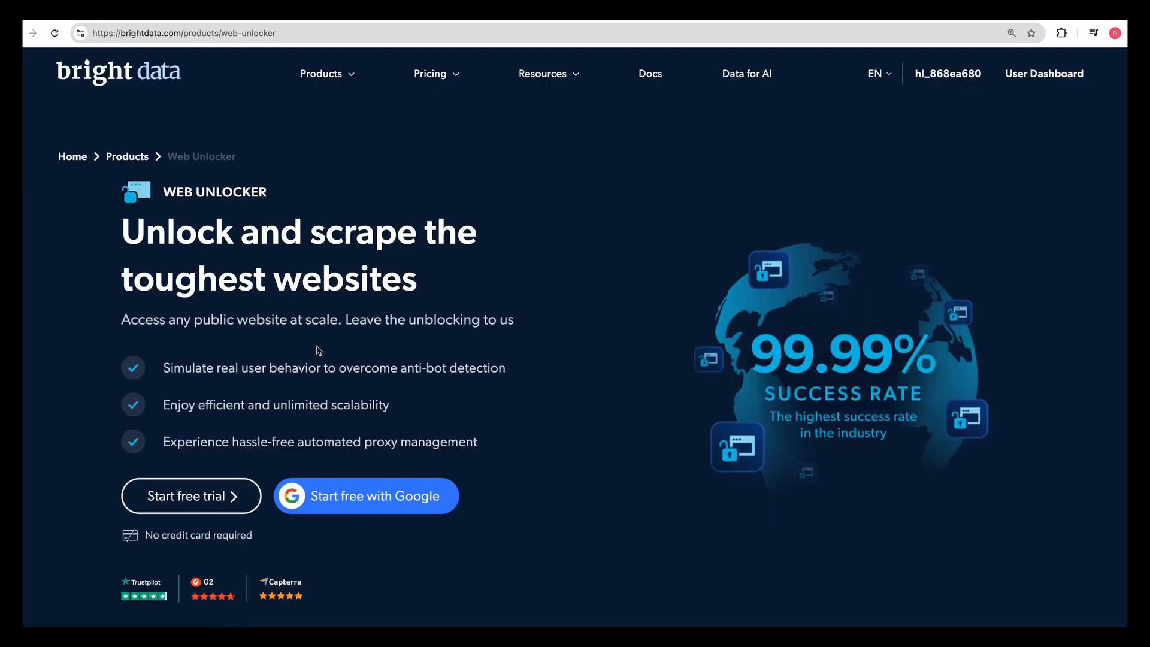
mouse_move(312, 339)
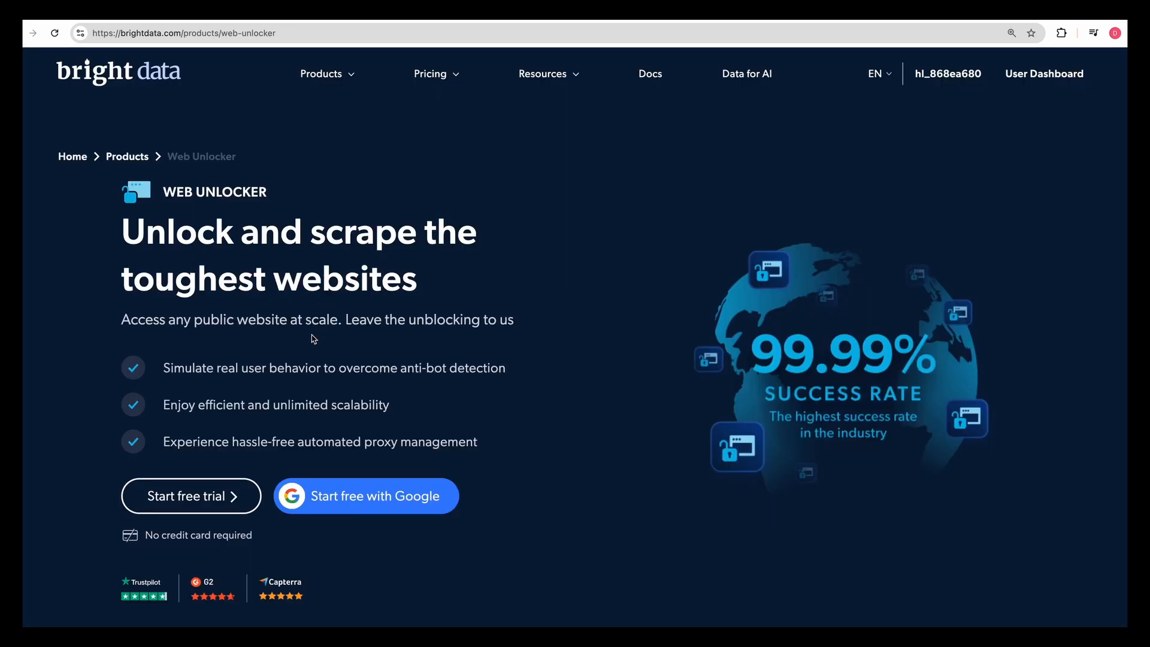
mouse_move(512, 434)
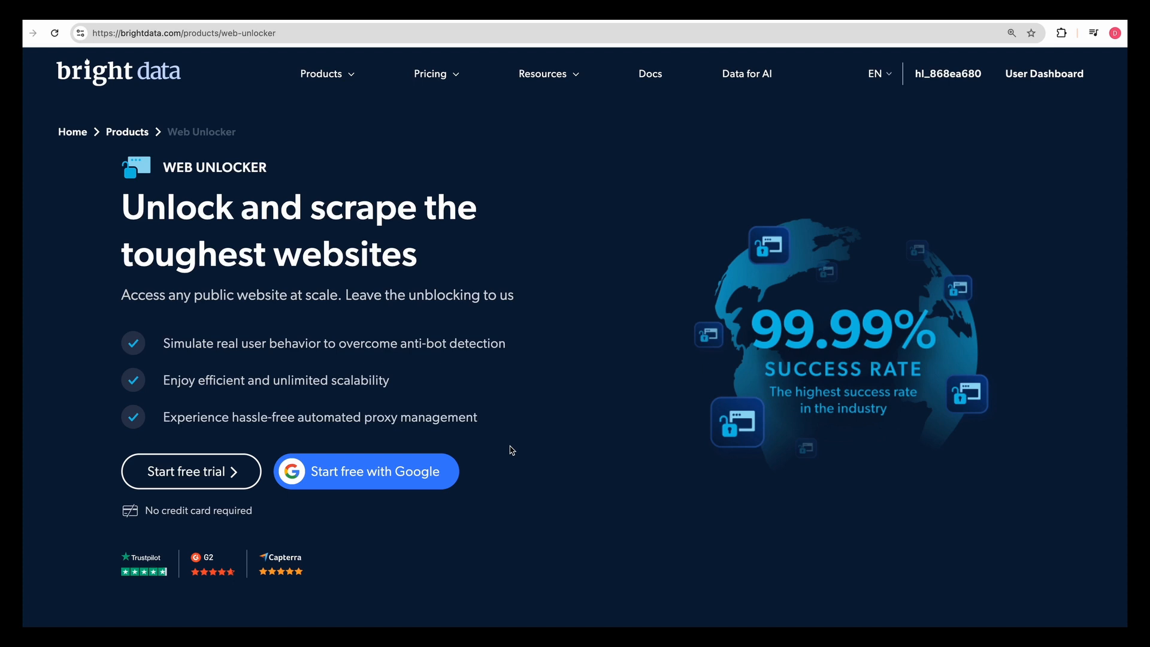
mouse_move(504, 460)
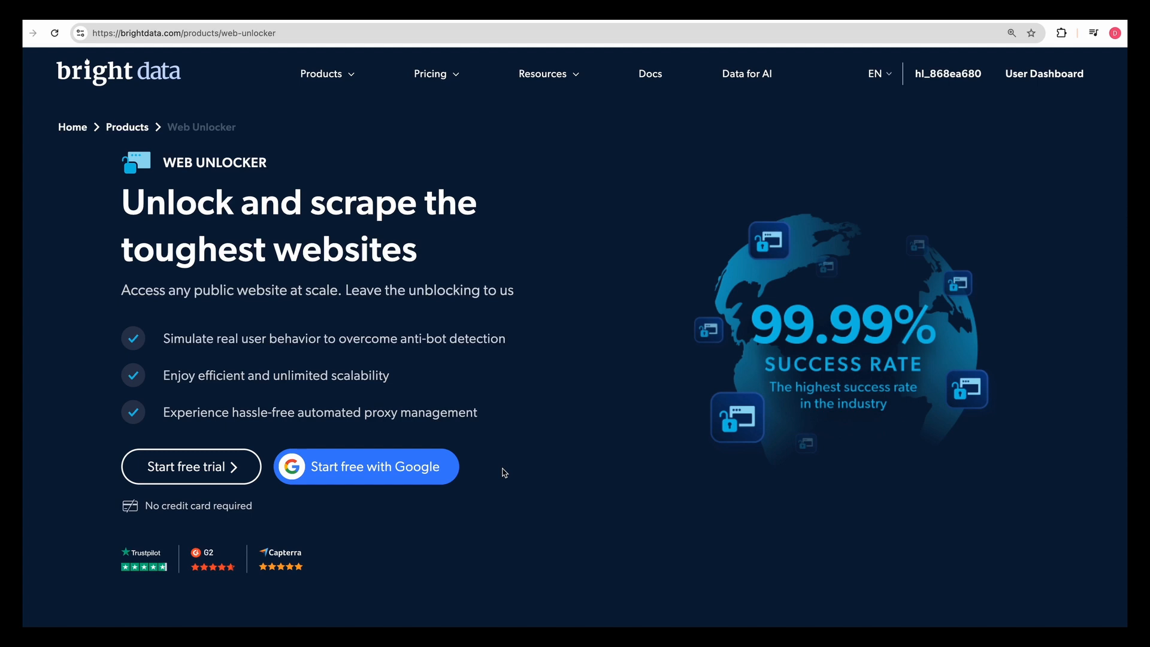
mouse_move(492, 463)
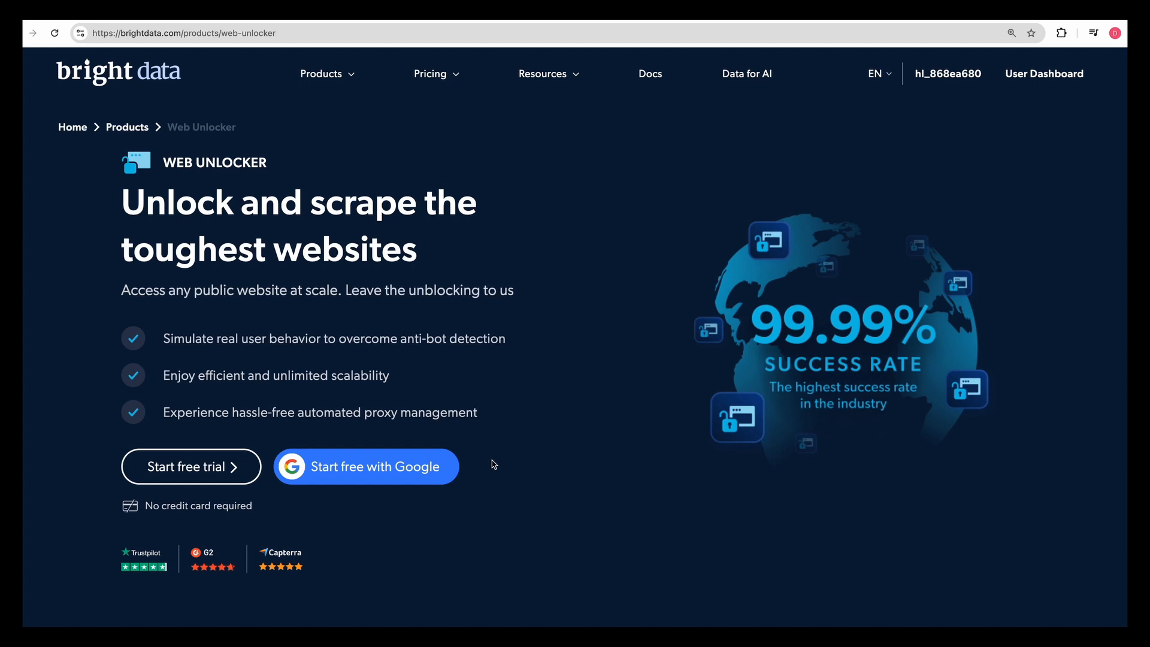
scroll(down, 3)
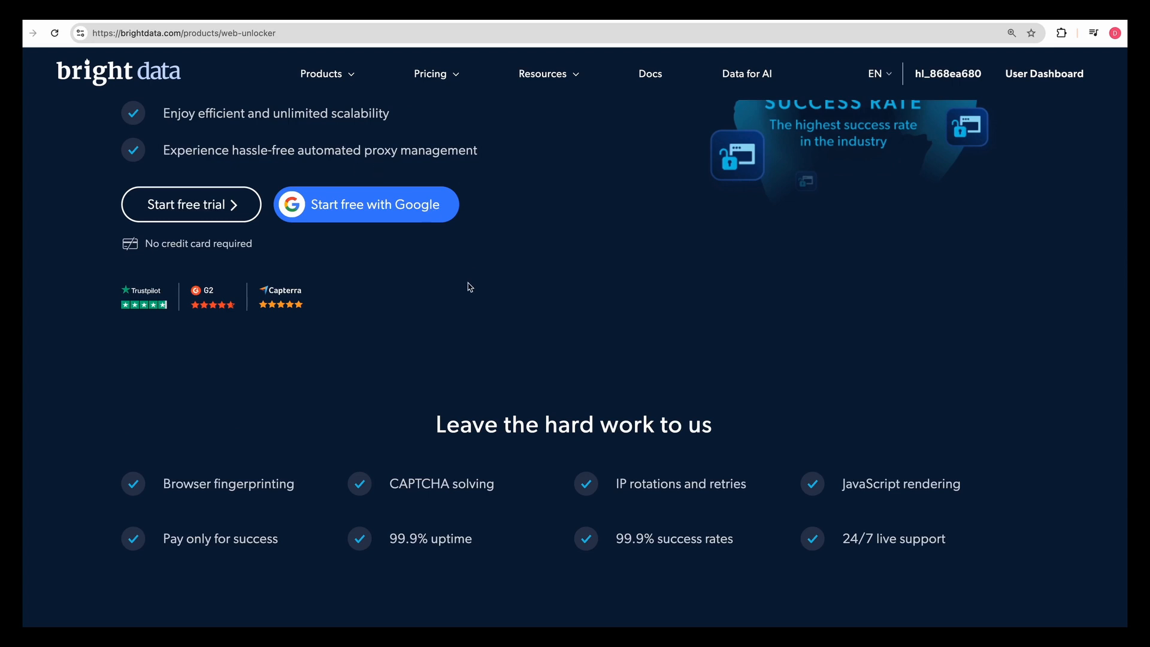
mouse_move(474, 321)
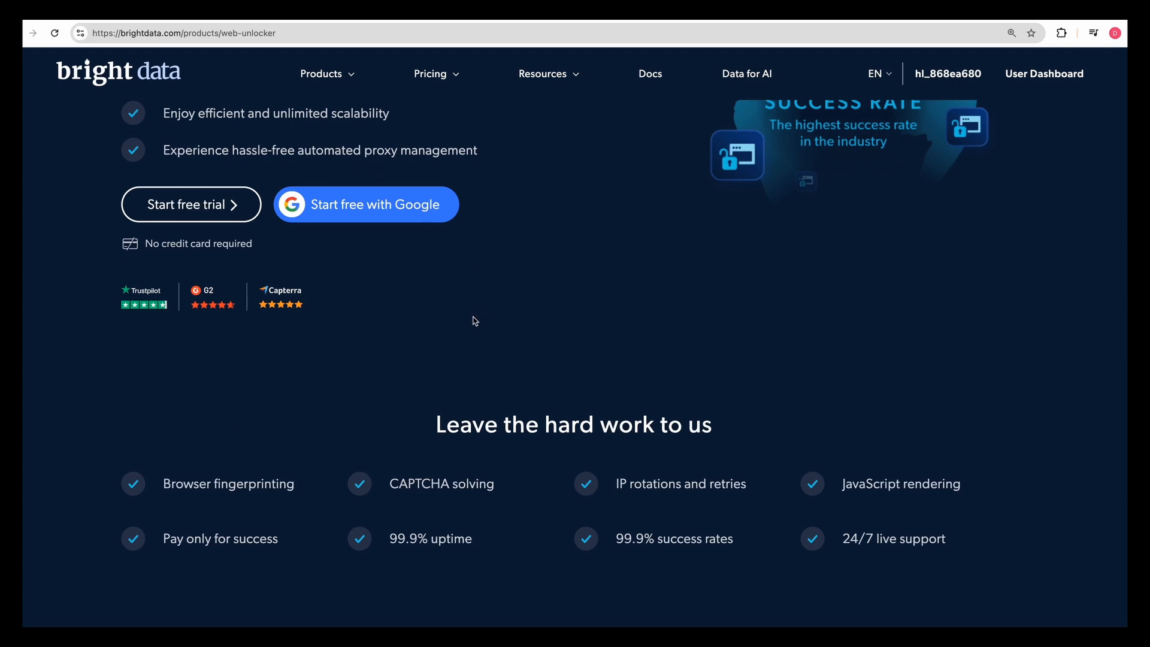
mouse_move(772, 519)
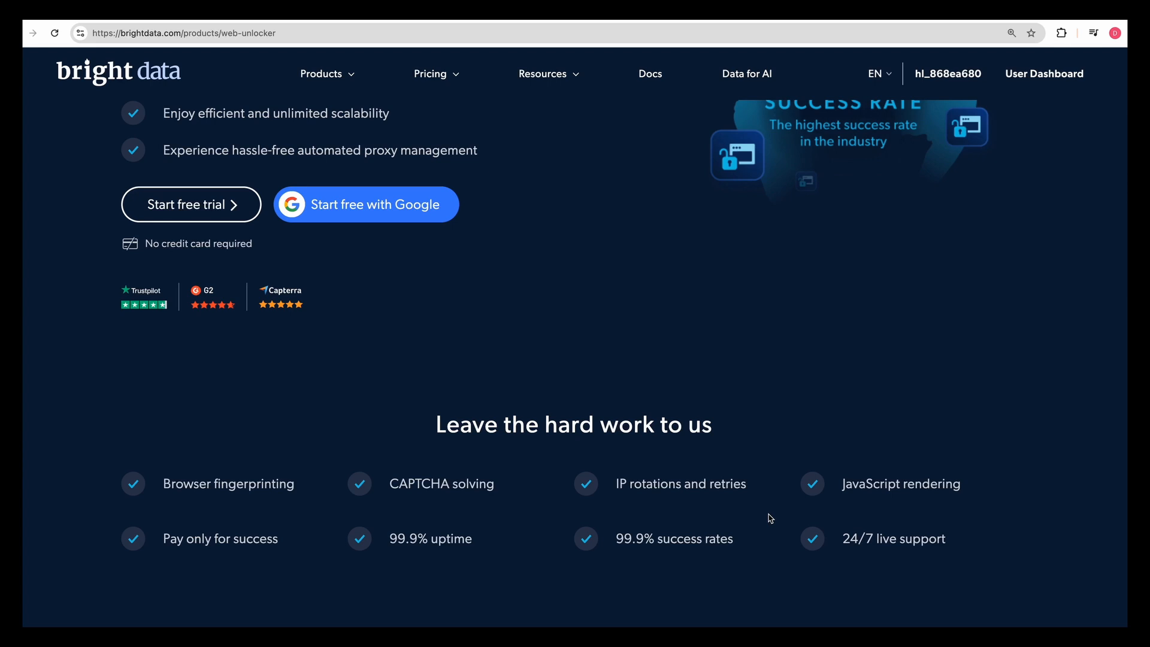
mouse_move(687, 518)
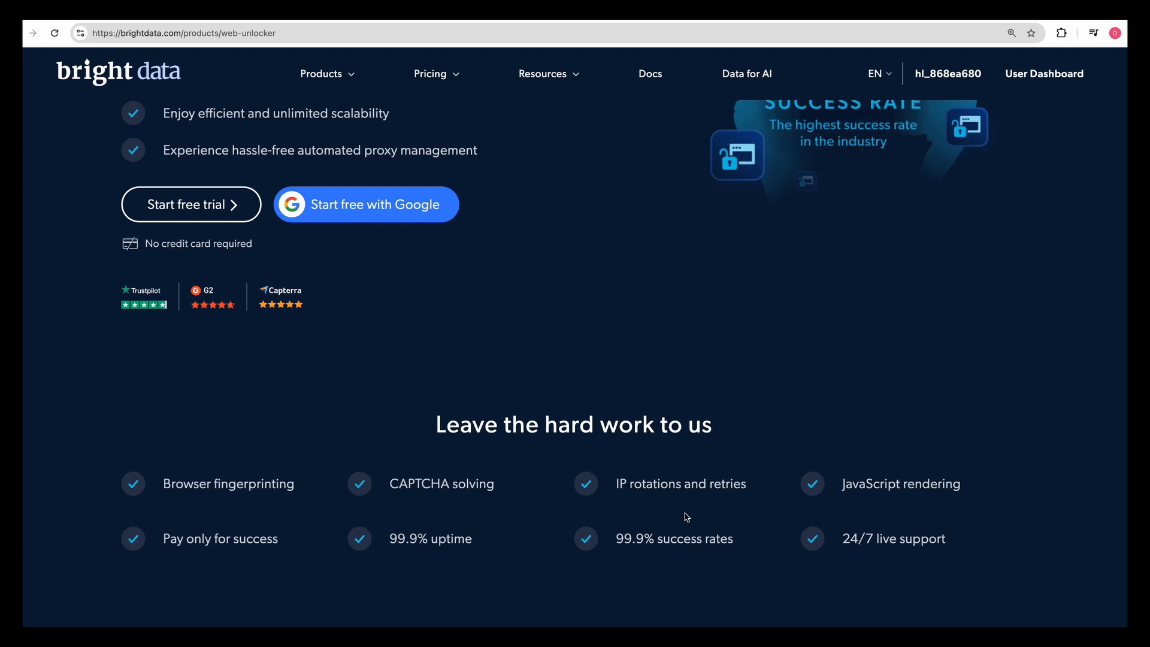
mouse_move(160, 545)
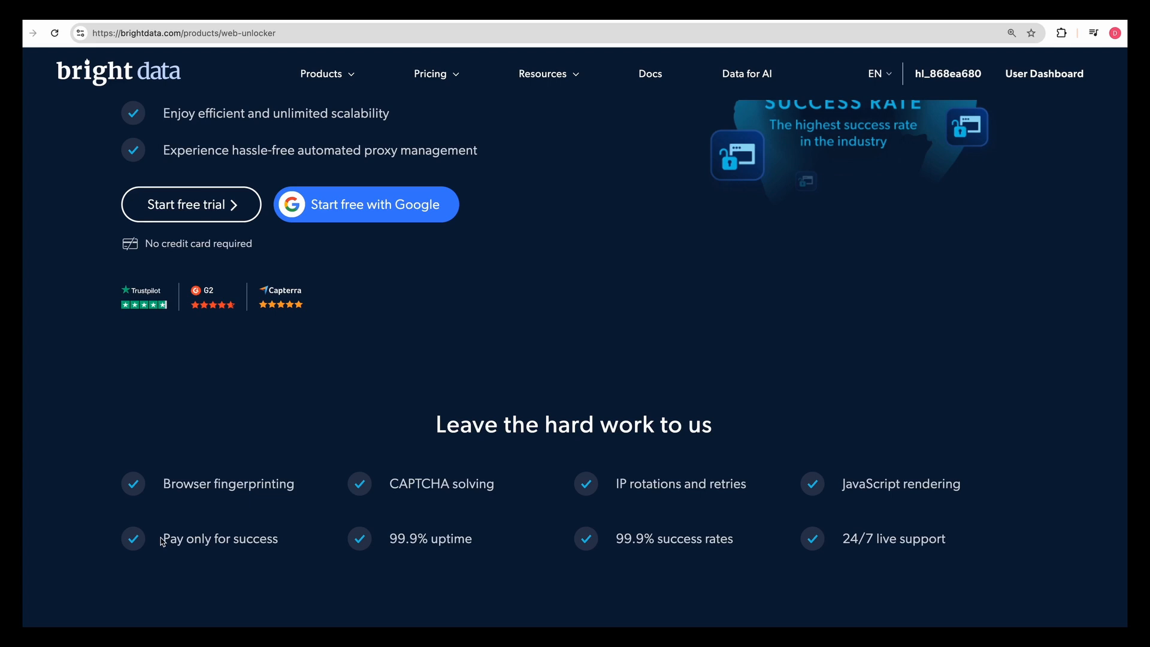
mouse_move(260, 455)
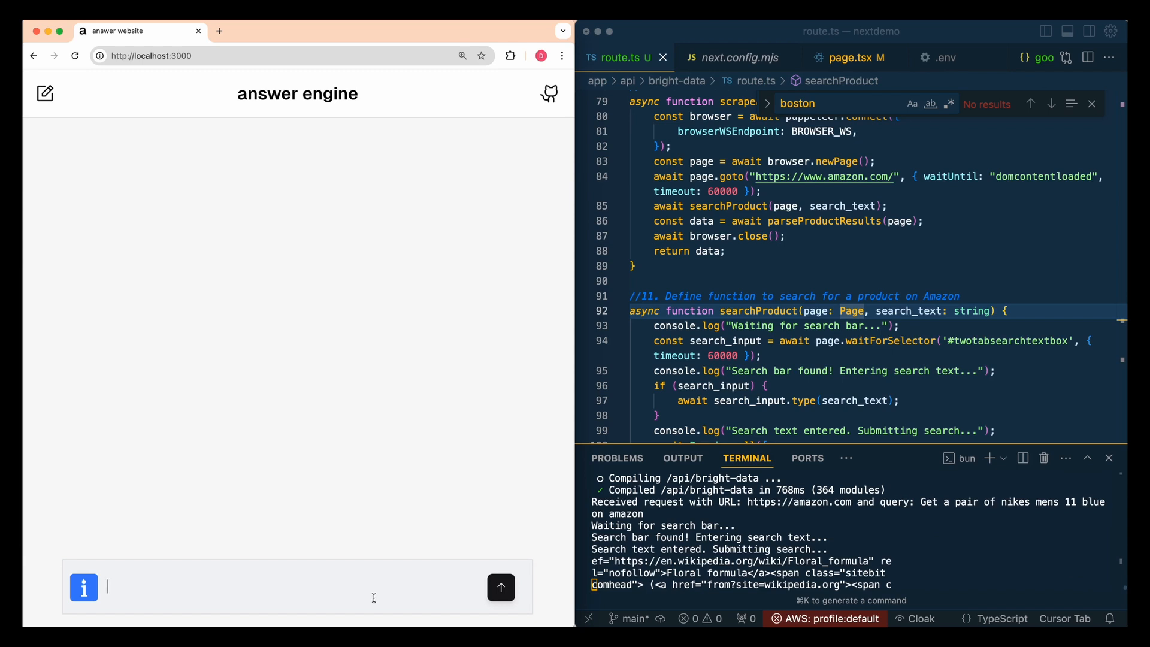
Send 'I want a pair of nike shoes, I want a mens' size 12 request and read the Amazon options with prices and ratings
text(I want a pair)
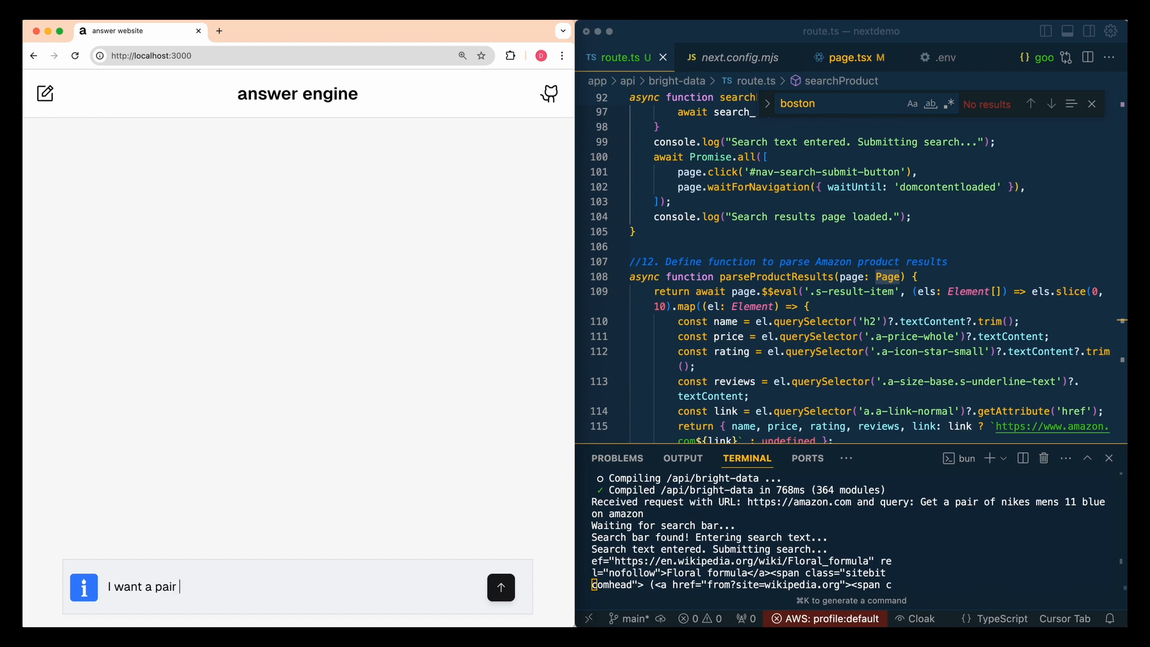
text(of nike shoes)
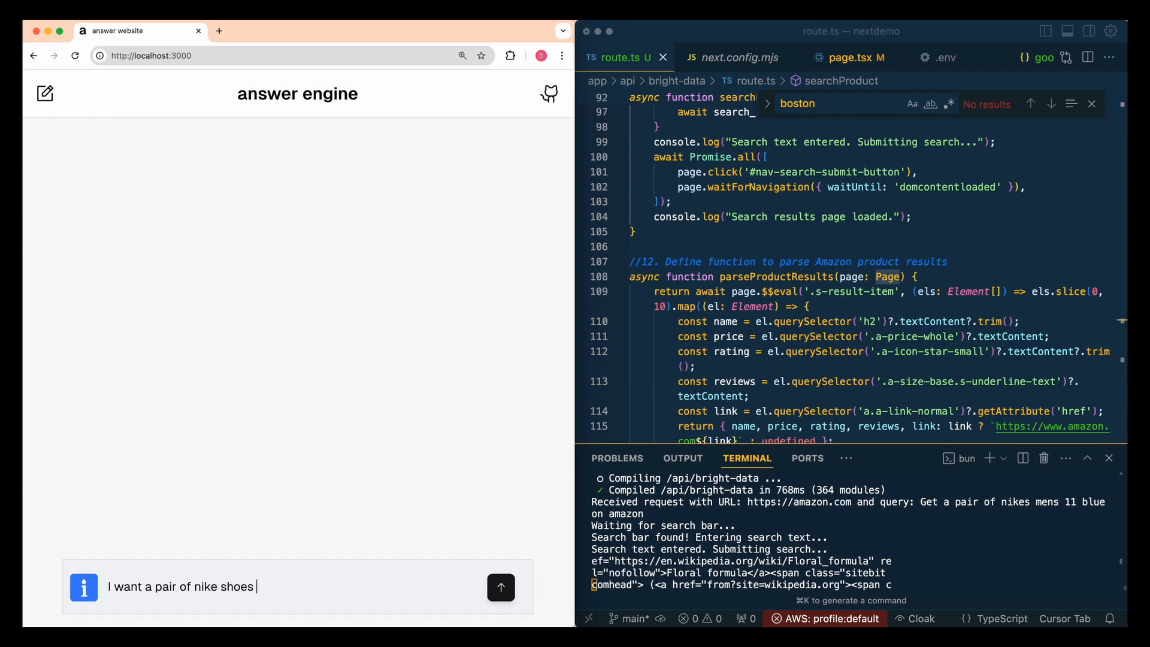
text(, I want a mens)
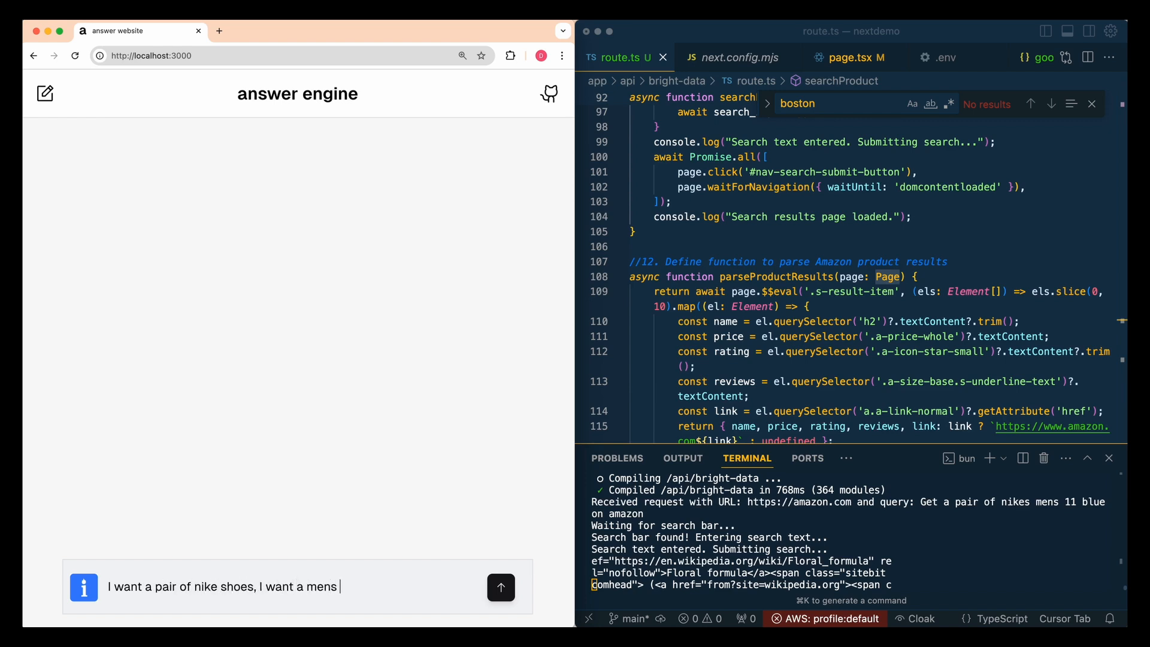
click(501, 587)
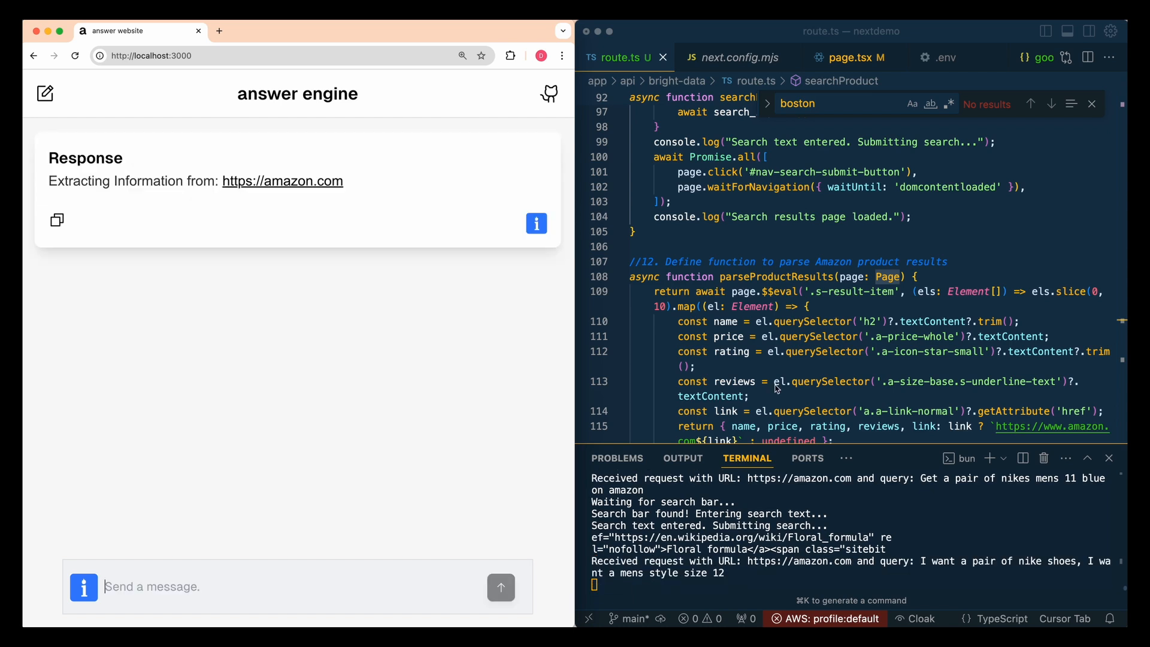
mouse_move(806, 509)
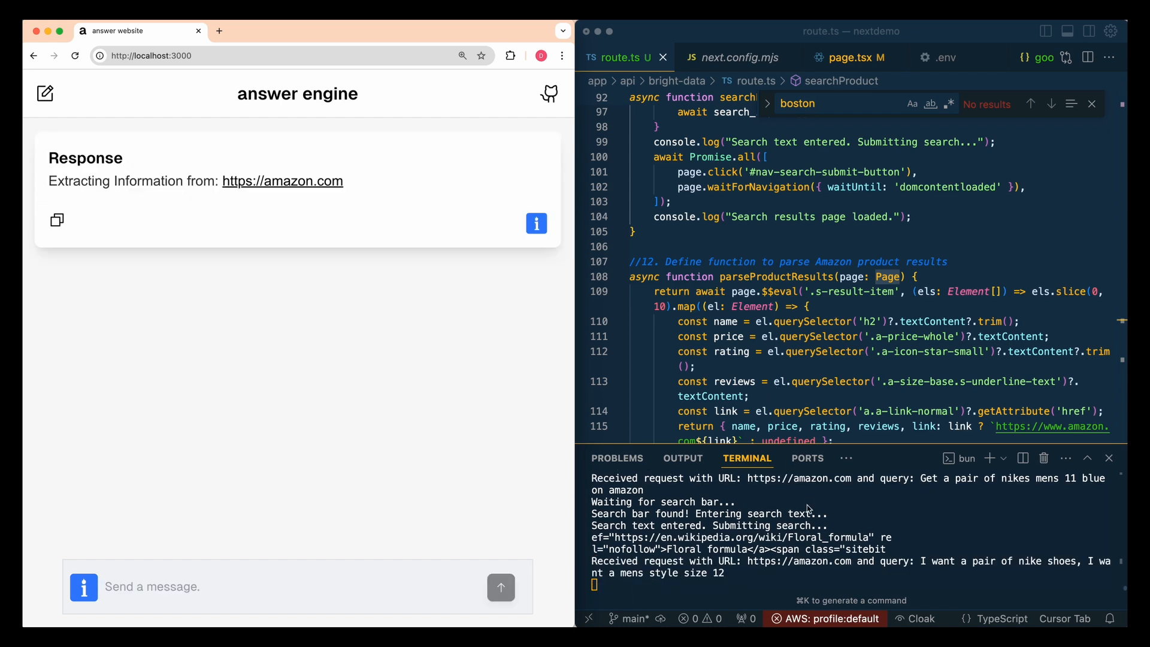
scroll(down, 3)
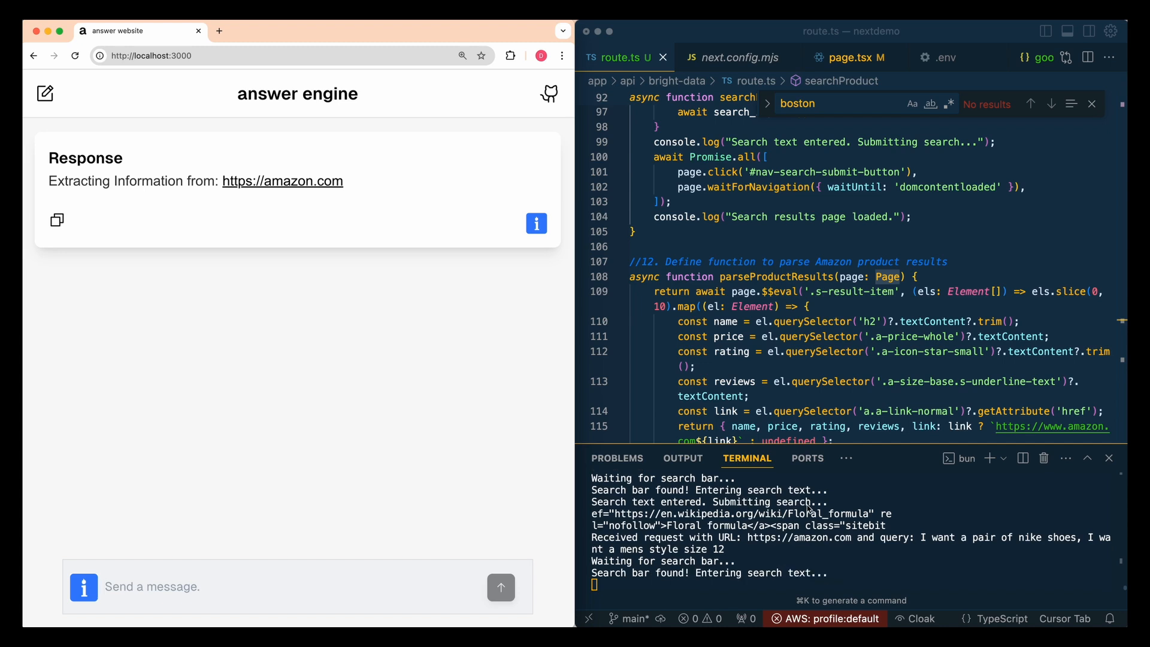
scroll(down, 3)
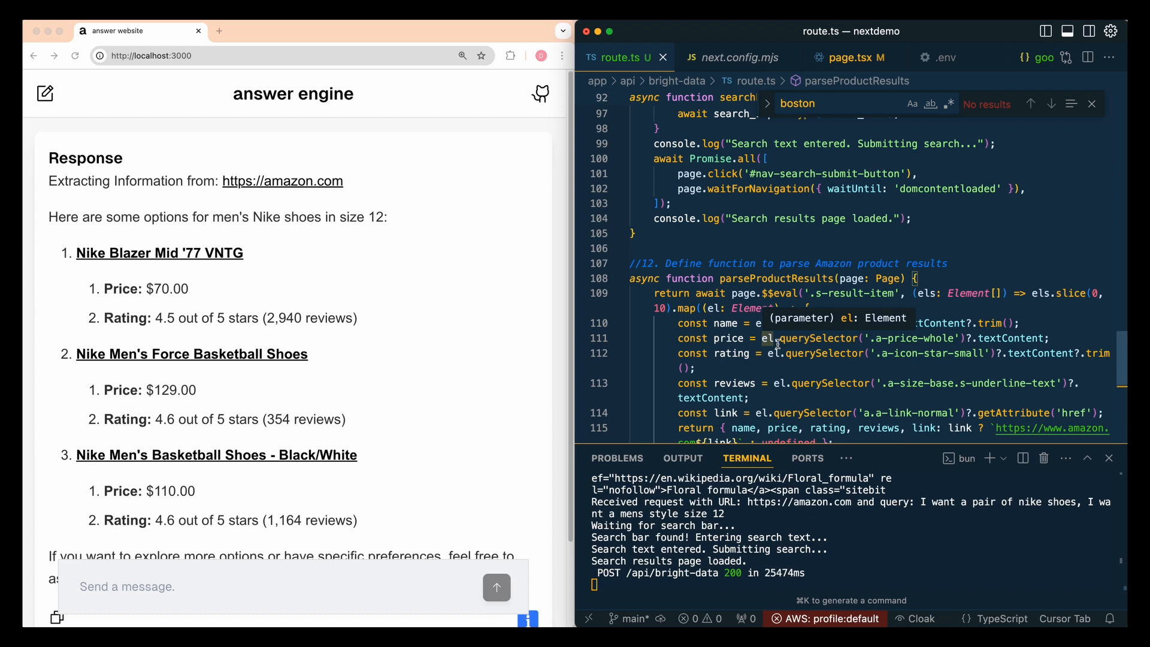
scroll(down, 3)
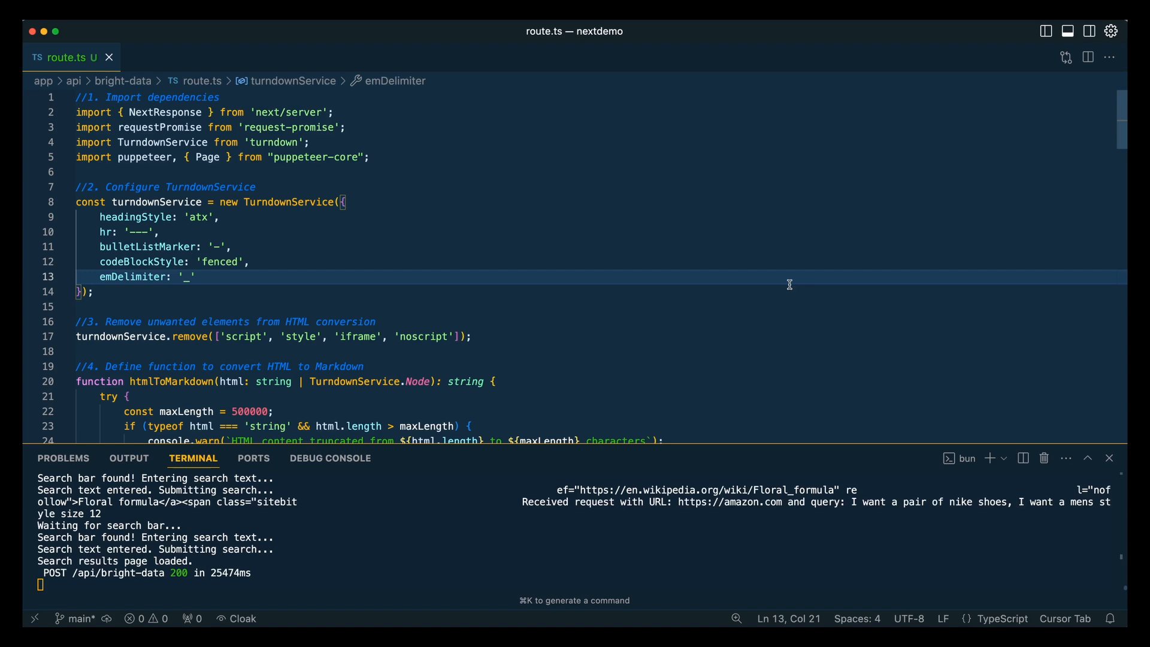
Review route.ts imports including the turndown package and the TurndownService configuration
scroll(down, 3)
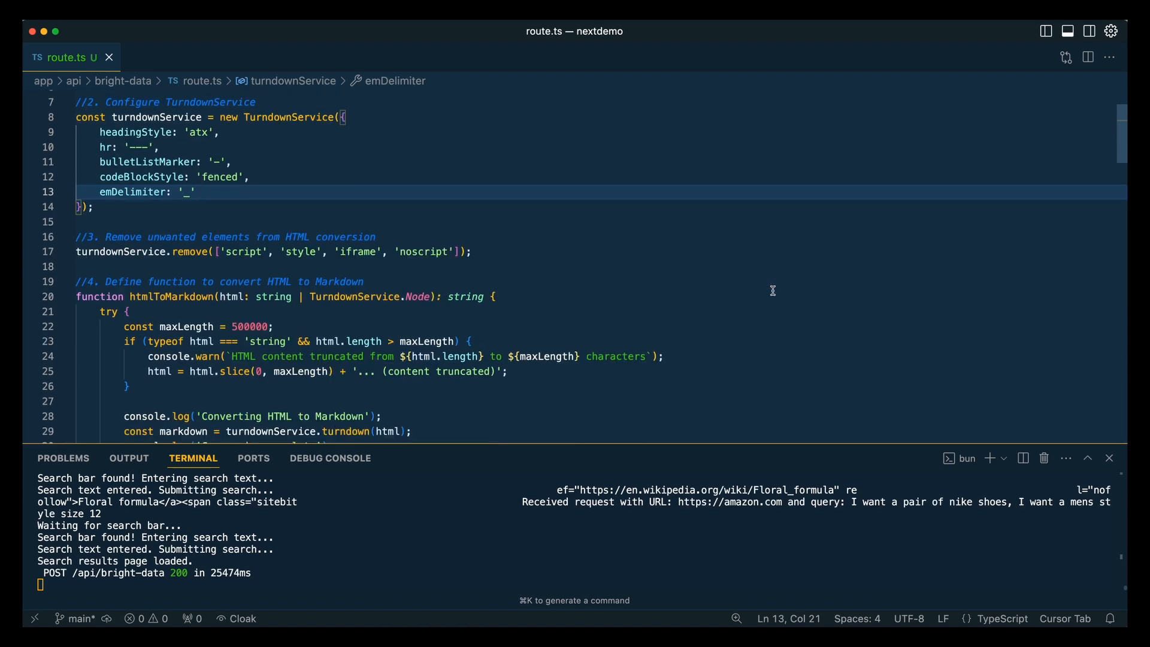
scroll(down, 3)
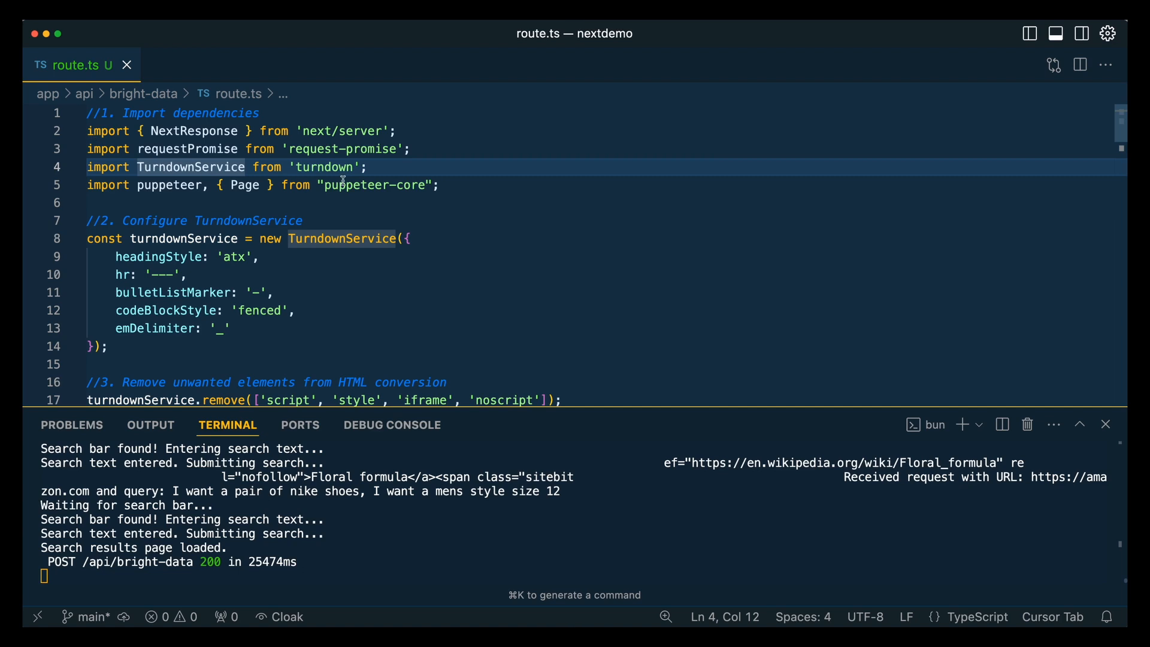
mouse_move(375, 185)
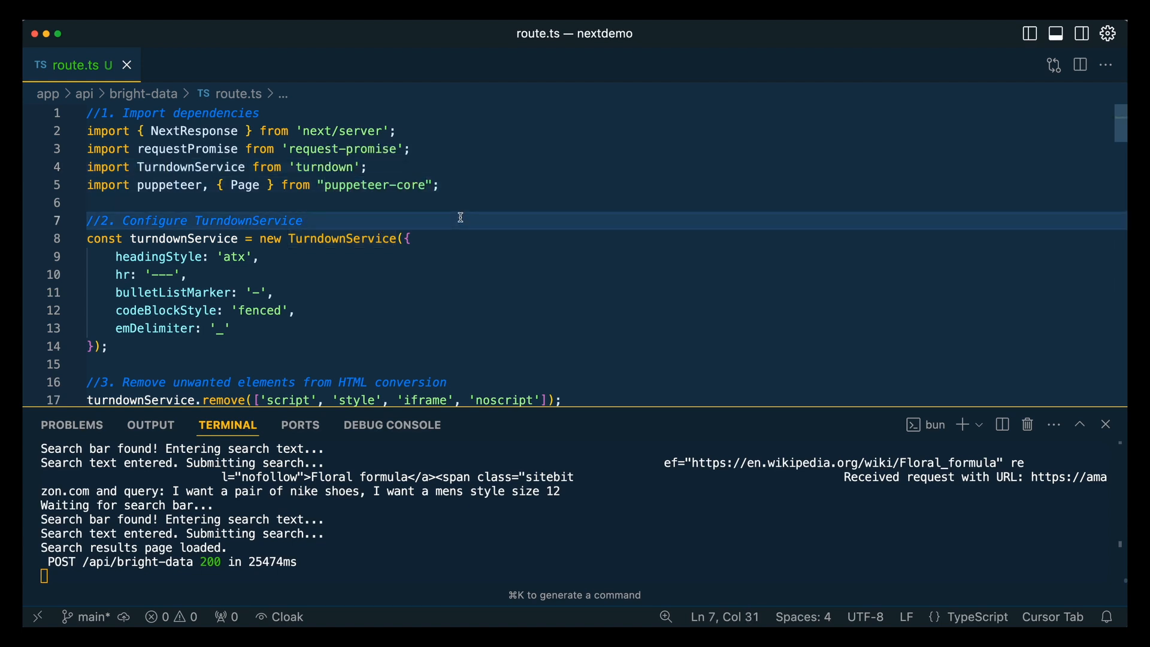
double_click(325, 167)
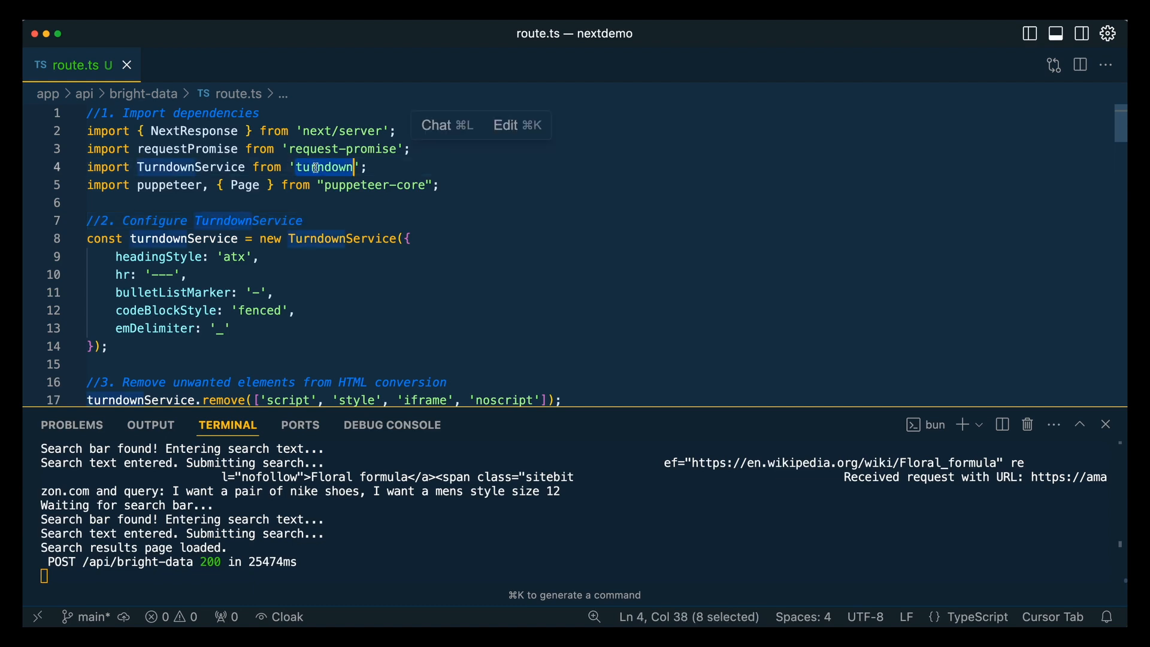
mouse_move(322, 167)
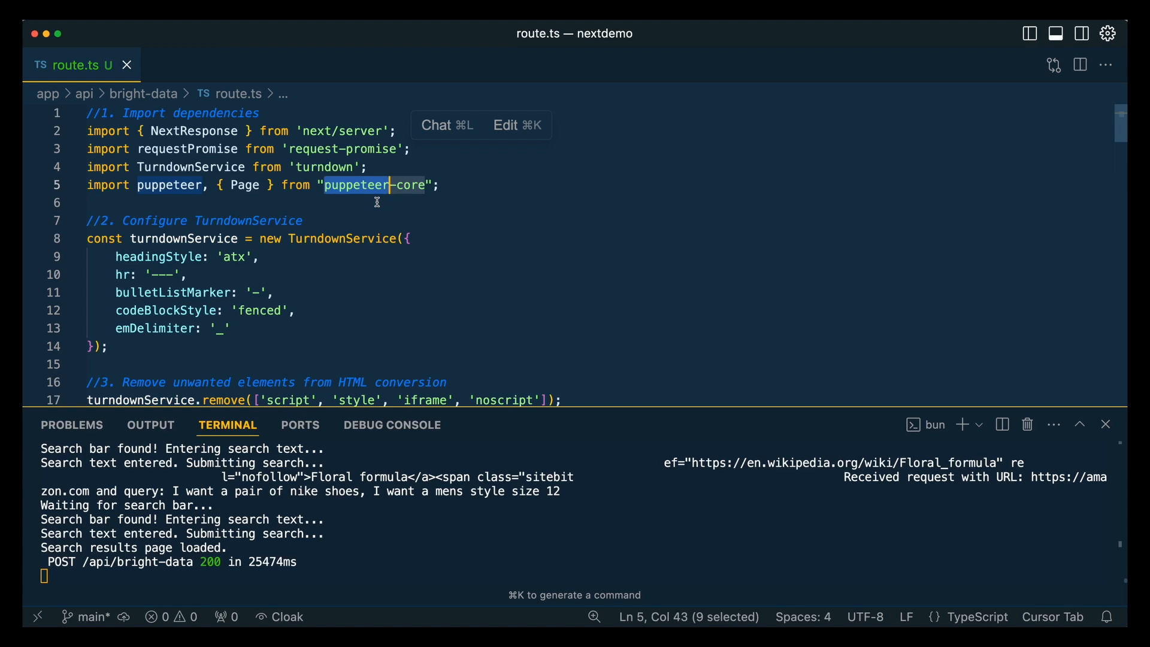
click(362, 166)
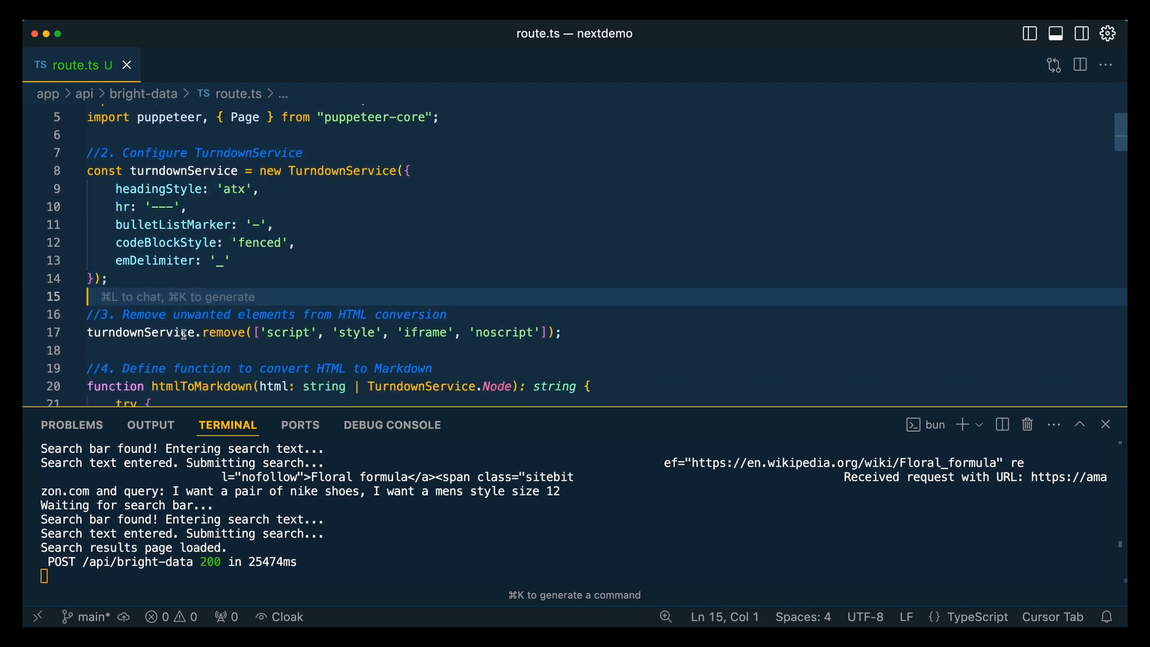
Read through the htmlToMarkdown function down to the truncation check and Converting HTML to Markdown log line
scroll(down, 3)
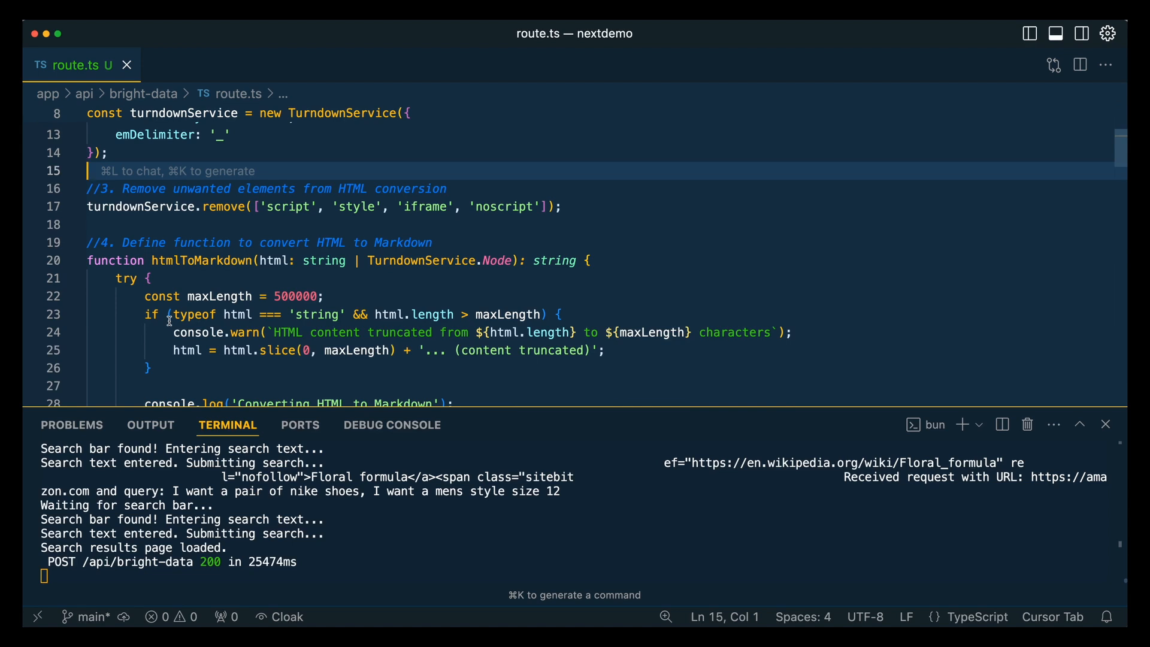
scroll(down, 3)
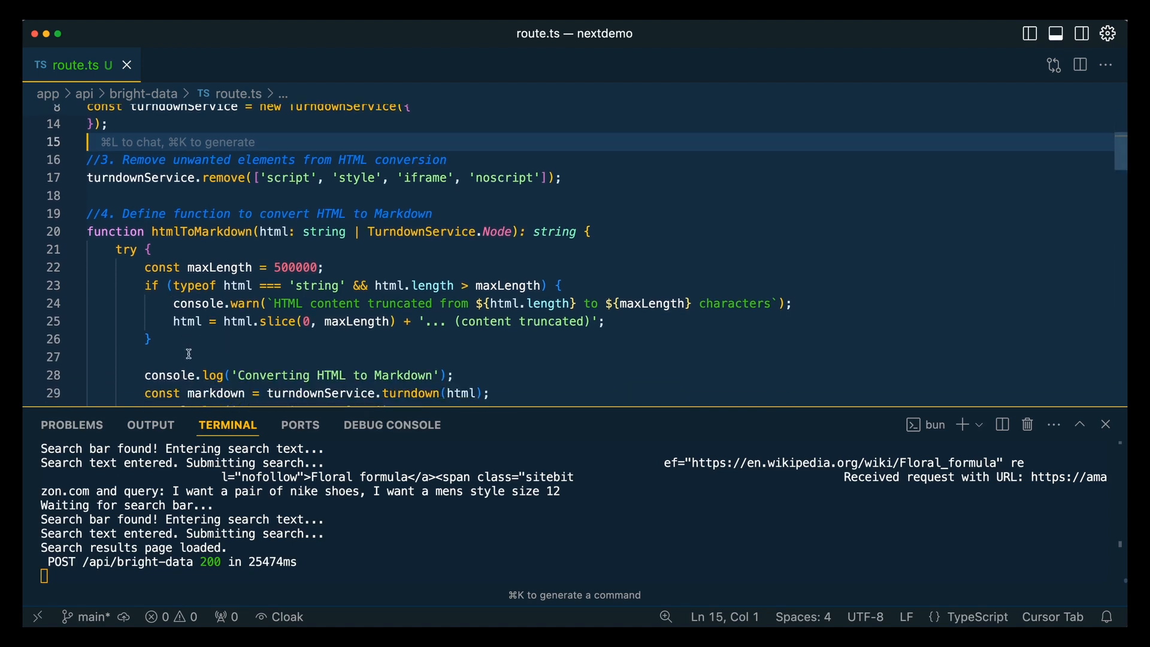
scroll(down, 3)
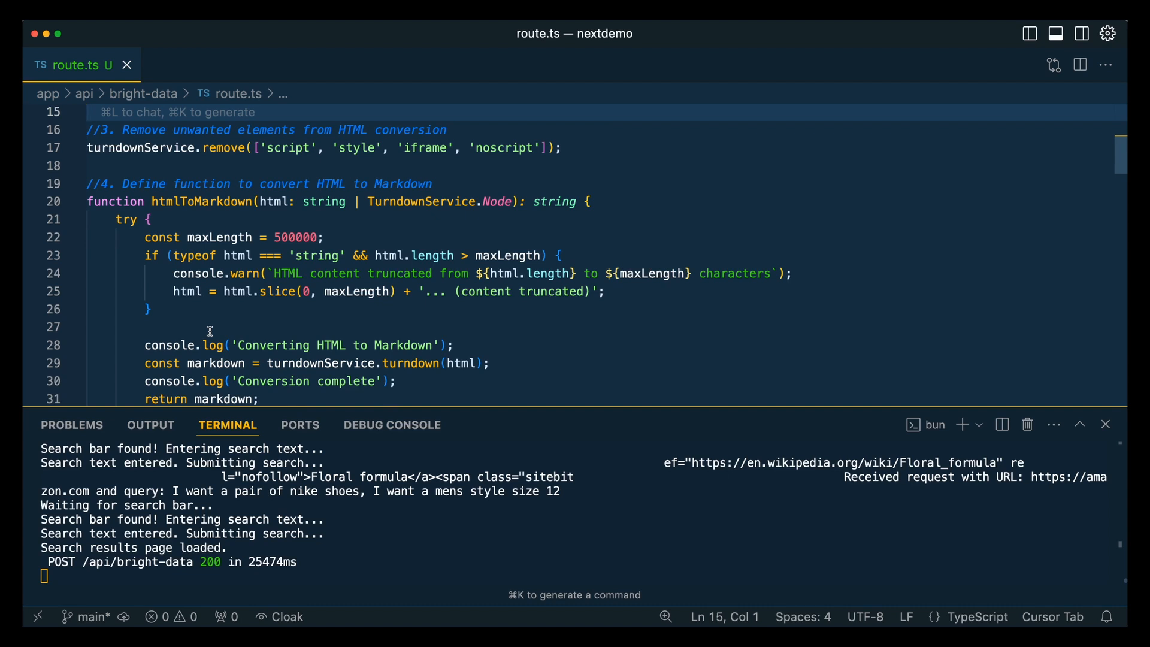
scroll(down, 3)
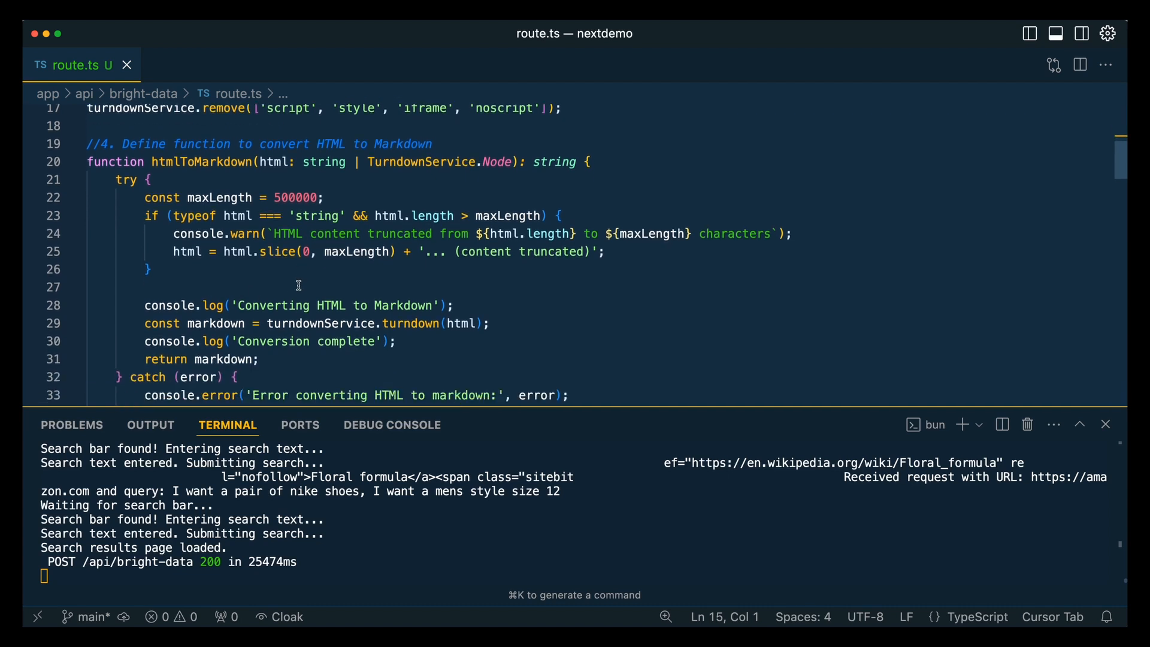
mouse_move(298, 287)
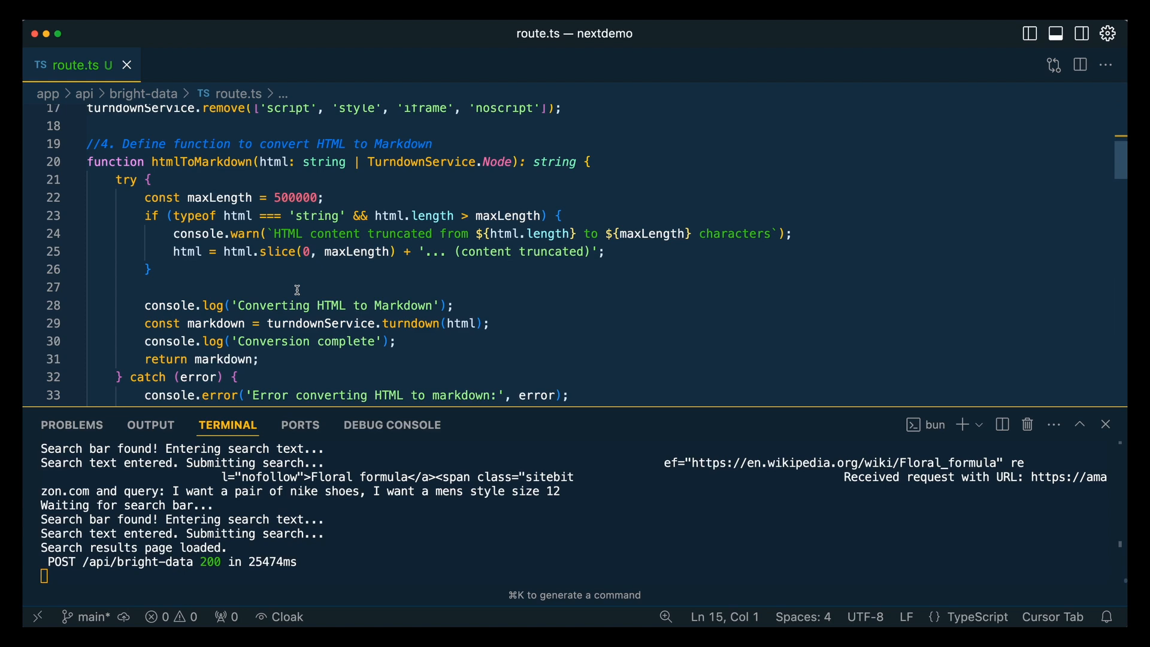
mouse_move(298, 197)
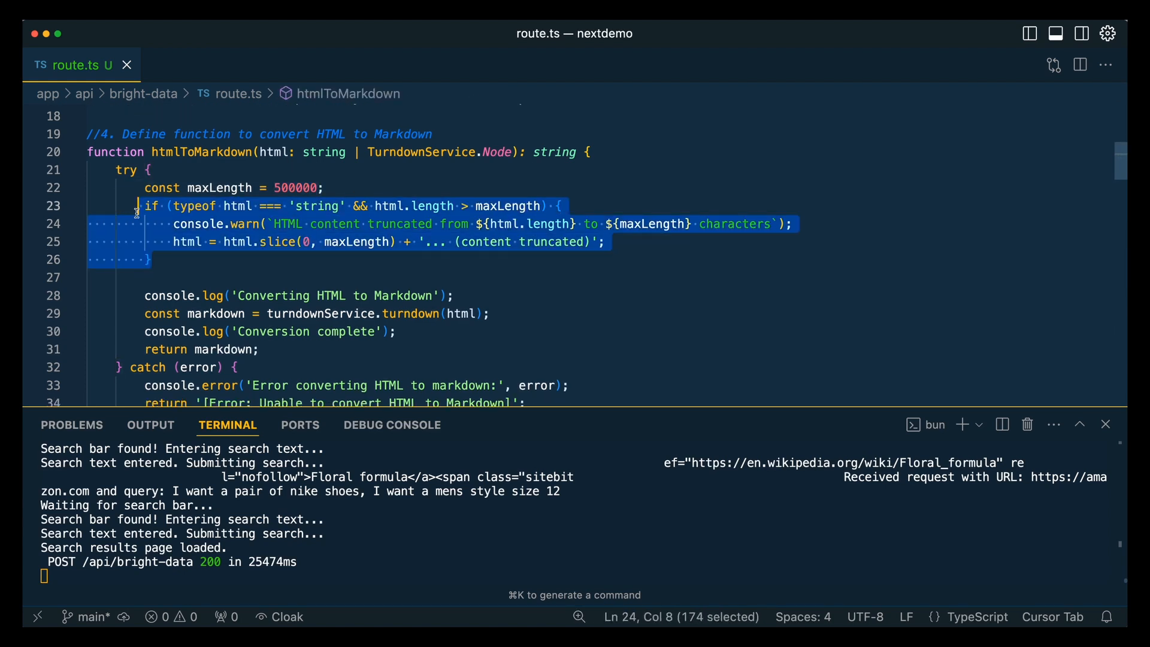
click(187, 258)
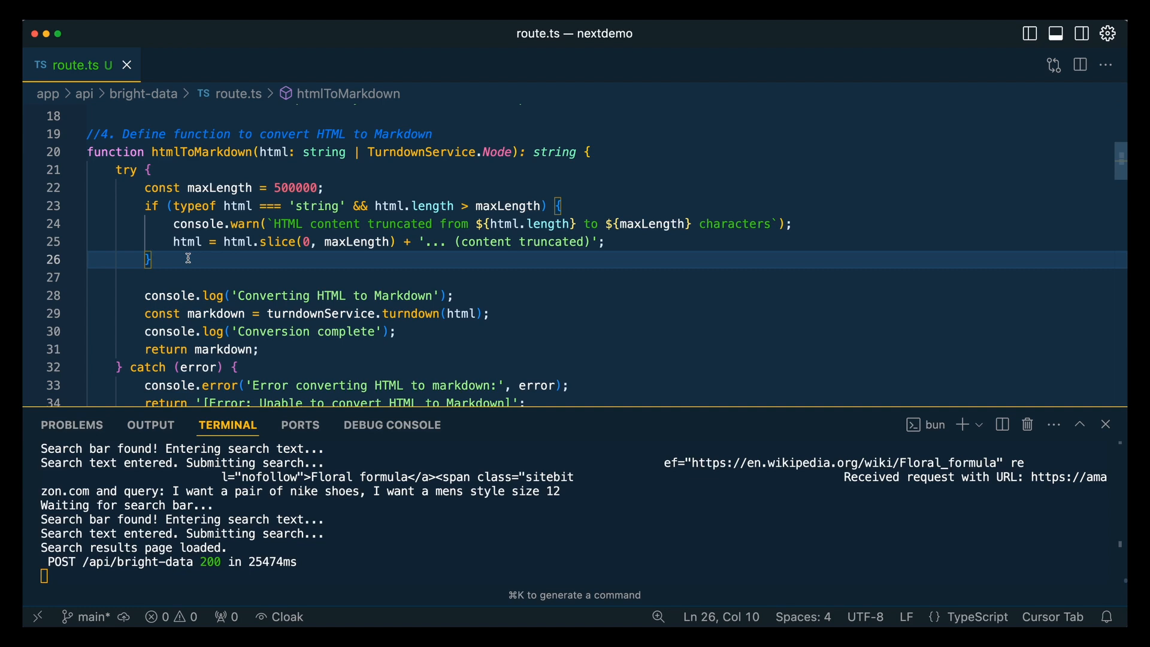
scroll(down, 3)
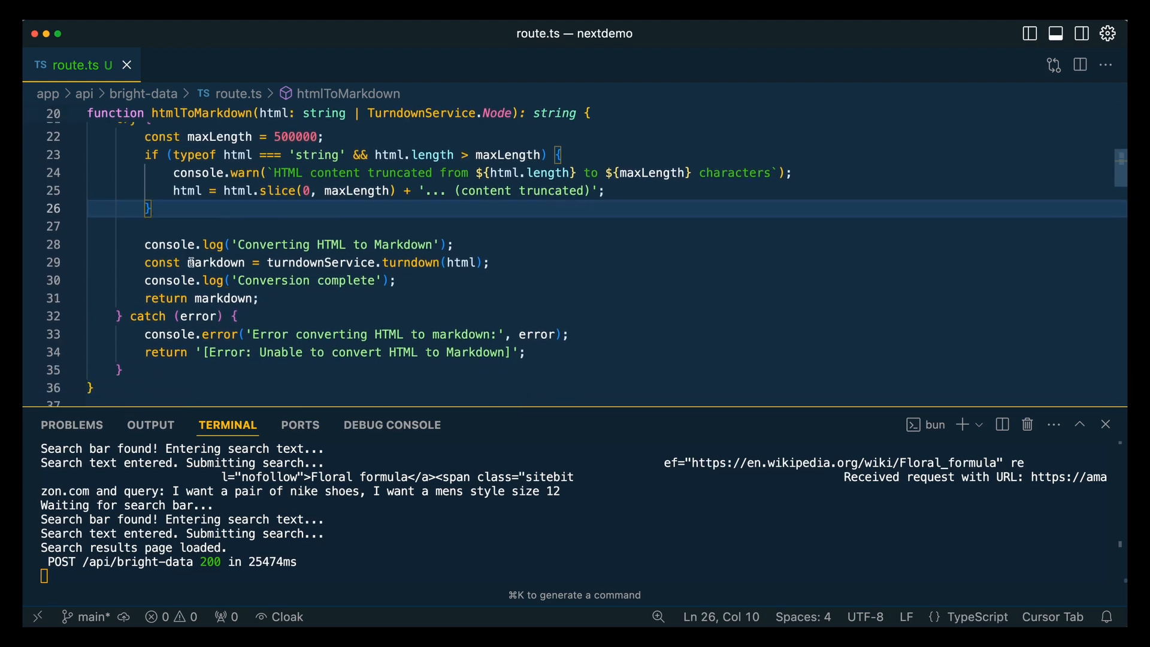
click(279, 280)
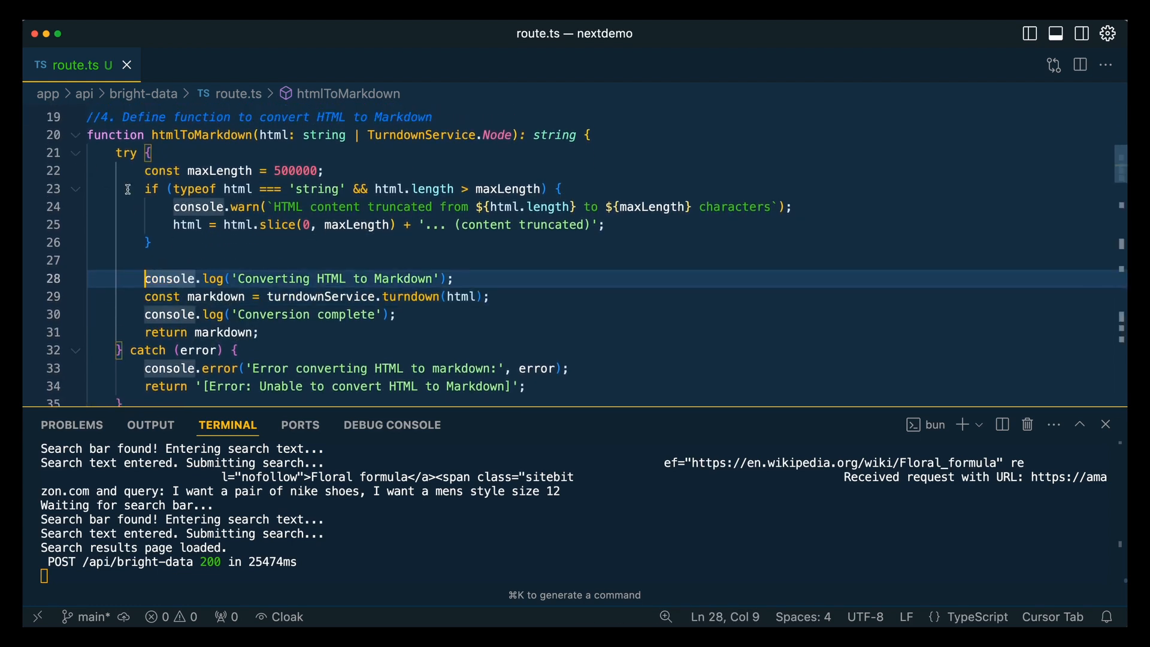
mouse_move(77, 136)
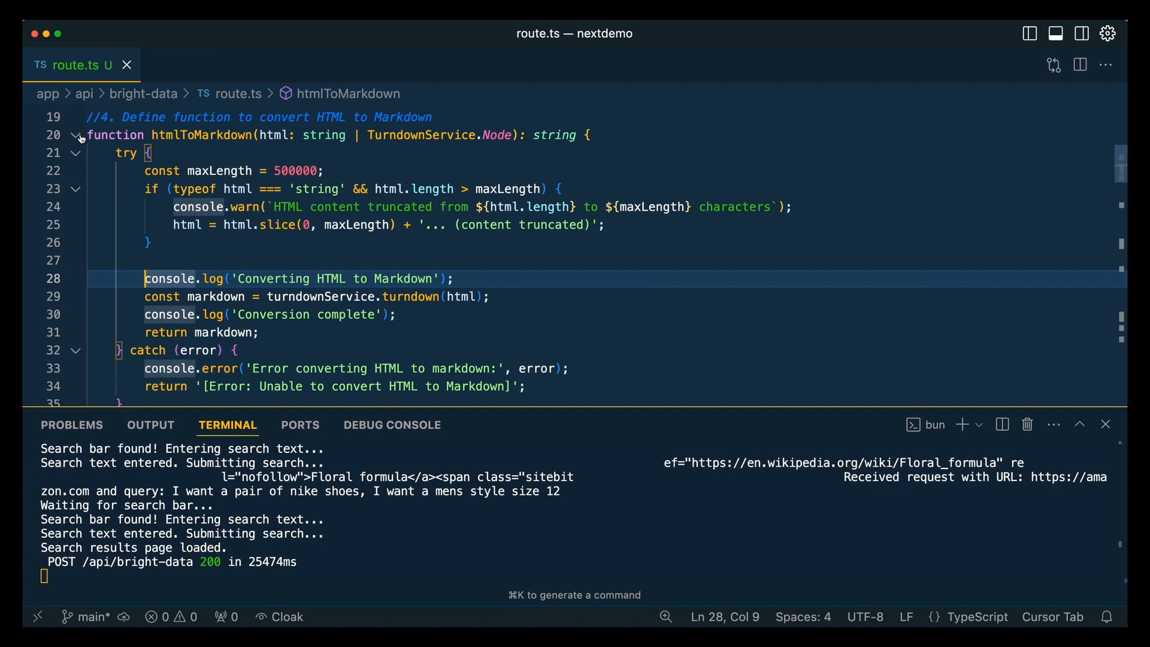
Collapse the htmlToMarkdown function body and switch to the Bright Data zones dashboard
click(74, 139)
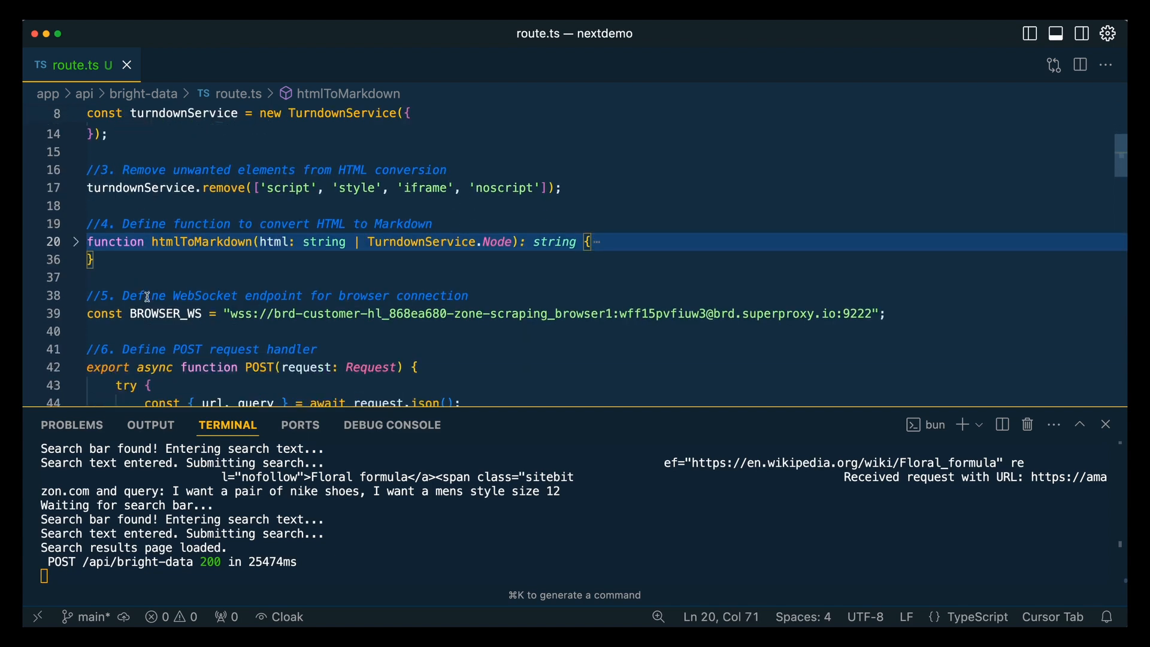
click(96, 332)
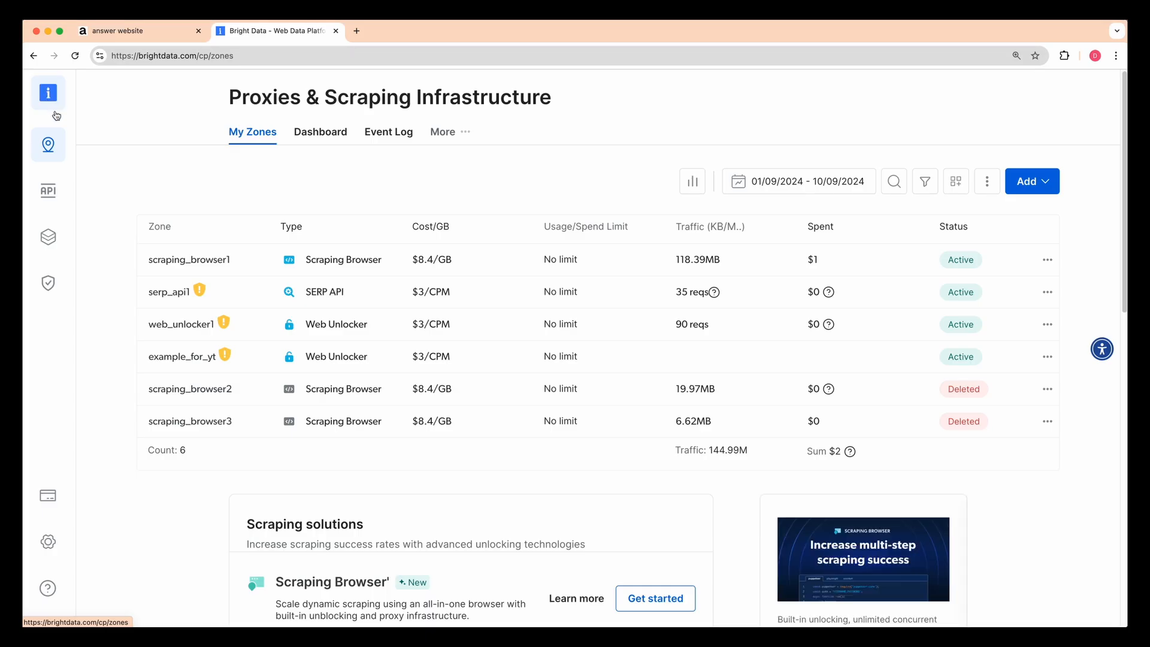
mouse_move(48, 145)
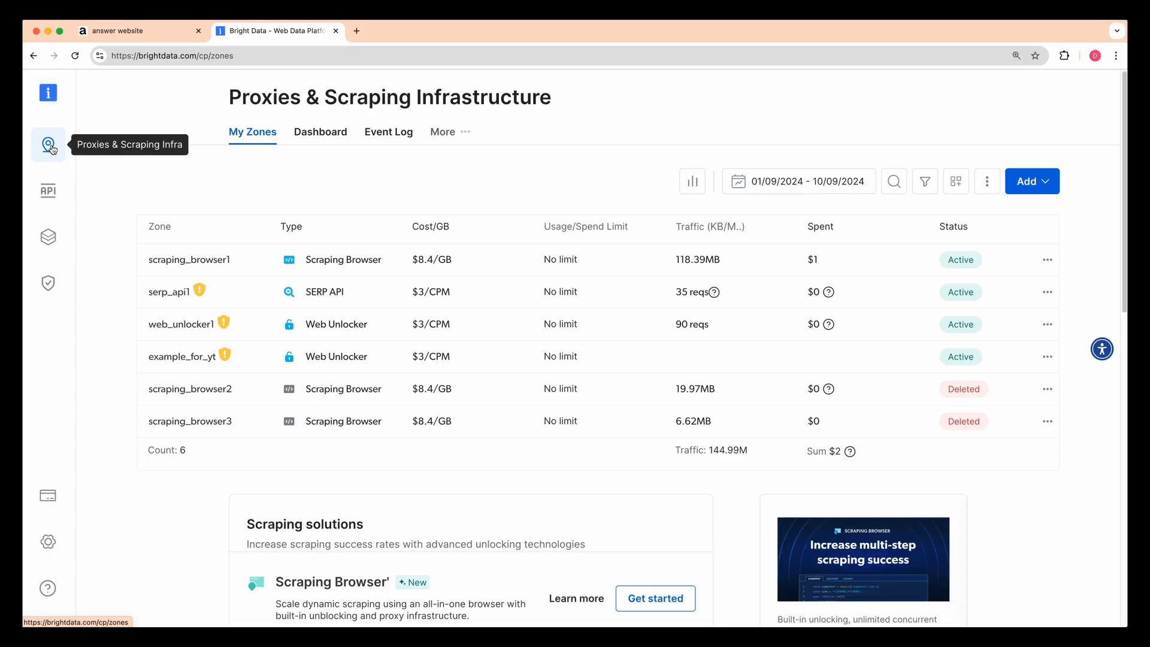
mouse_move(181, 169)
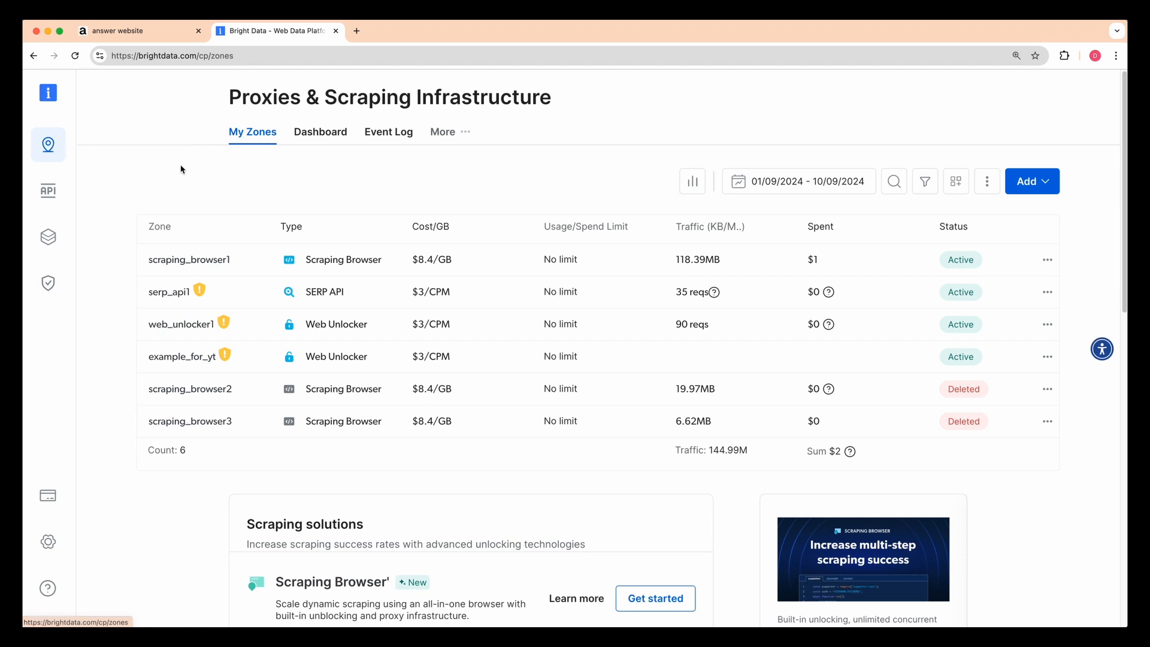
Add a Scraping Browser zone named scraping_browser4 with CAPTCHA Solver enabled
click(1031, 181)
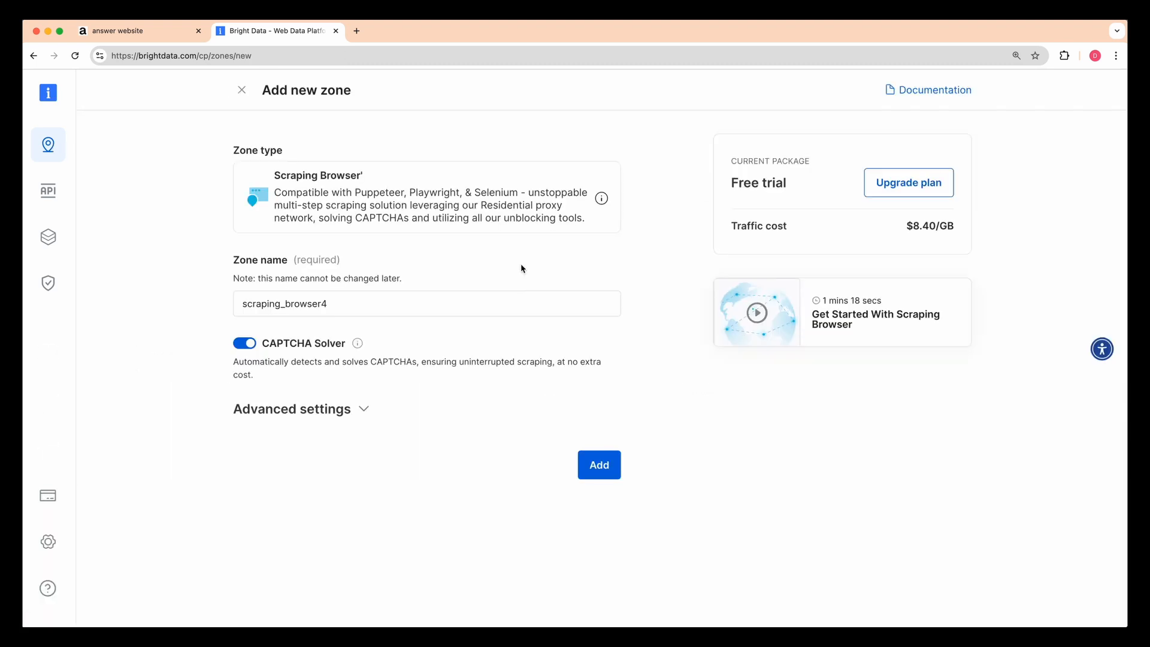
mouse_move(599, 465)
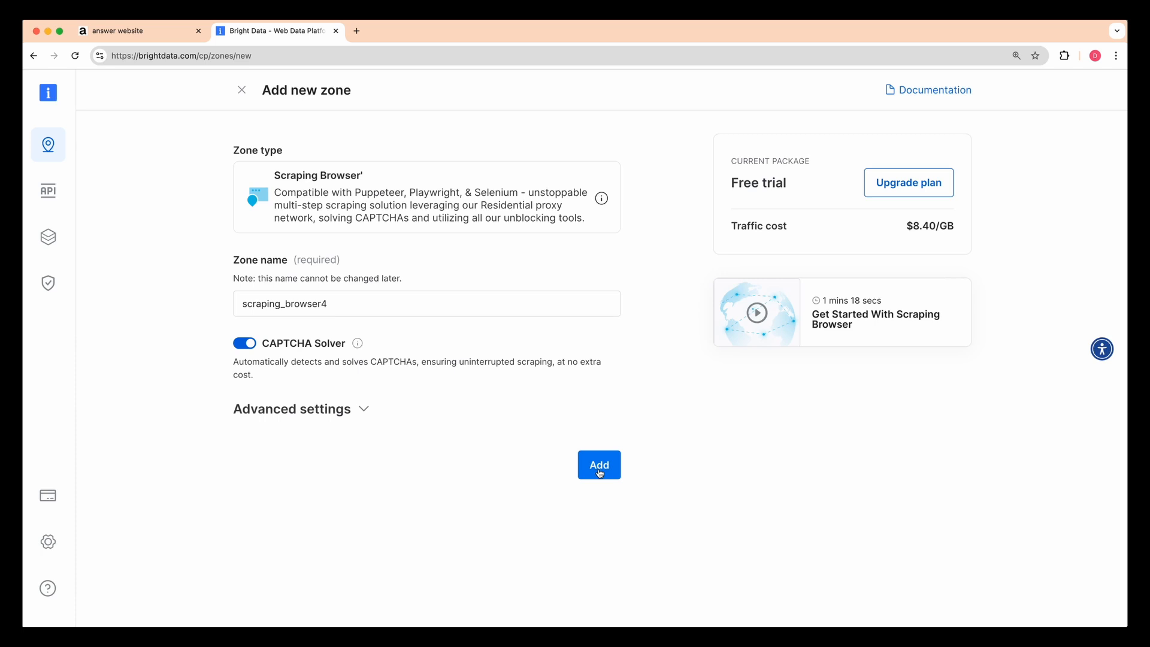
click(599, 465)
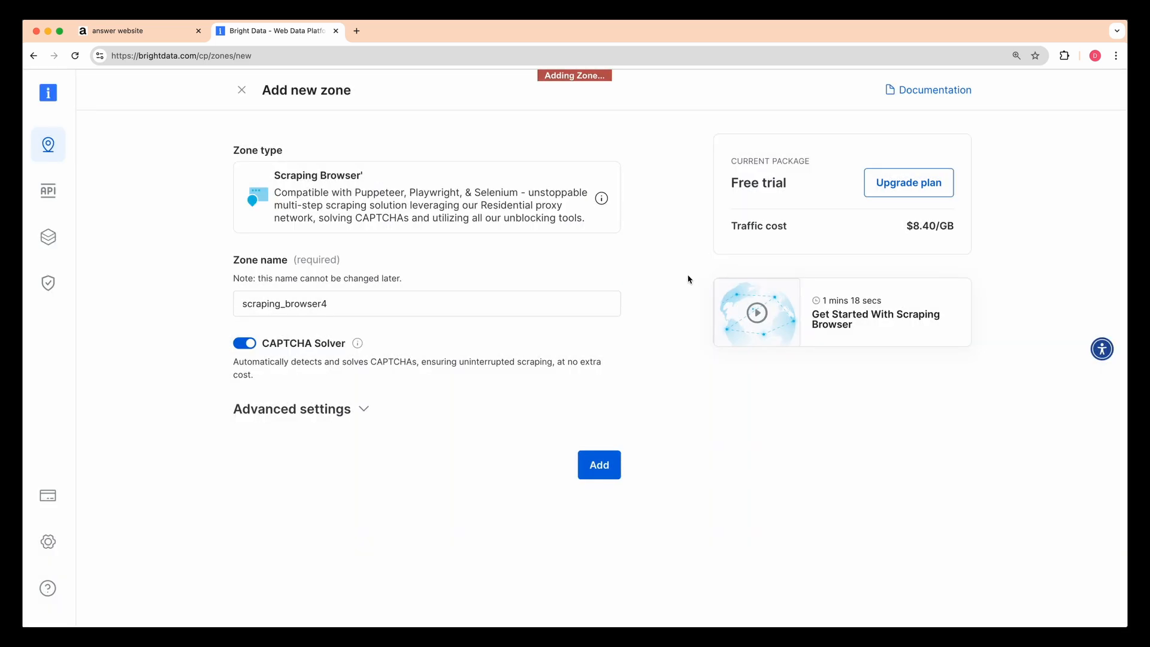
click(599, 465)
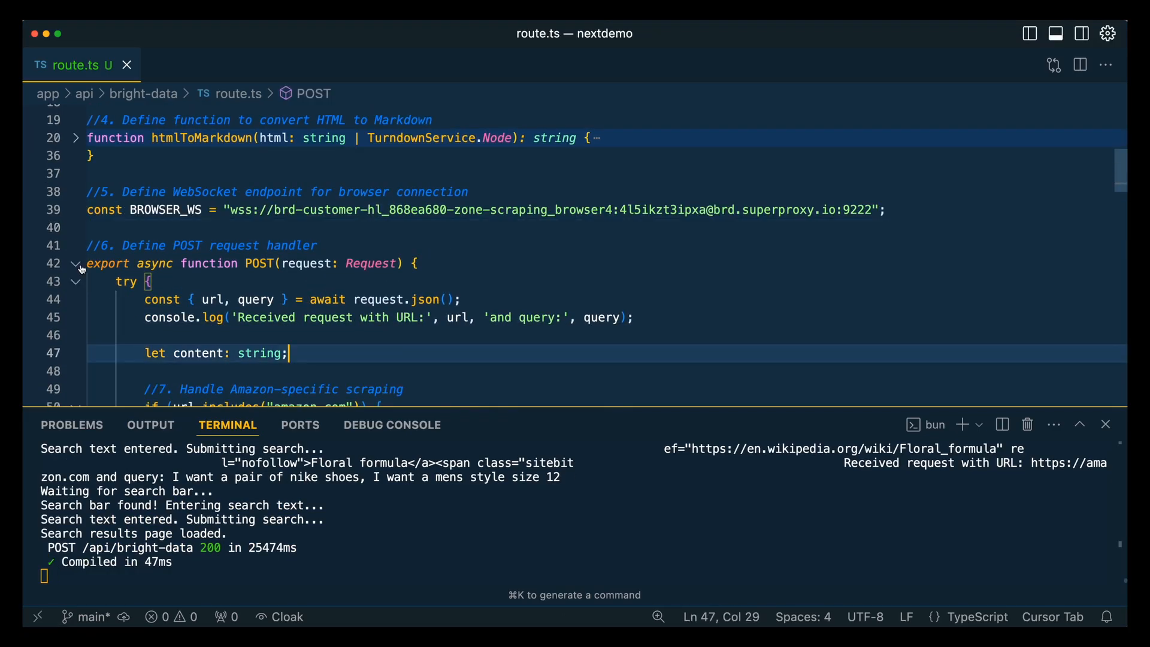
click(74, 263)
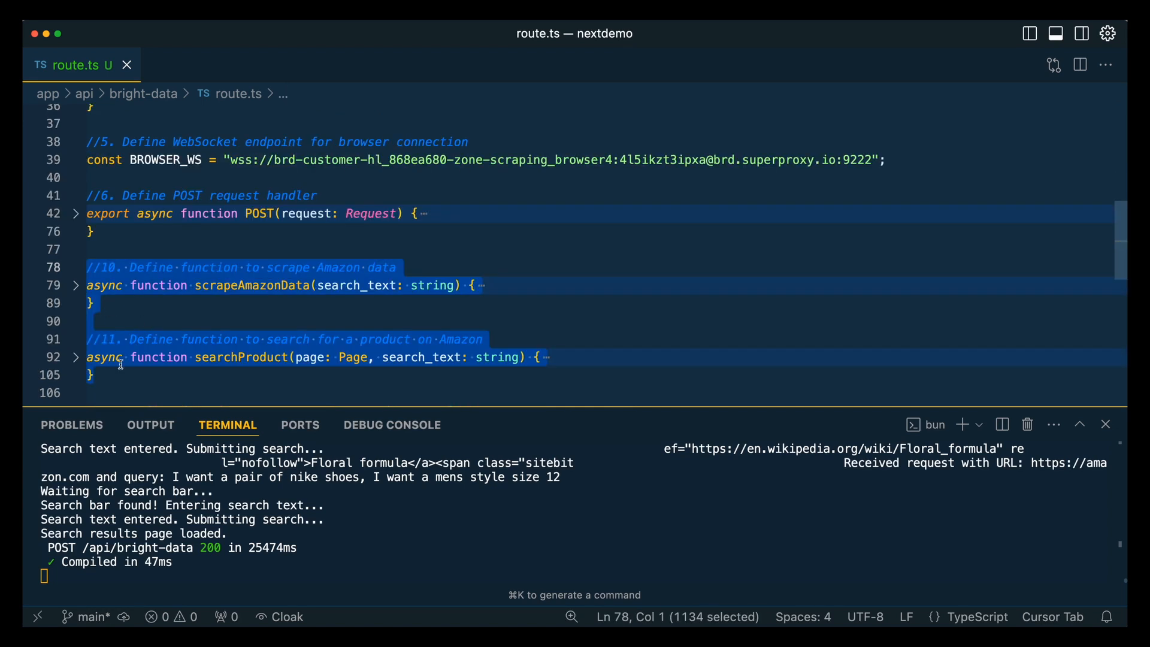
mouse_move(131, 381)
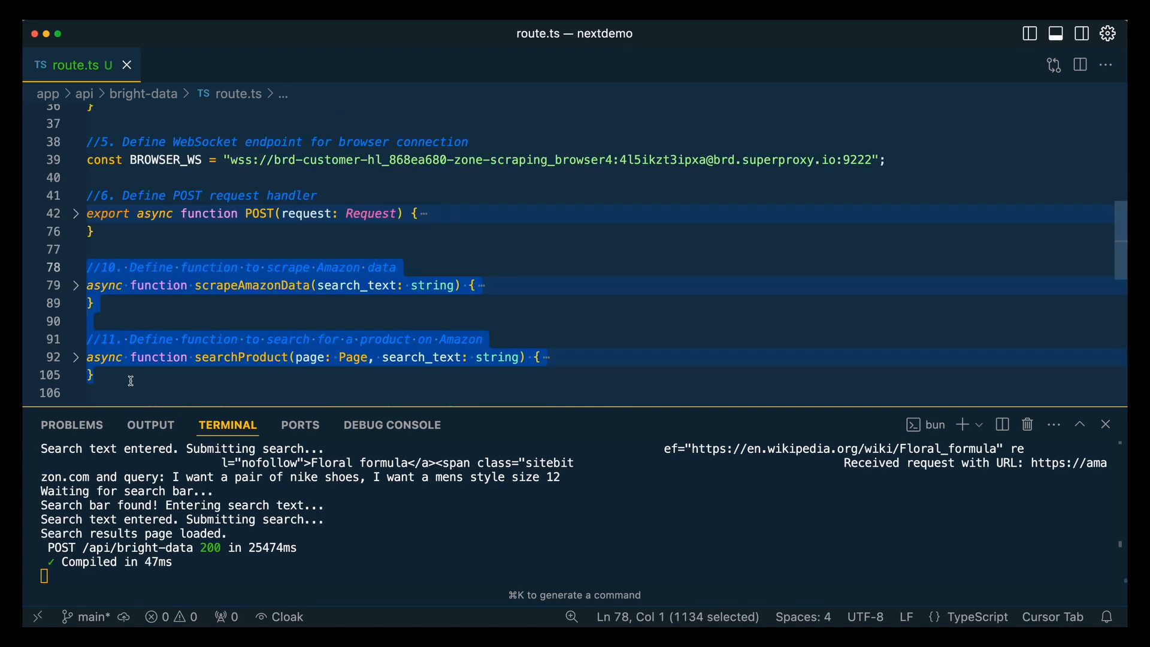
mouse_move(150, 311)
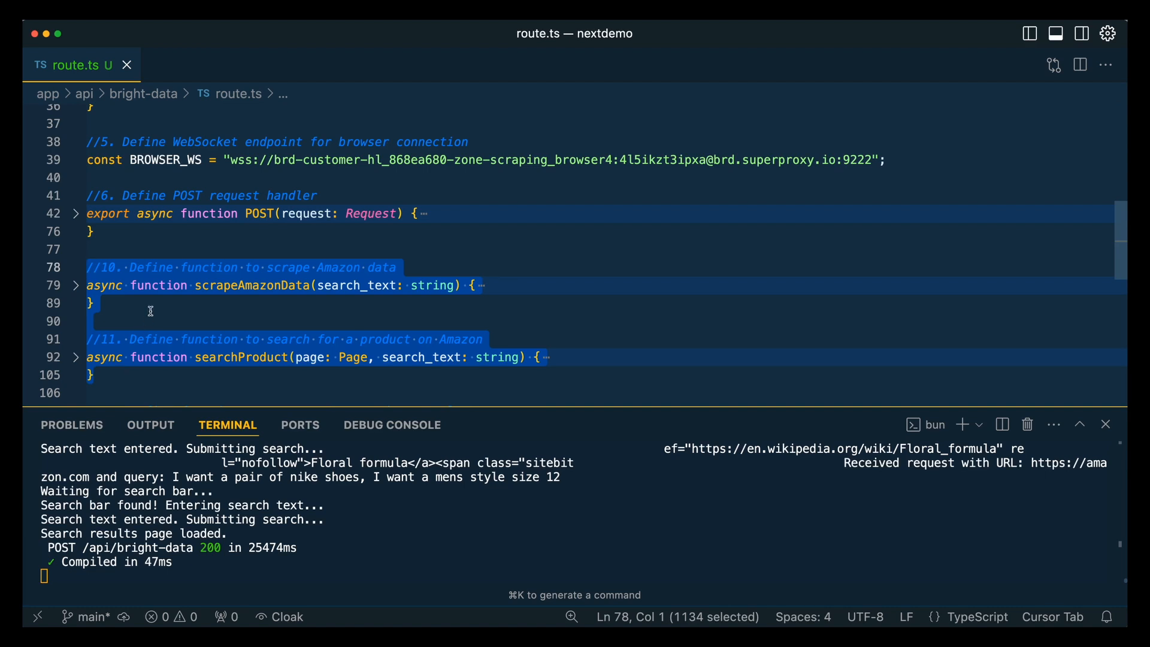
click(75, 214)
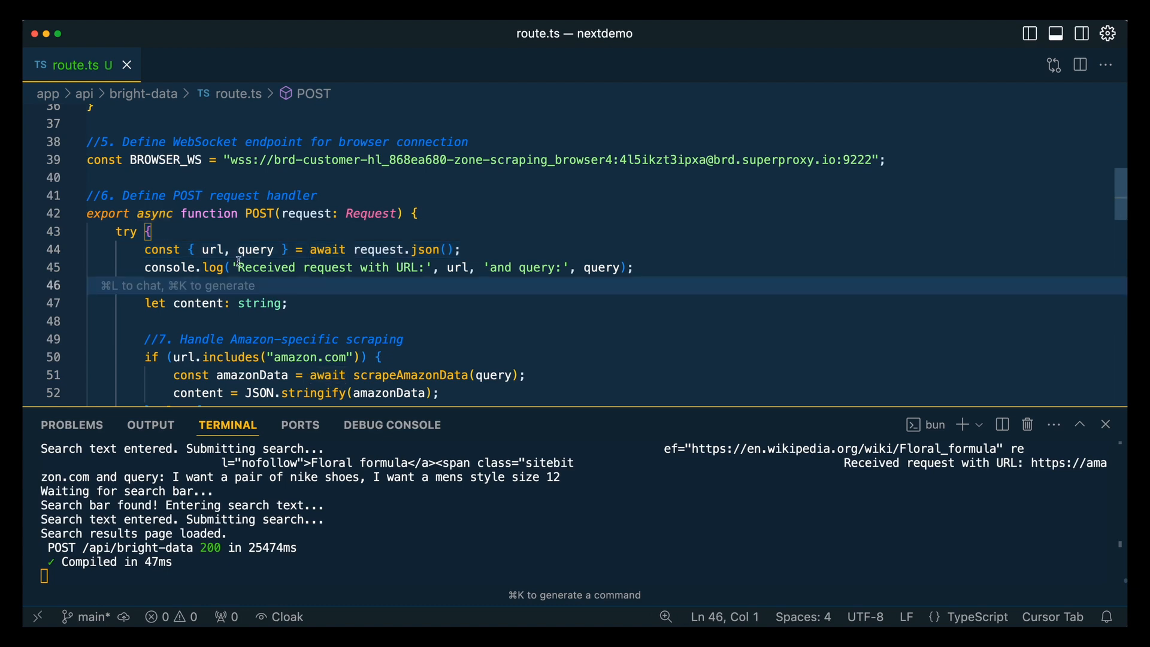
mouse_move(241, 262)
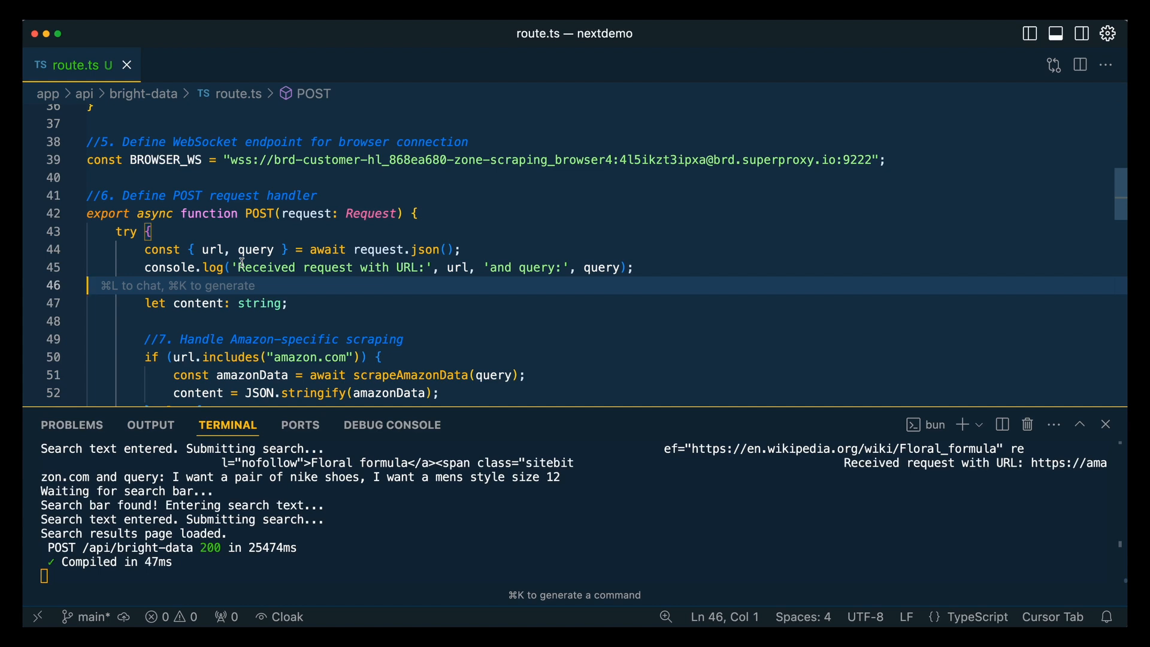
click(323, 321)
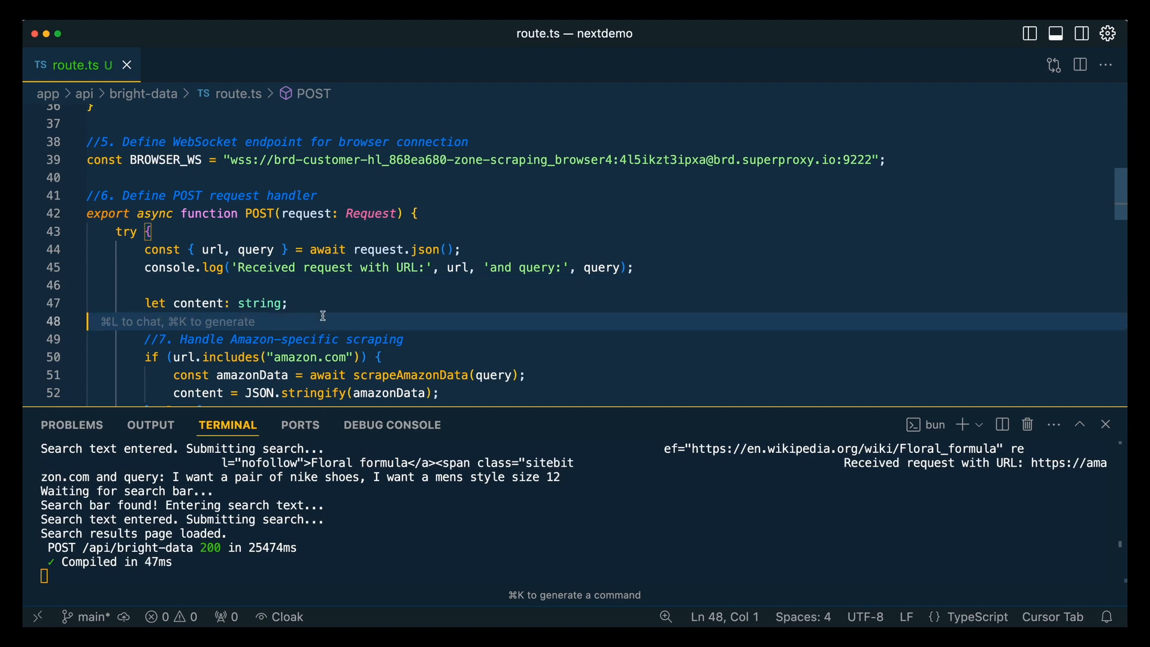
scroll(down, 3)
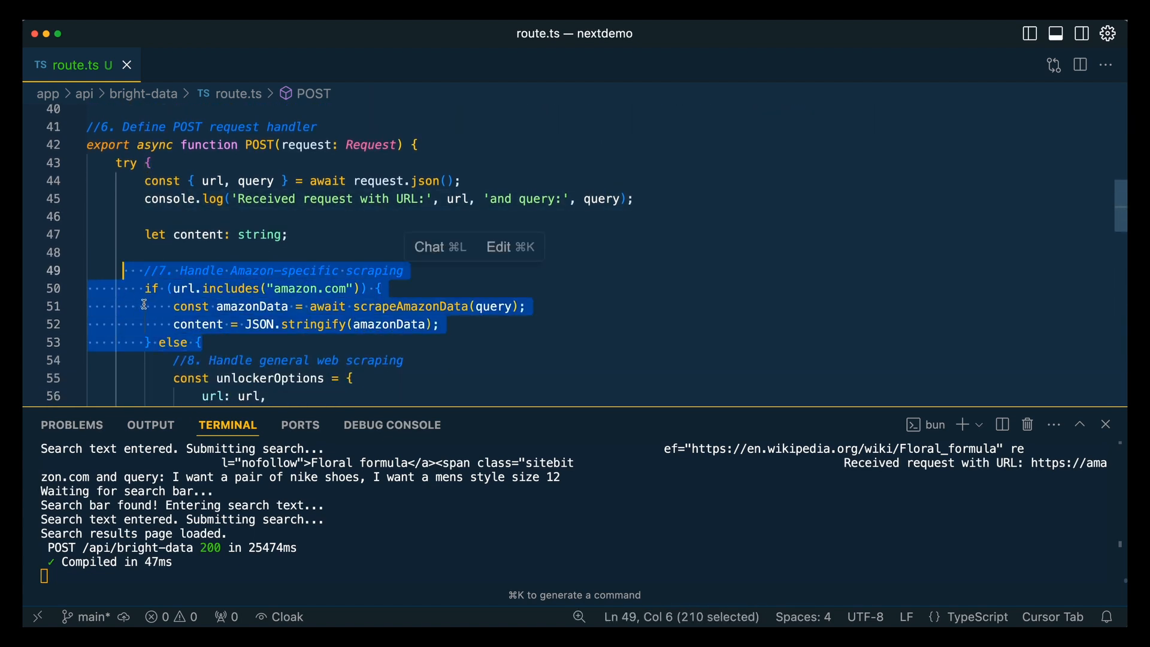
scroll(down, 3)
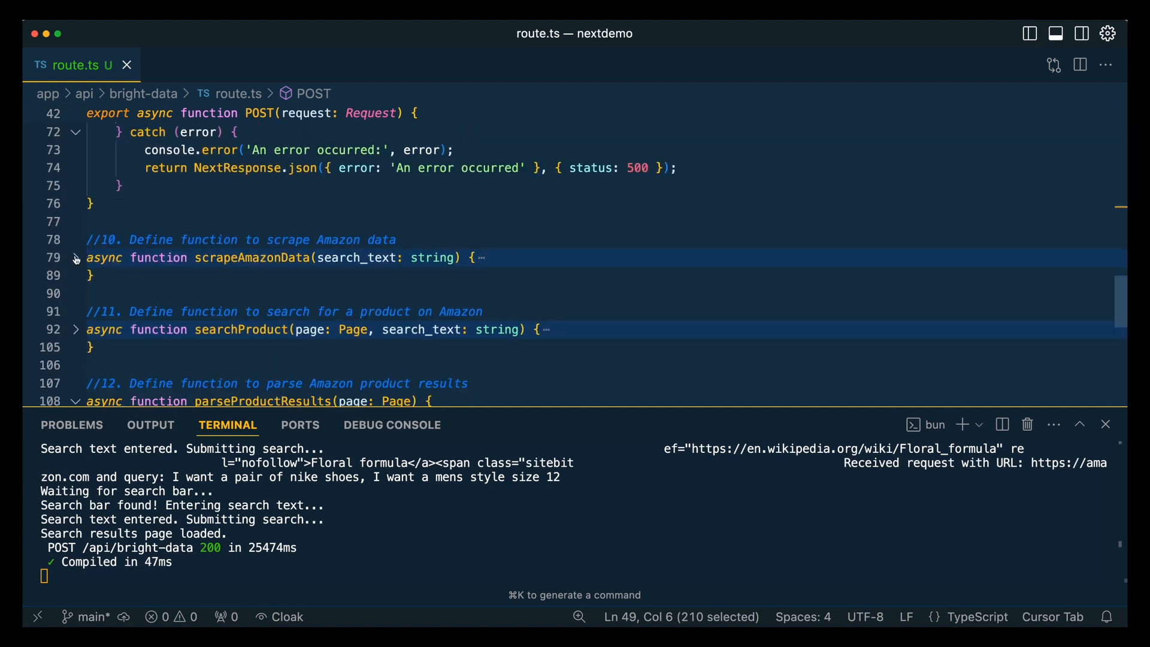
click(74, 257)
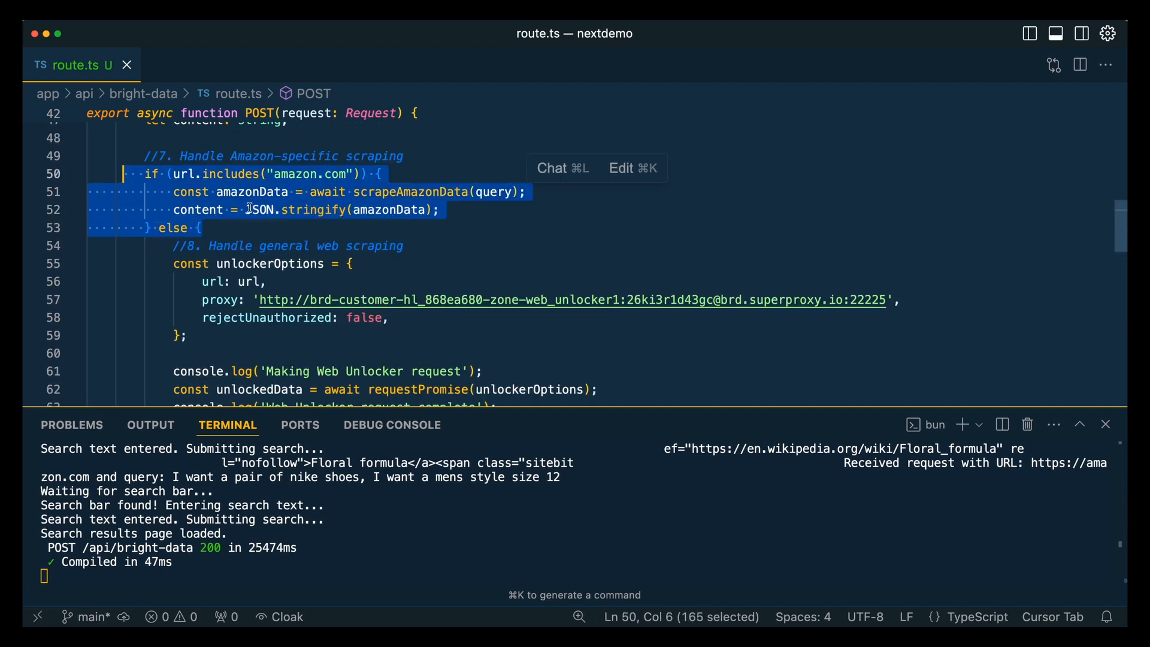
mouse_move(260, 210)
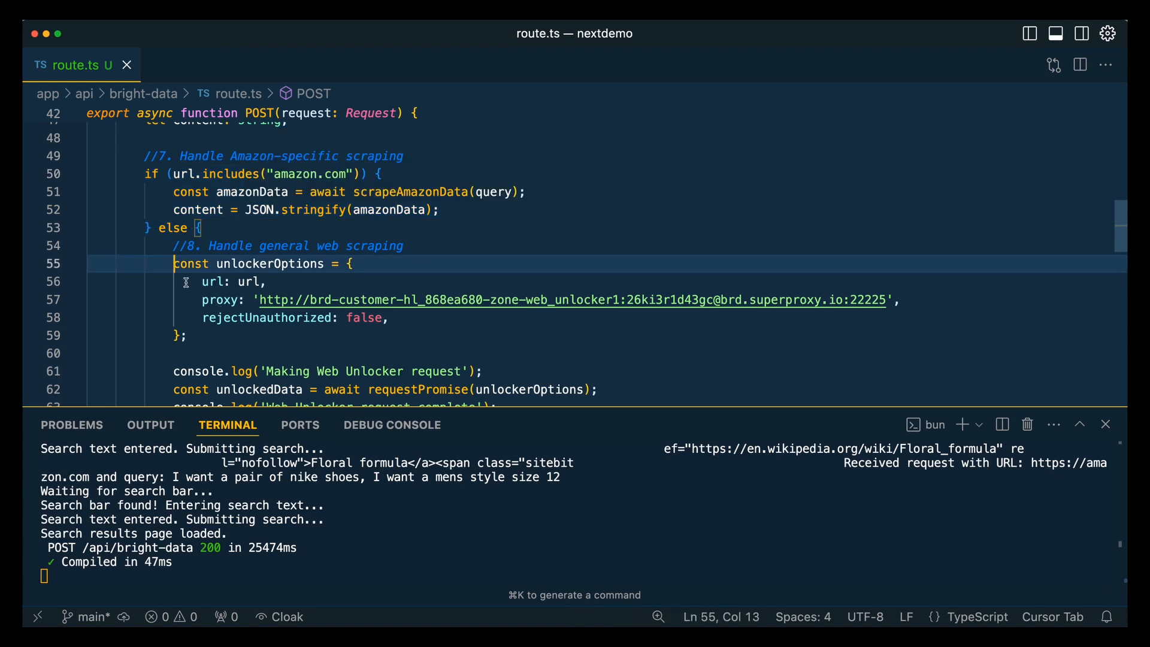
click(223, 336)
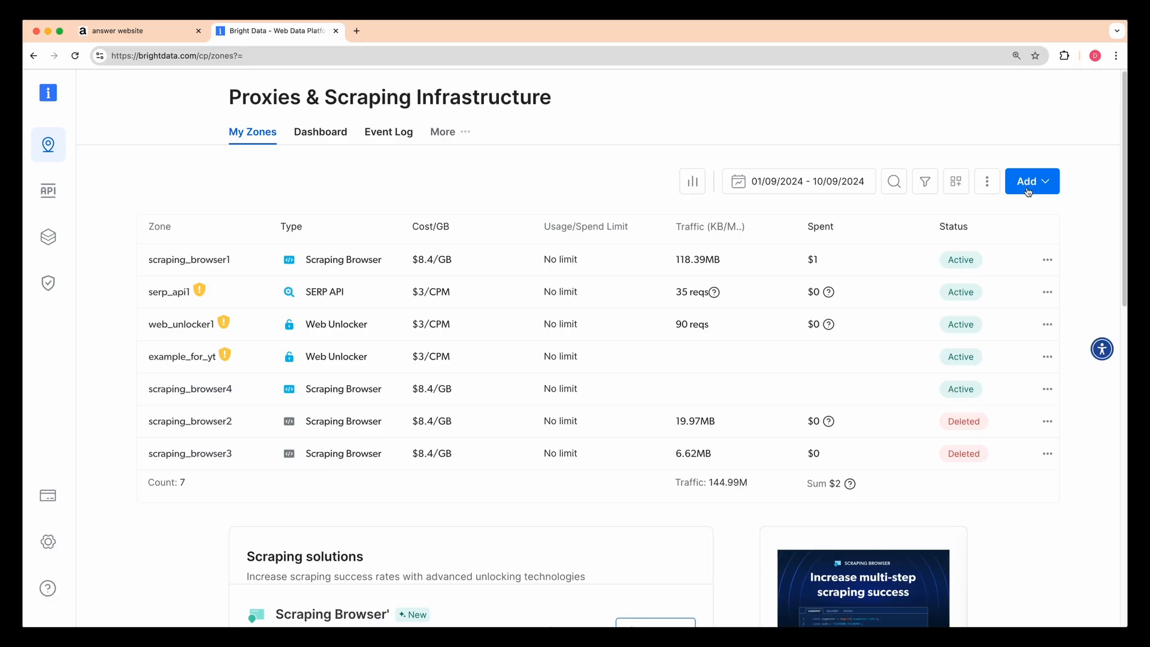
Add a Web Unlocker zone named web_unlocker2 and confirm its creation
click(1027, 181)
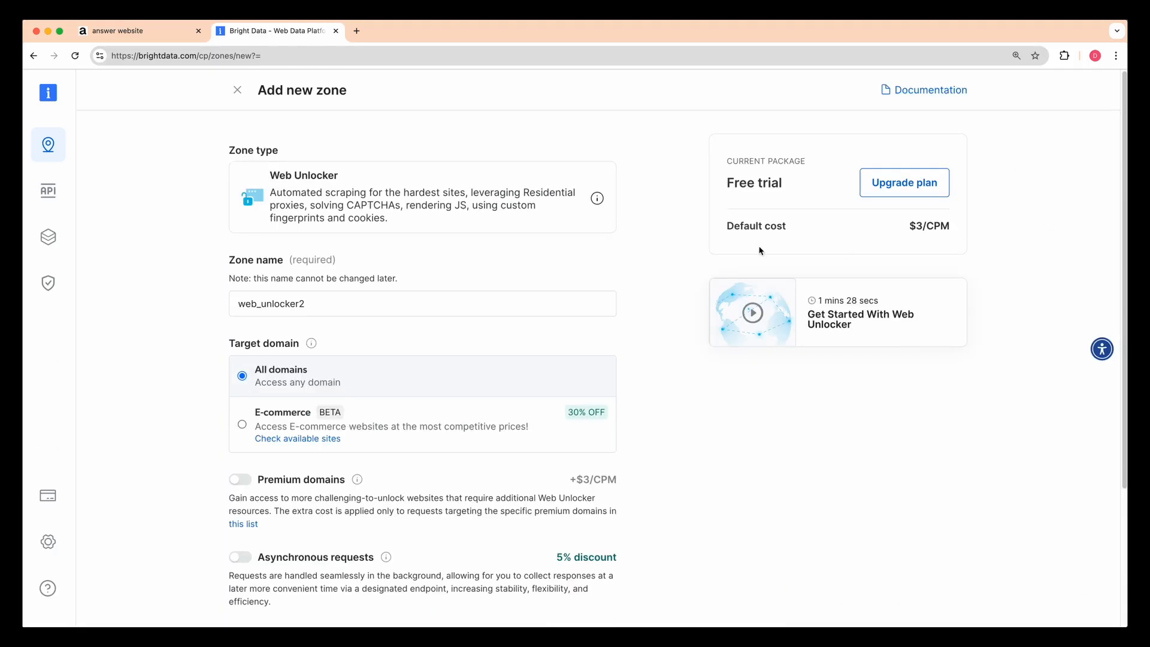
scroll(down, 3)
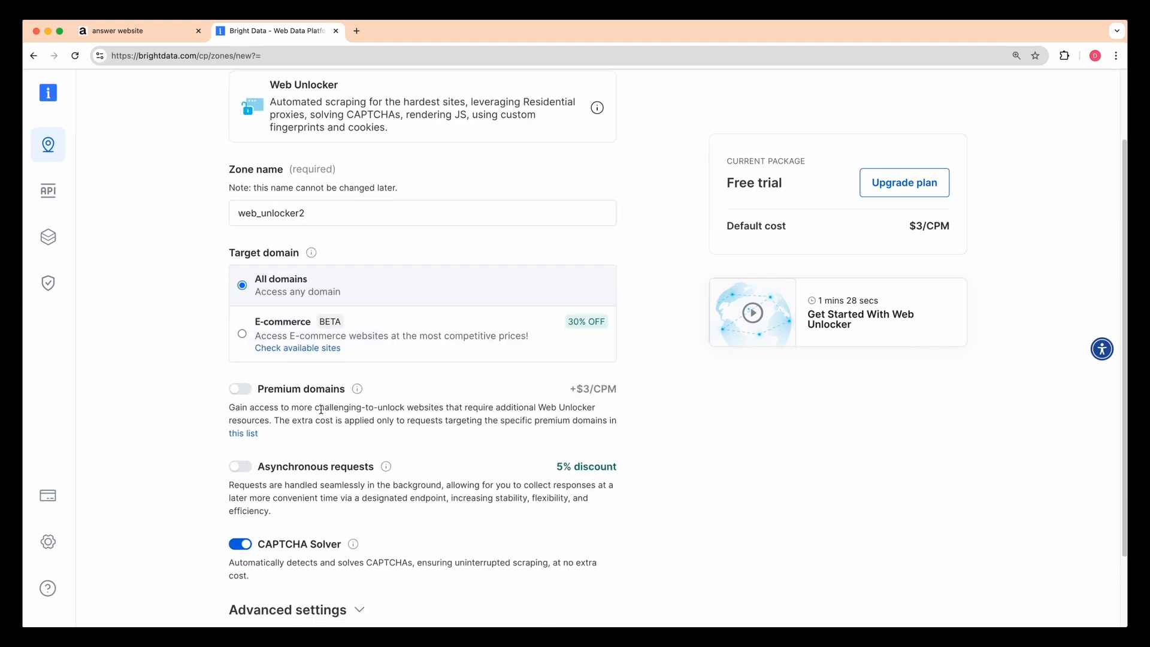
scroll(down, 3)
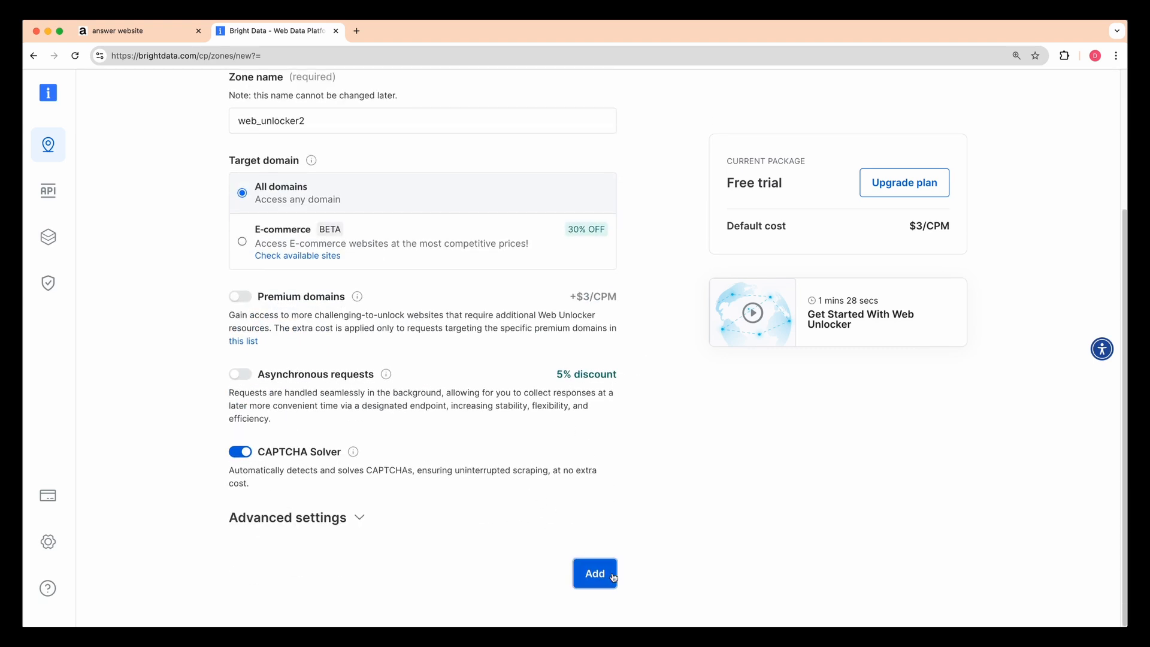
click(594, 573)
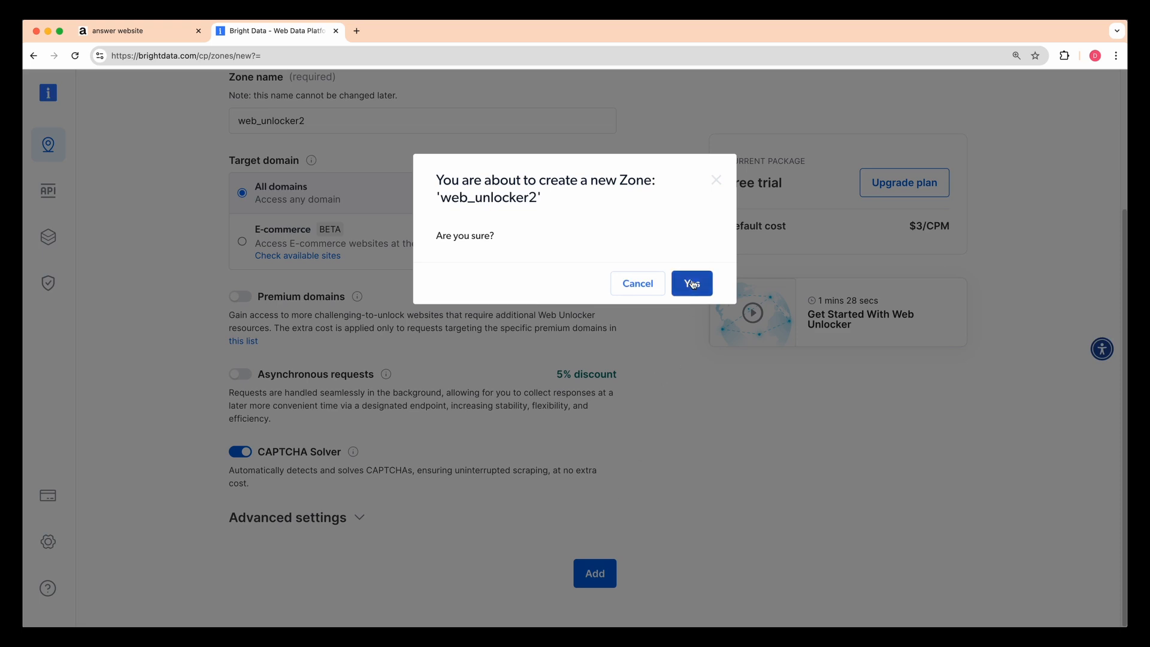
click(690, 283)
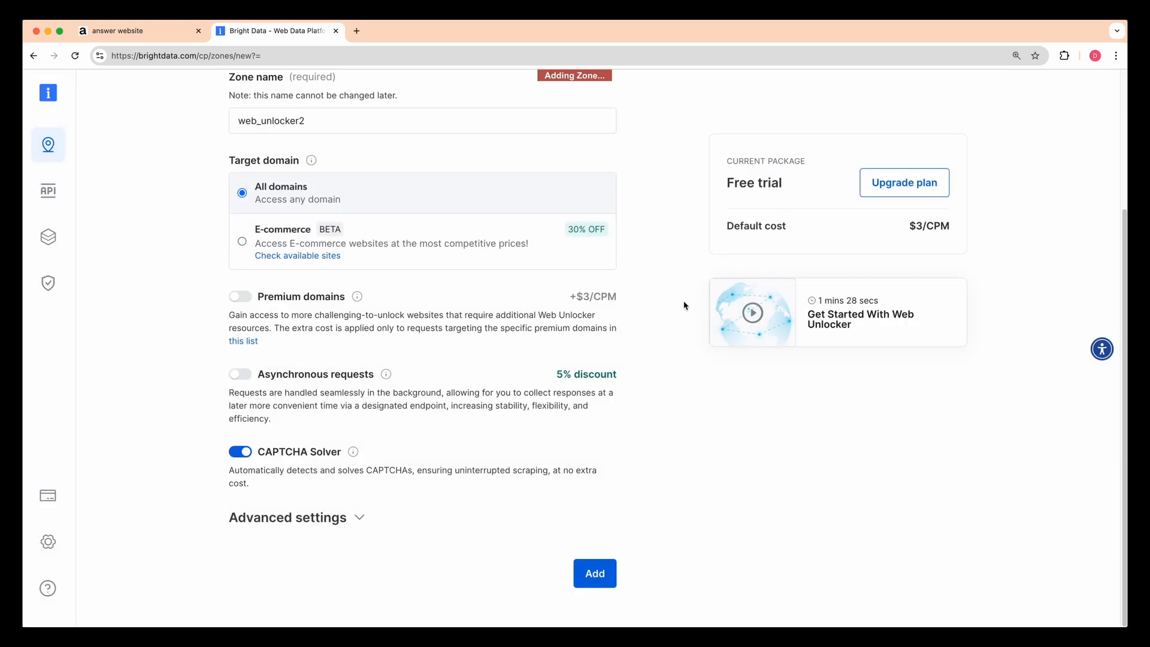
Choose a code sample language to view web_unlocker2's access parameters
click(594, 573)
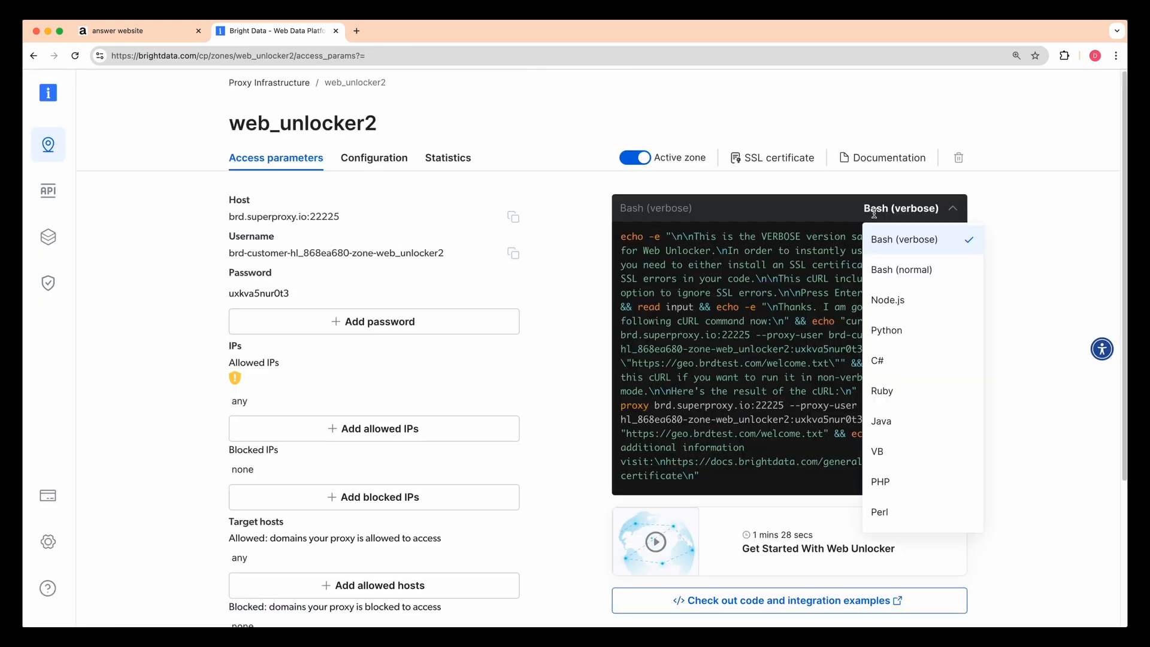
click(888, 299)
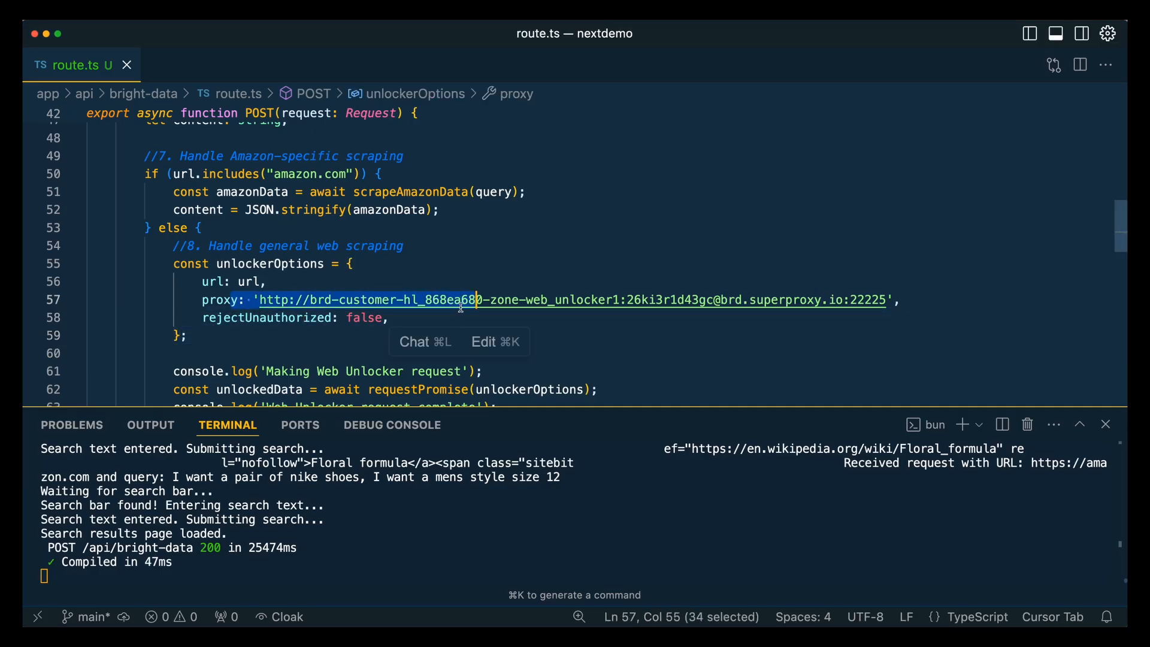
click(447, 317)
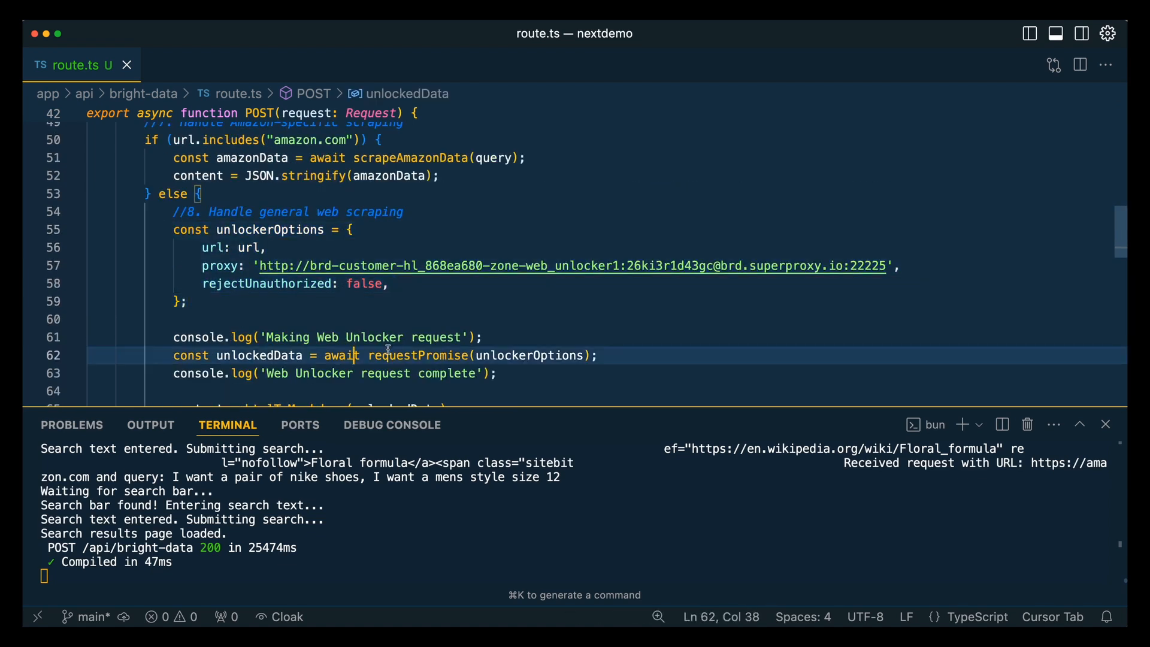
double_click(417, 355)
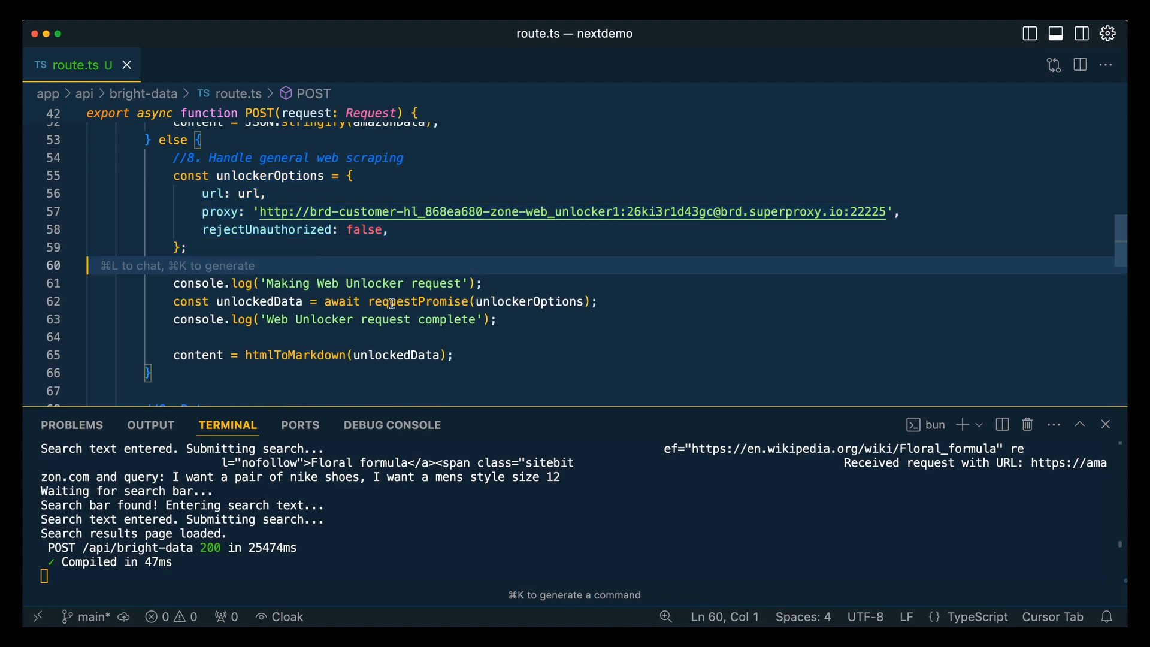
click(457, 319)
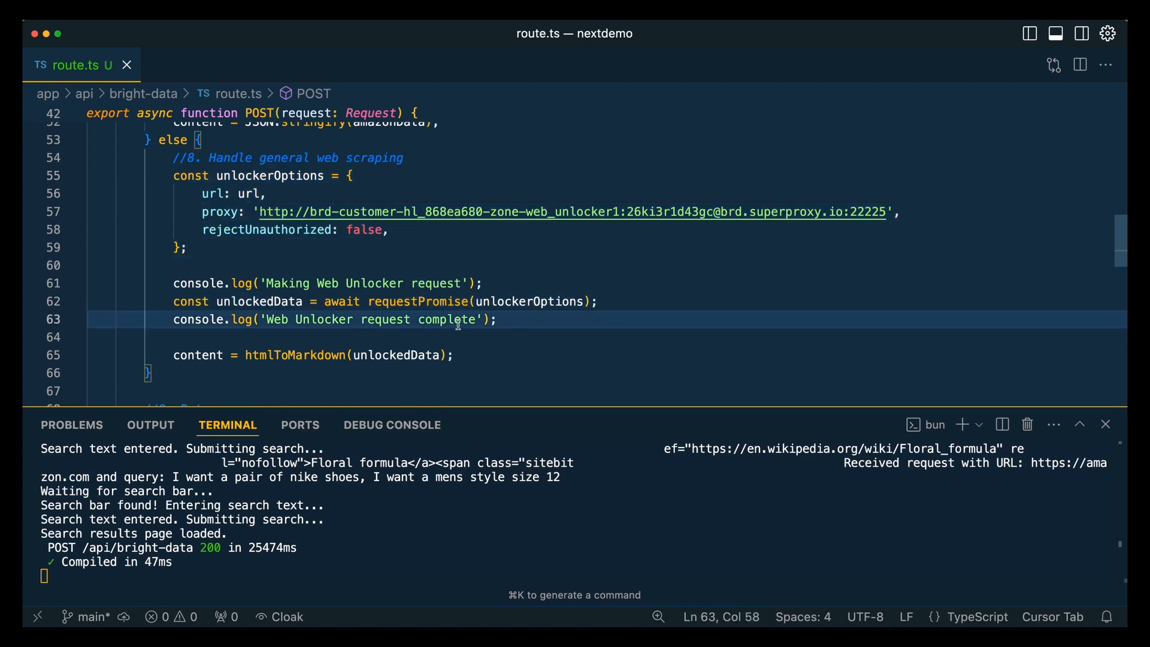
double_click(341, 263)
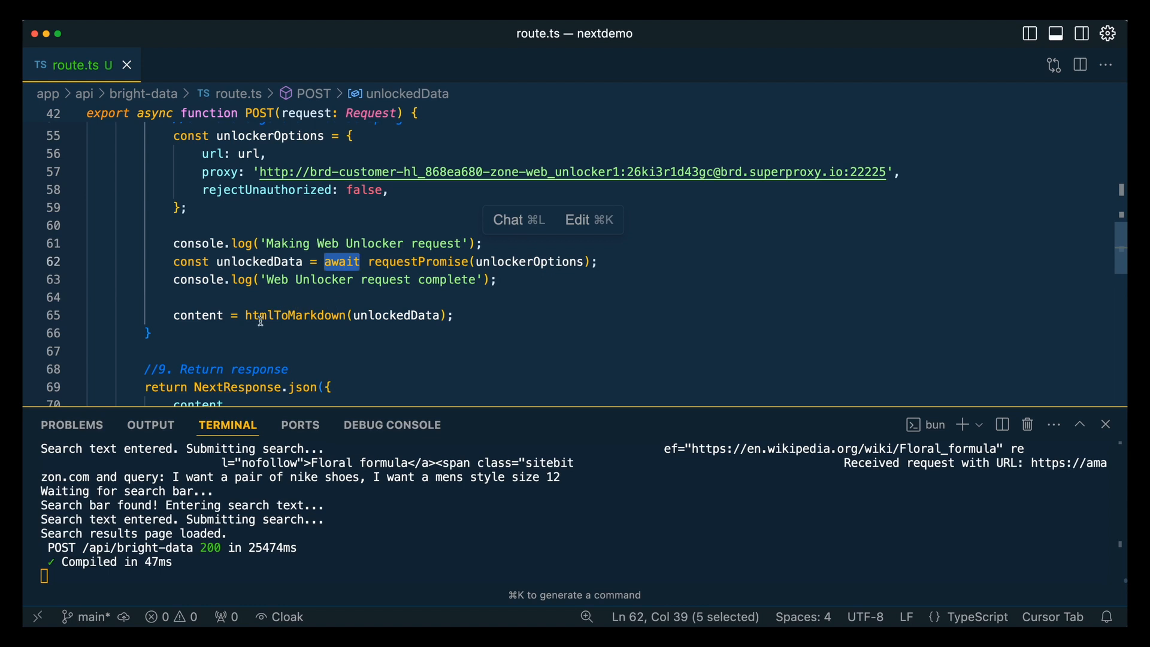
mouse_move(413, 341)
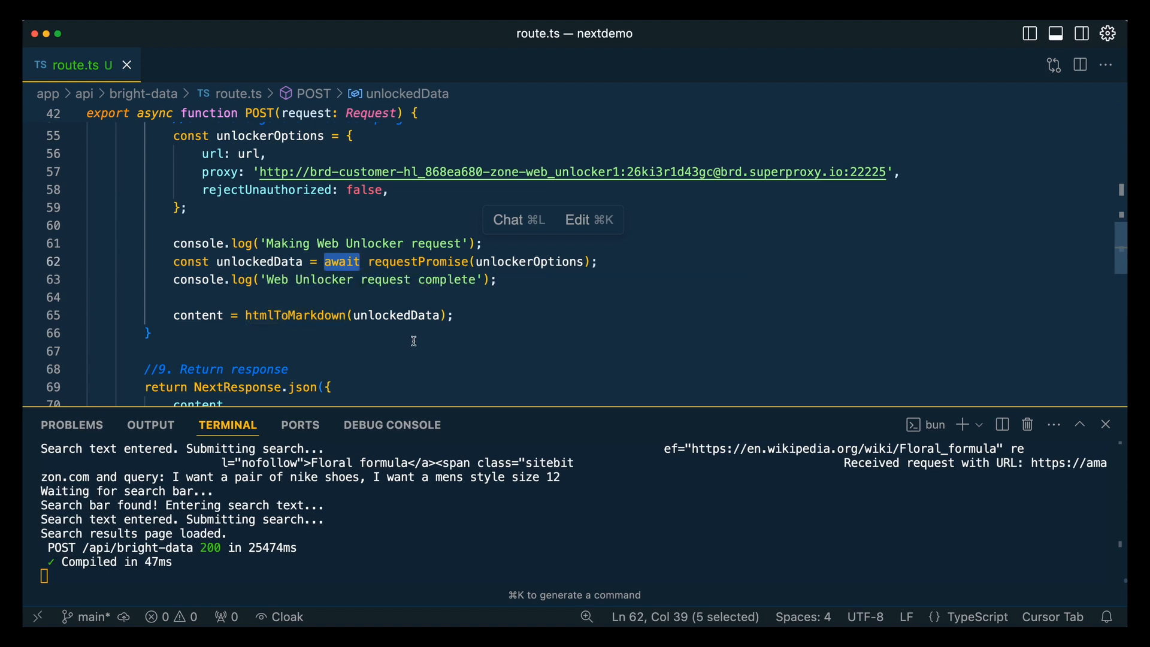
scroll(down, 3)
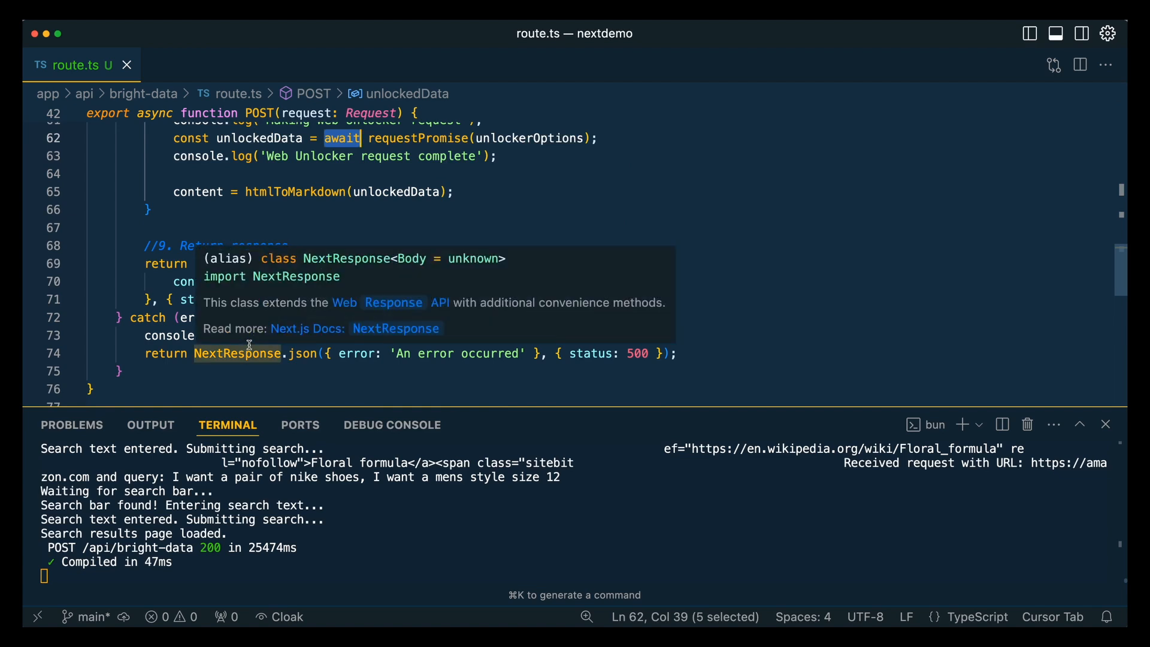
click(239, 317)
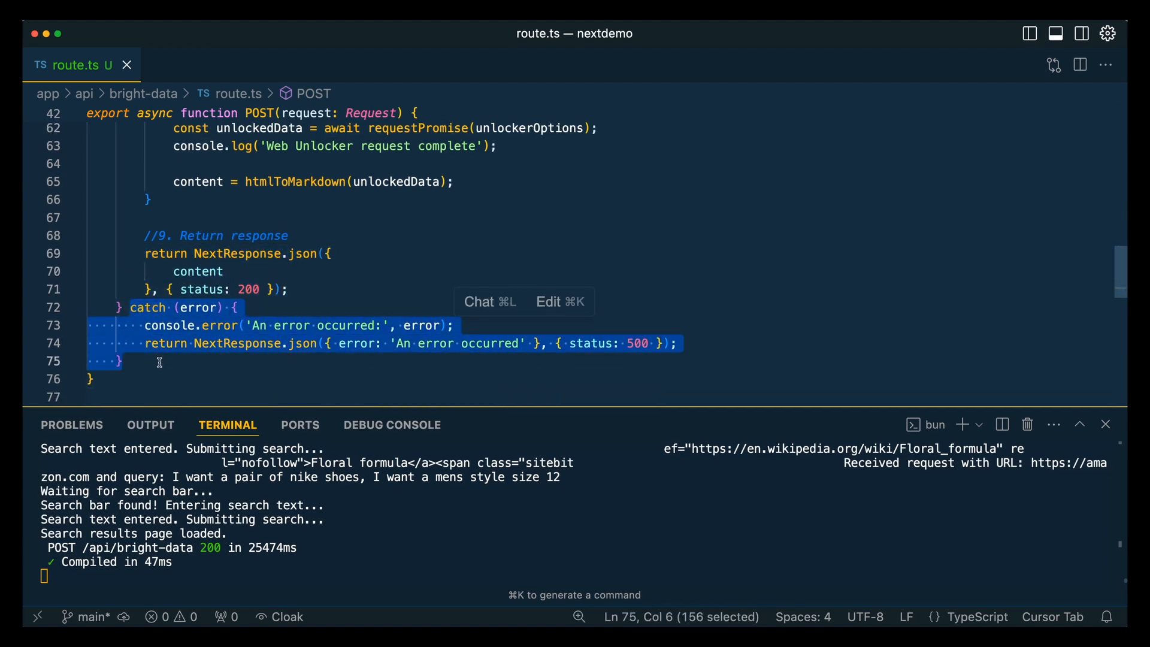
scroll(down, 3)
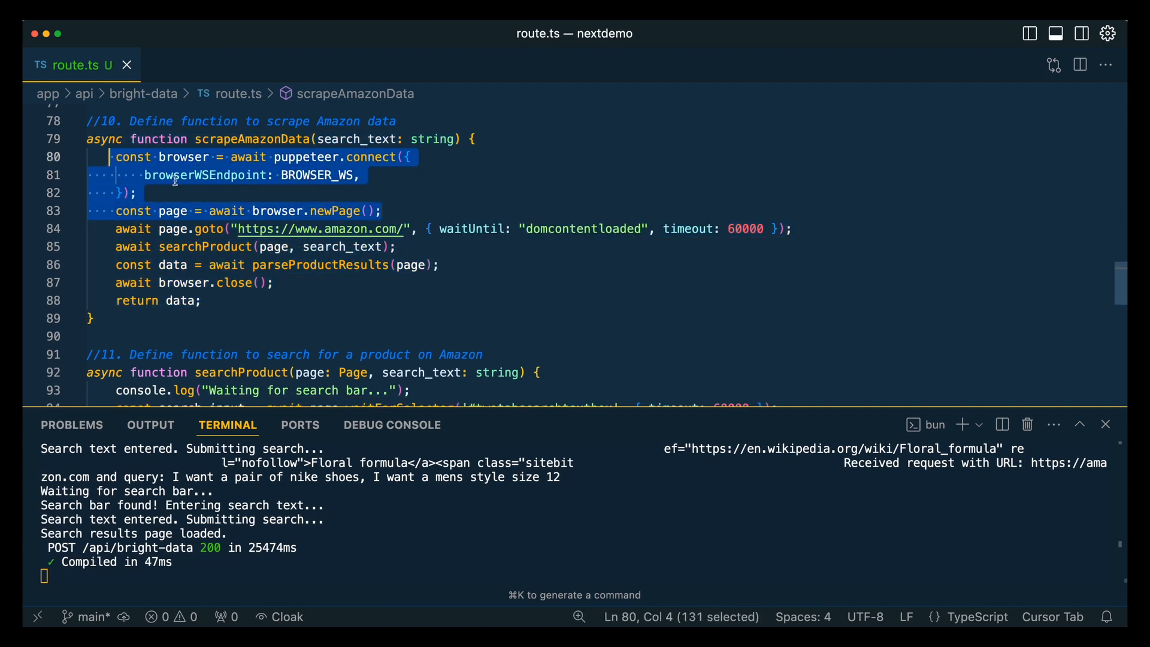
click(185, 175)
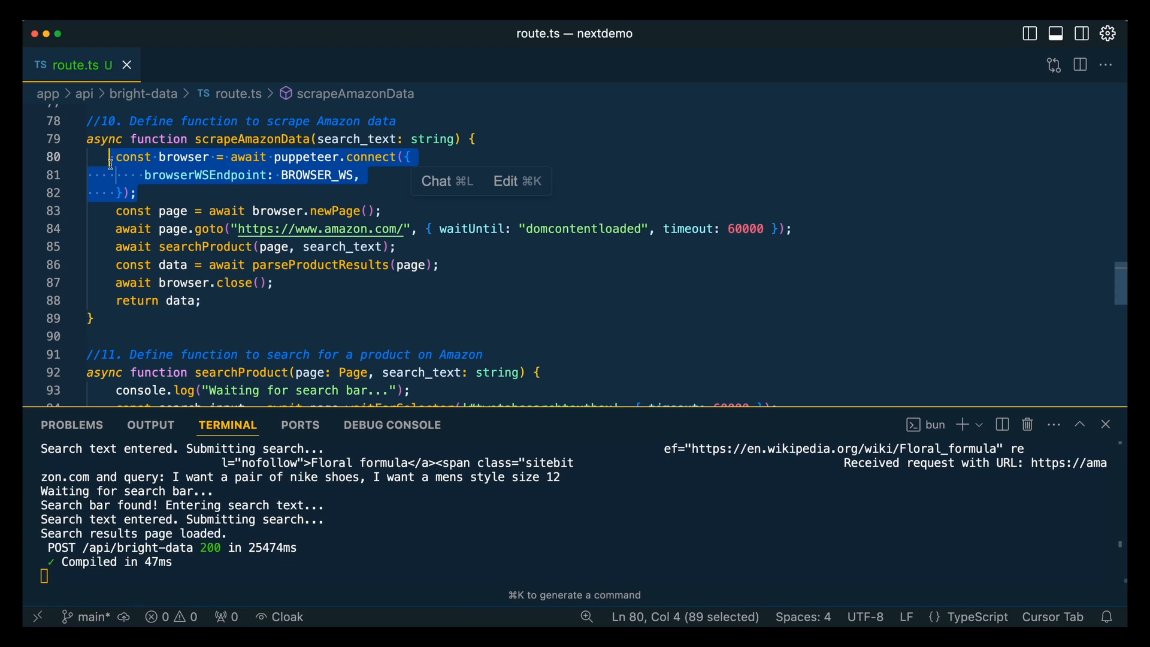
click(194, 211)
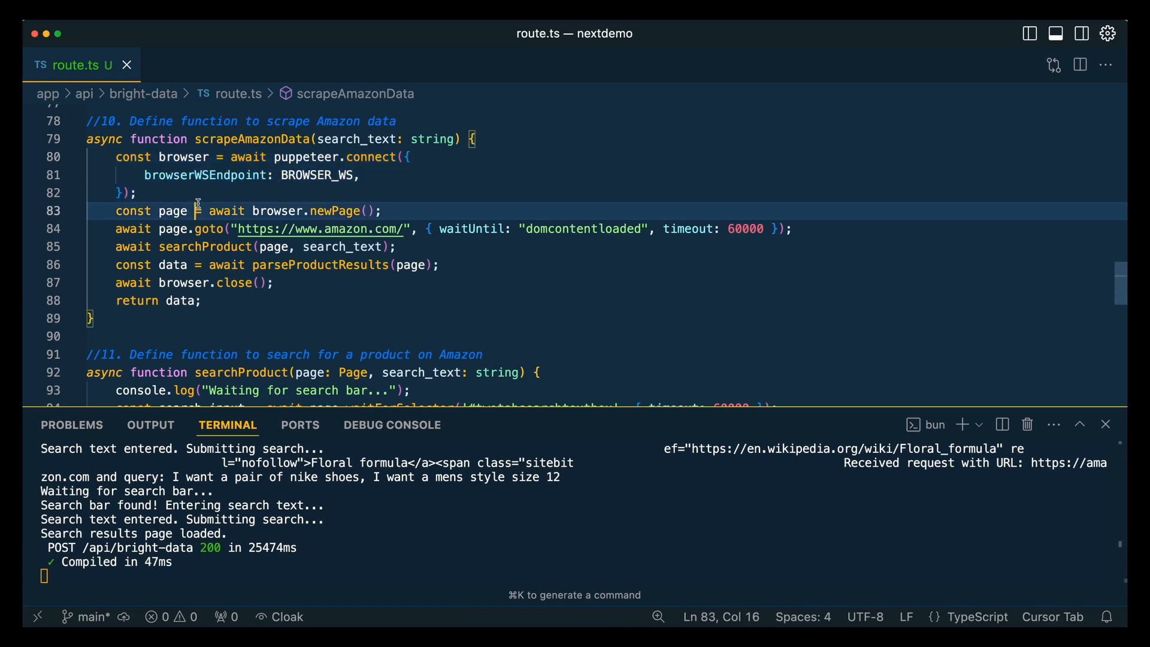
mouse_move(334, 211)
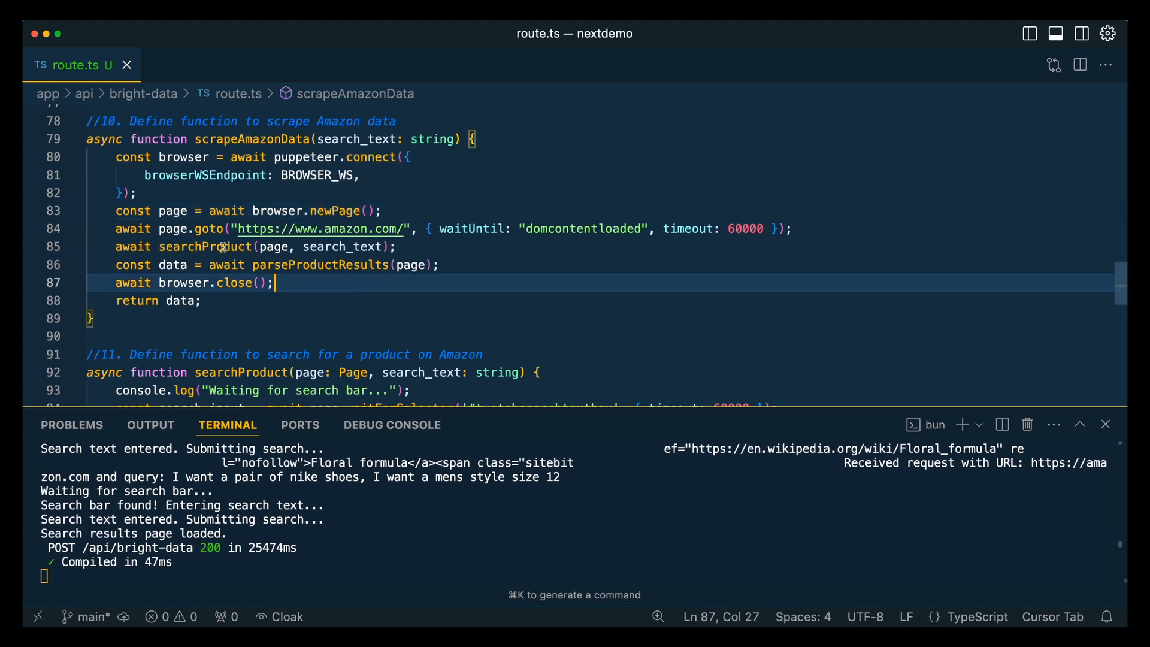
click(236, 301)
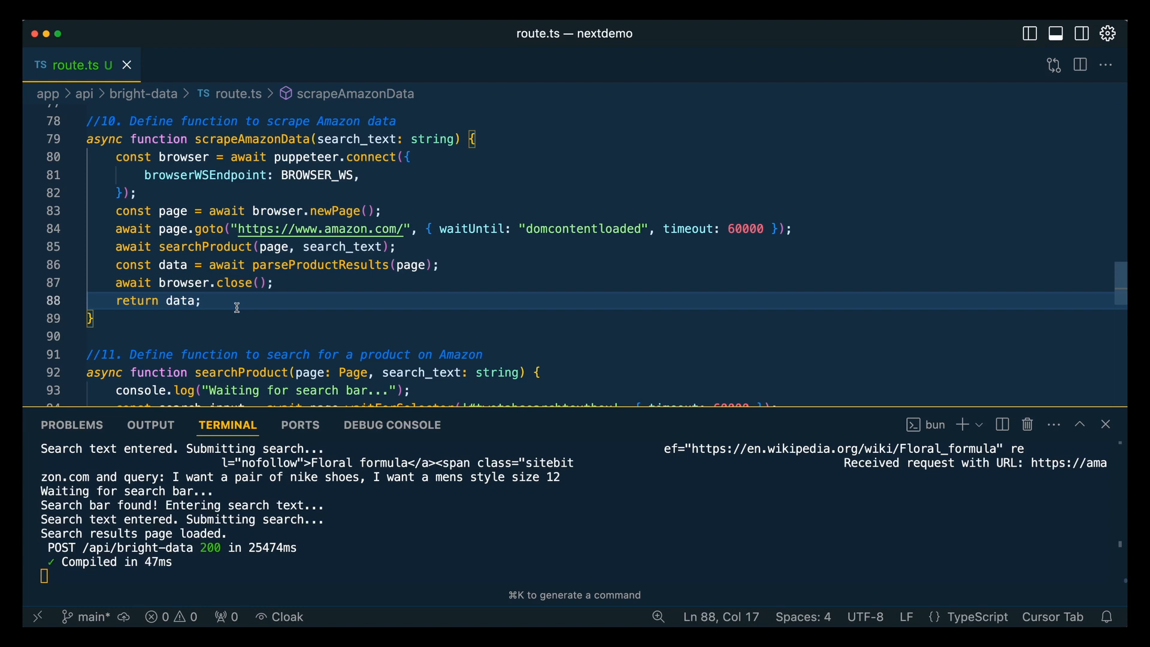
click(204, 301)
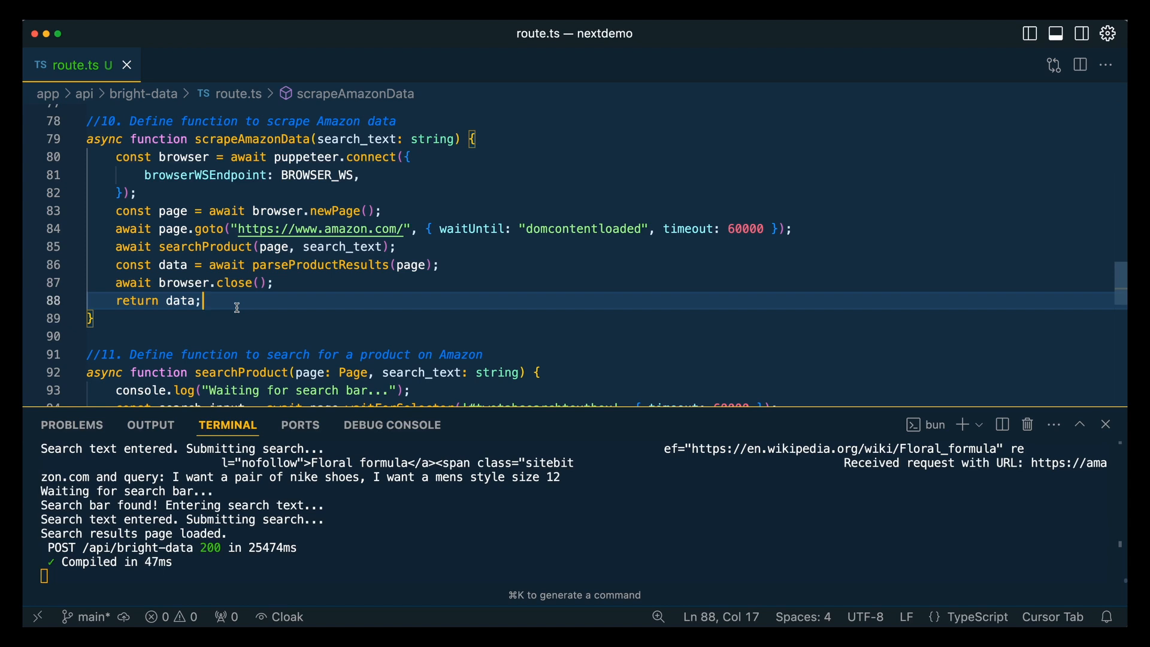
mouse_move(187, 220)
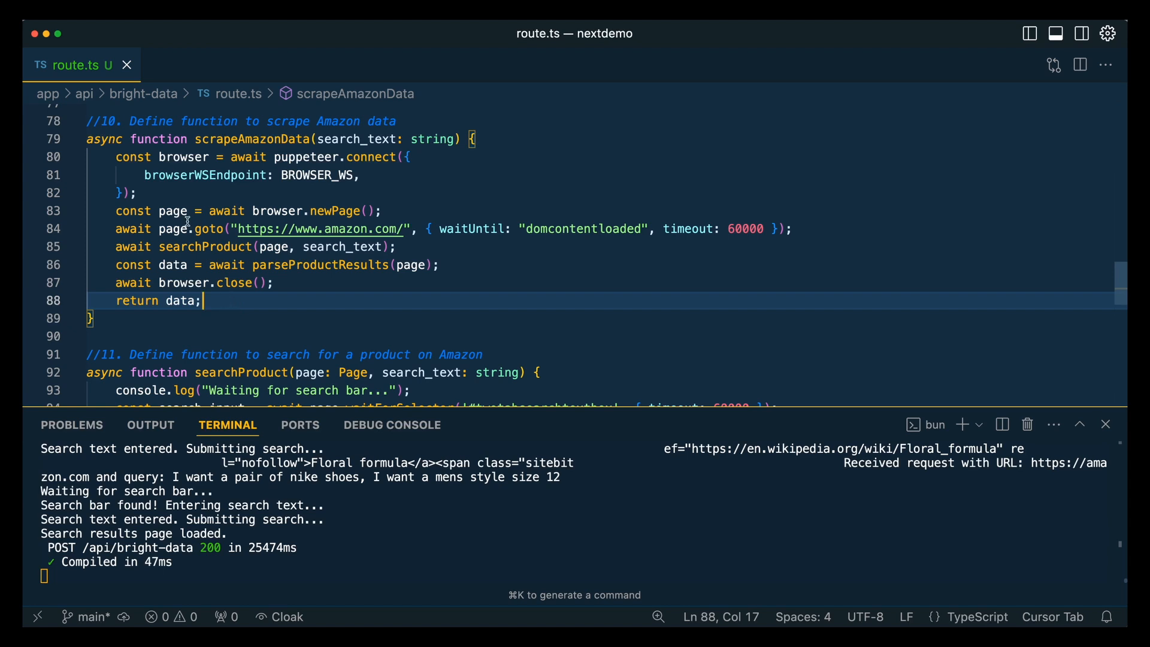
mouse_move(278, 308)
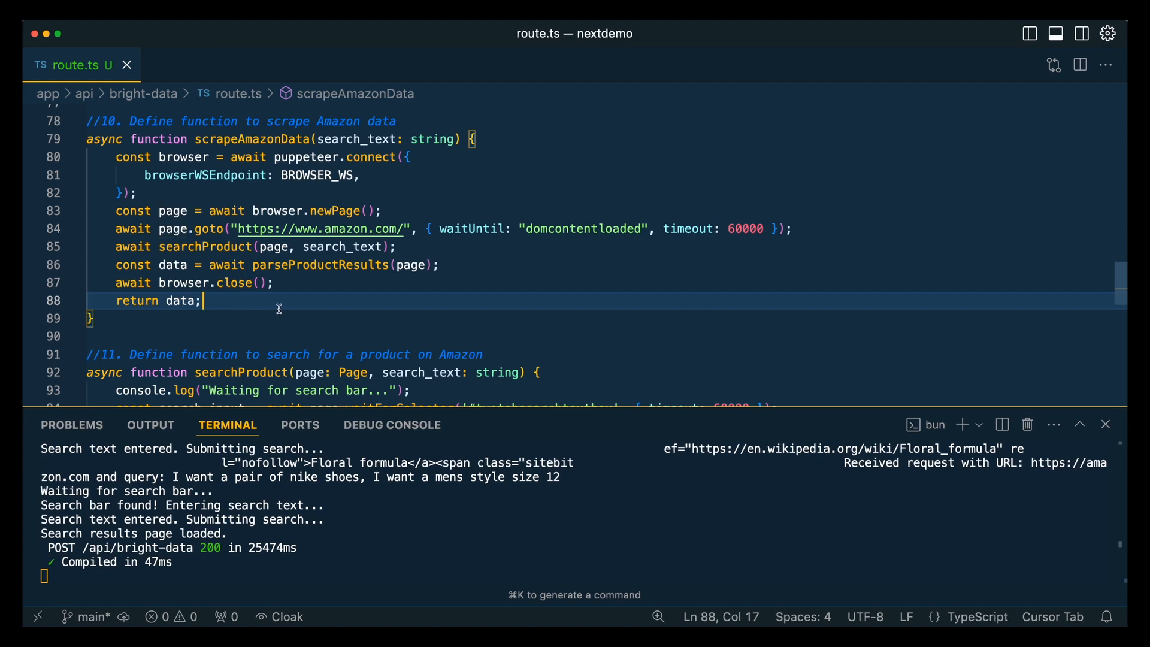
mouse_move(294, 300)
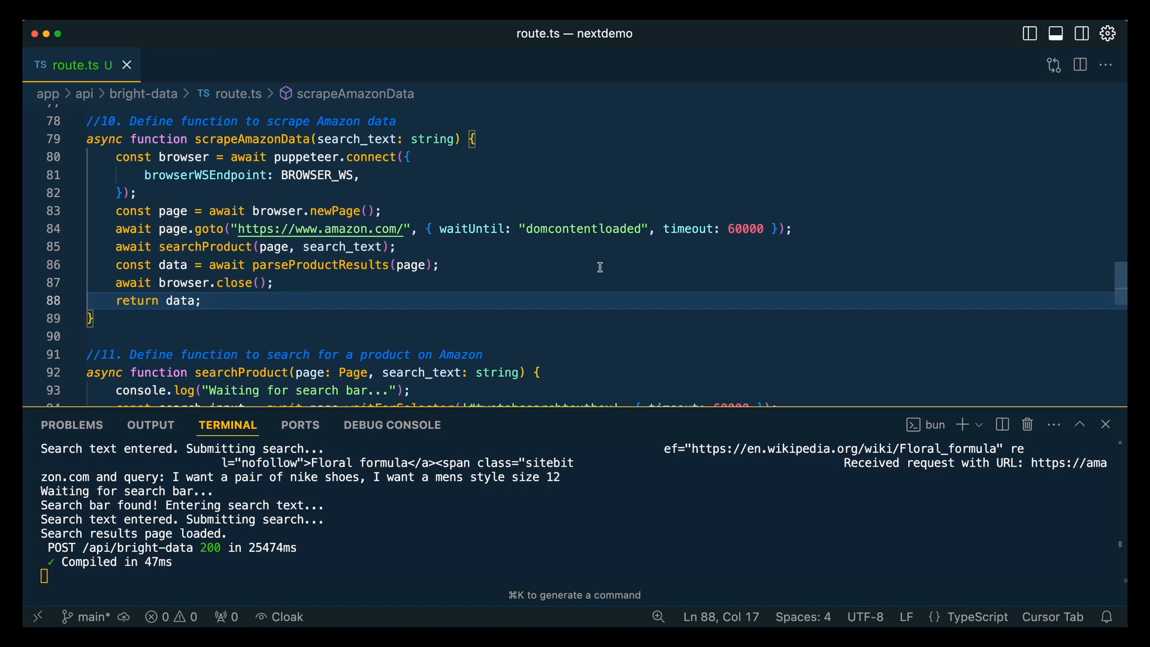
mouse_move(328, 308)
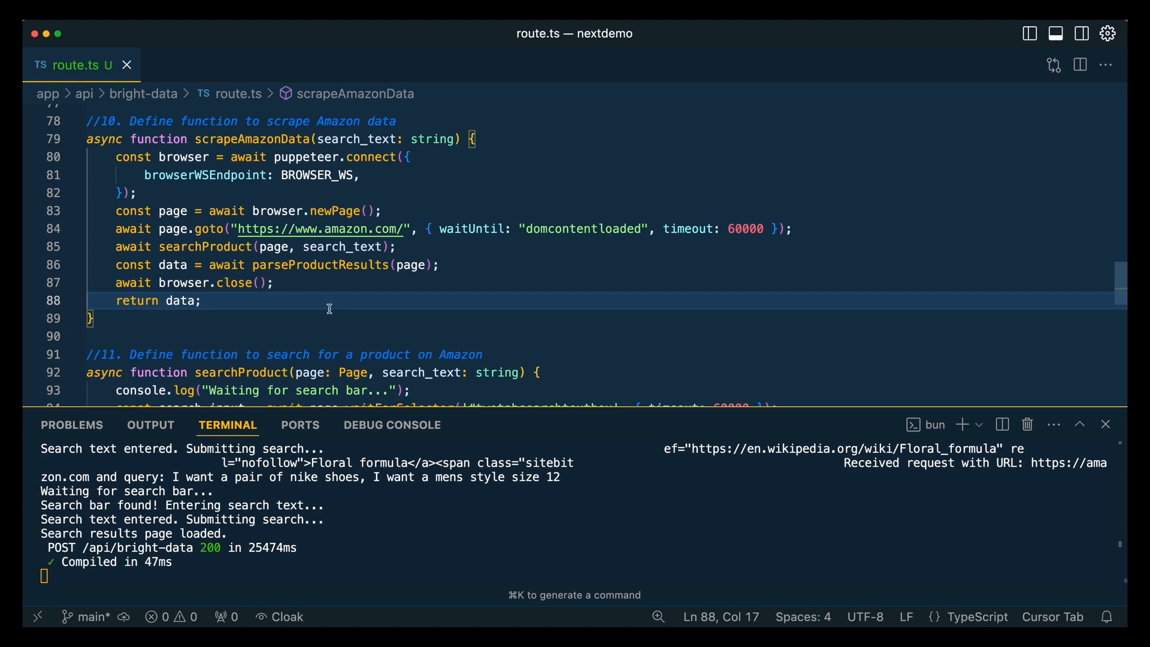
scroll(down, 3)
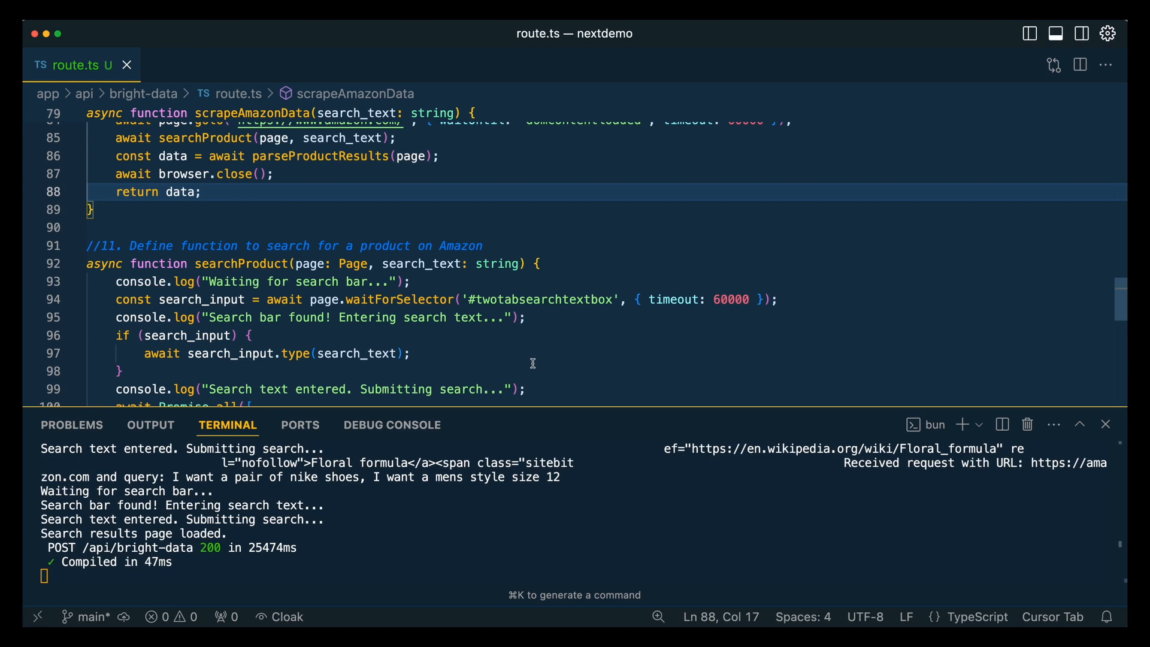
click(203, 192)
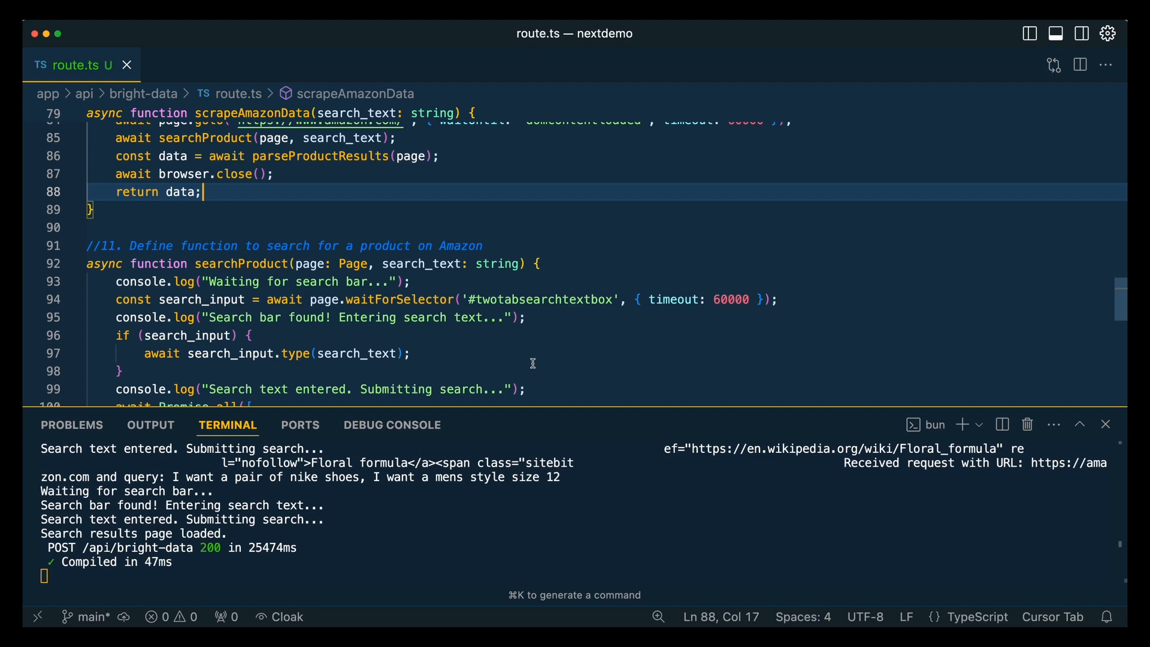
mouse_move(322, 340)
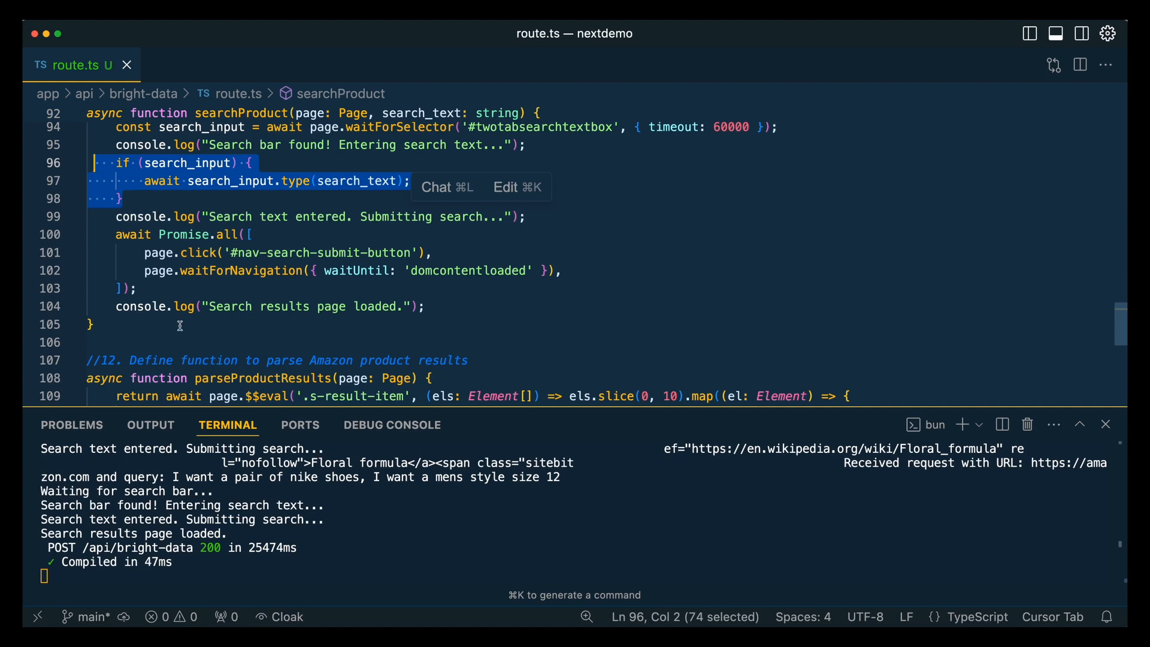
click(179, 325)
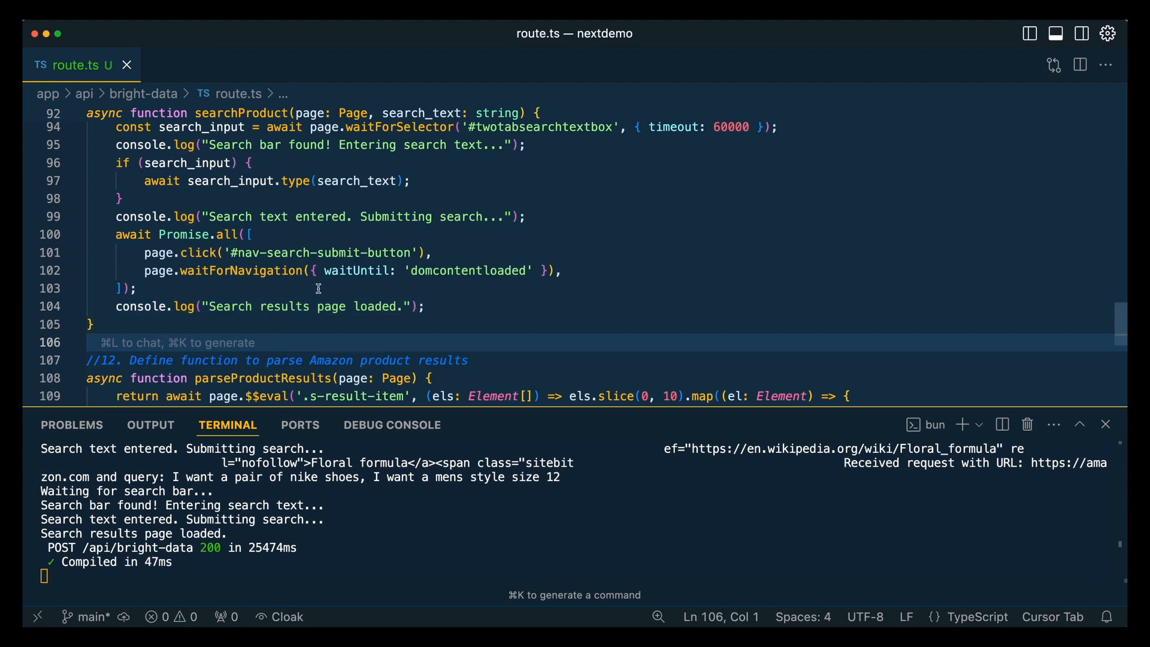
mouse_move(367, 291)
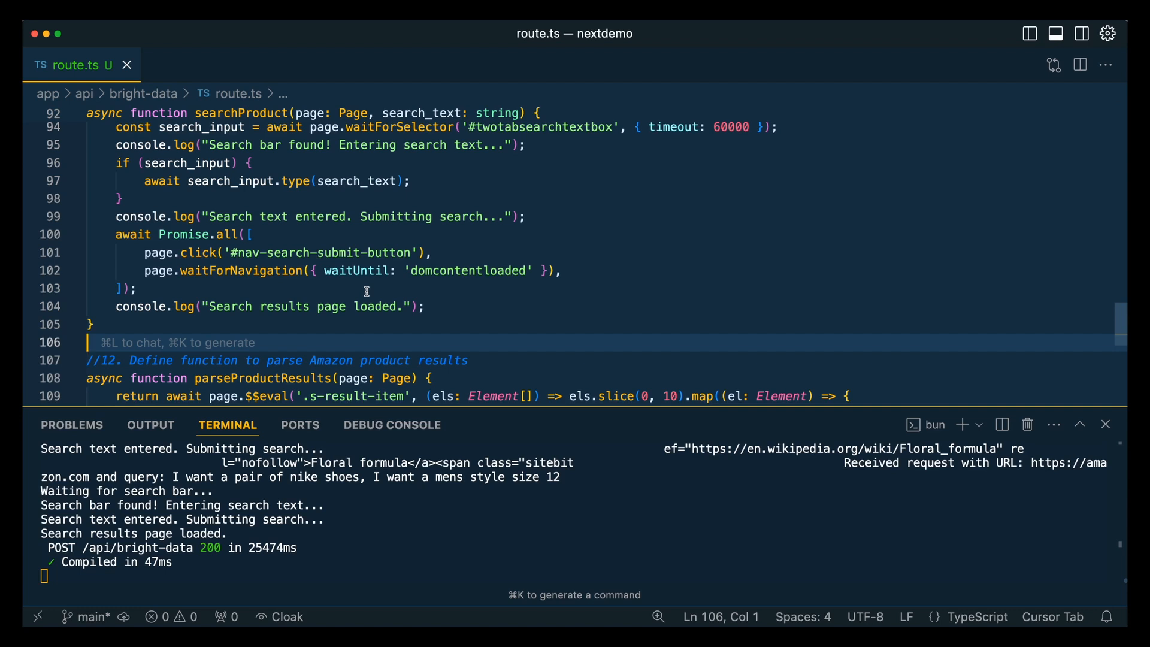
scroll(down, 3)
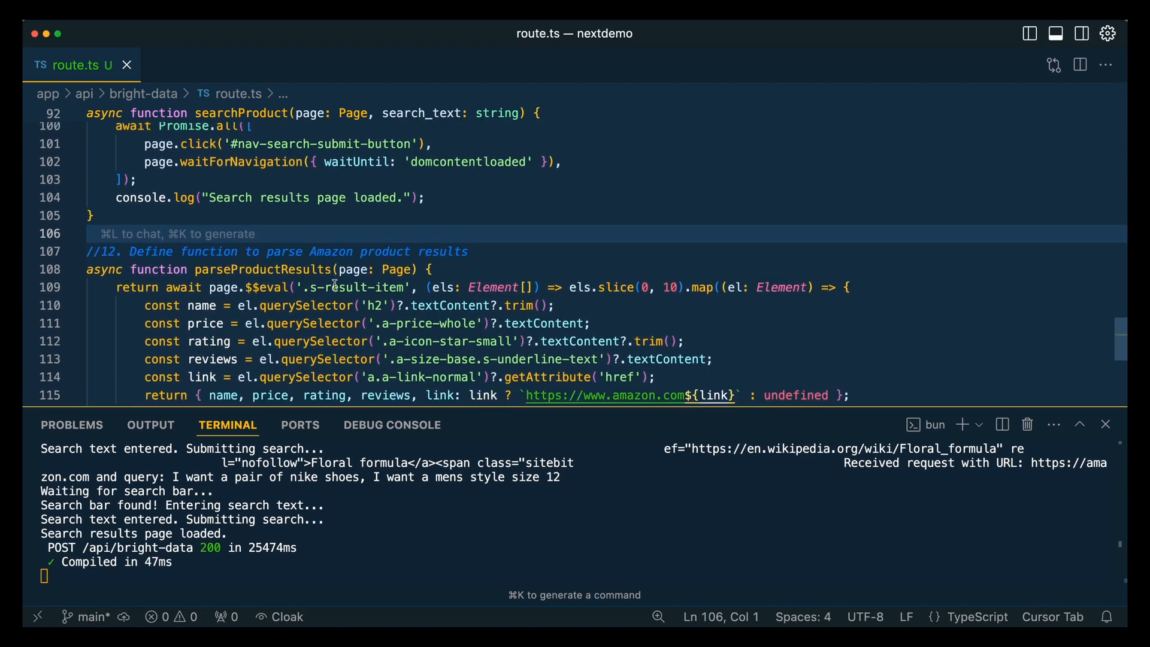
scroll(down, 3)
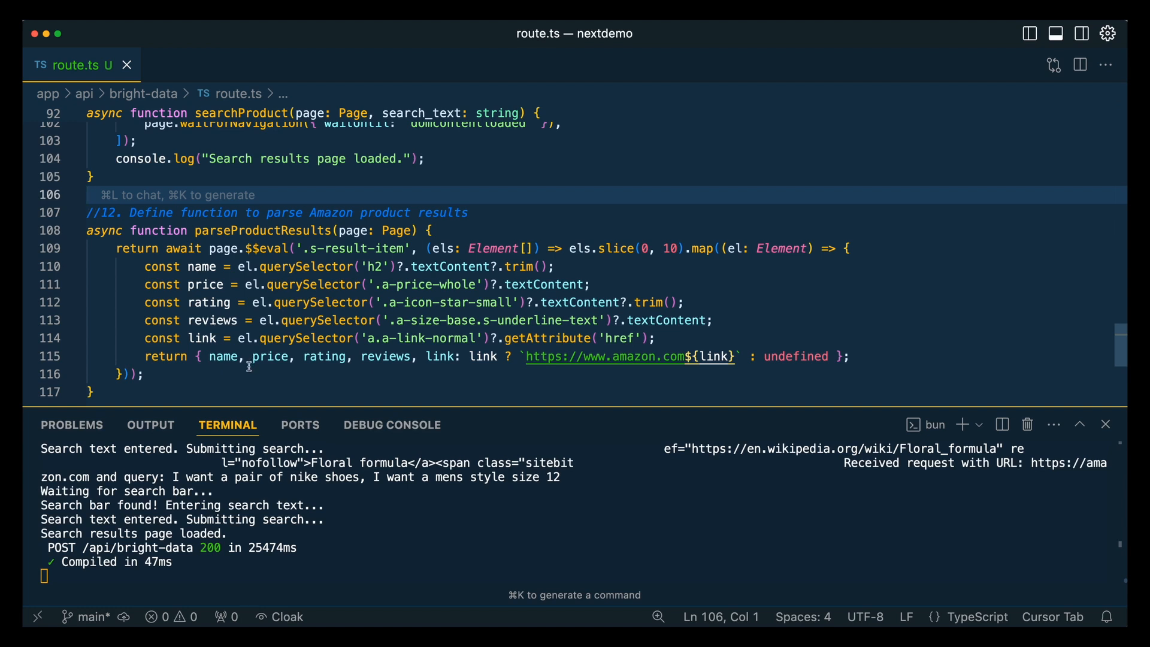
mouse_move(251, 387)
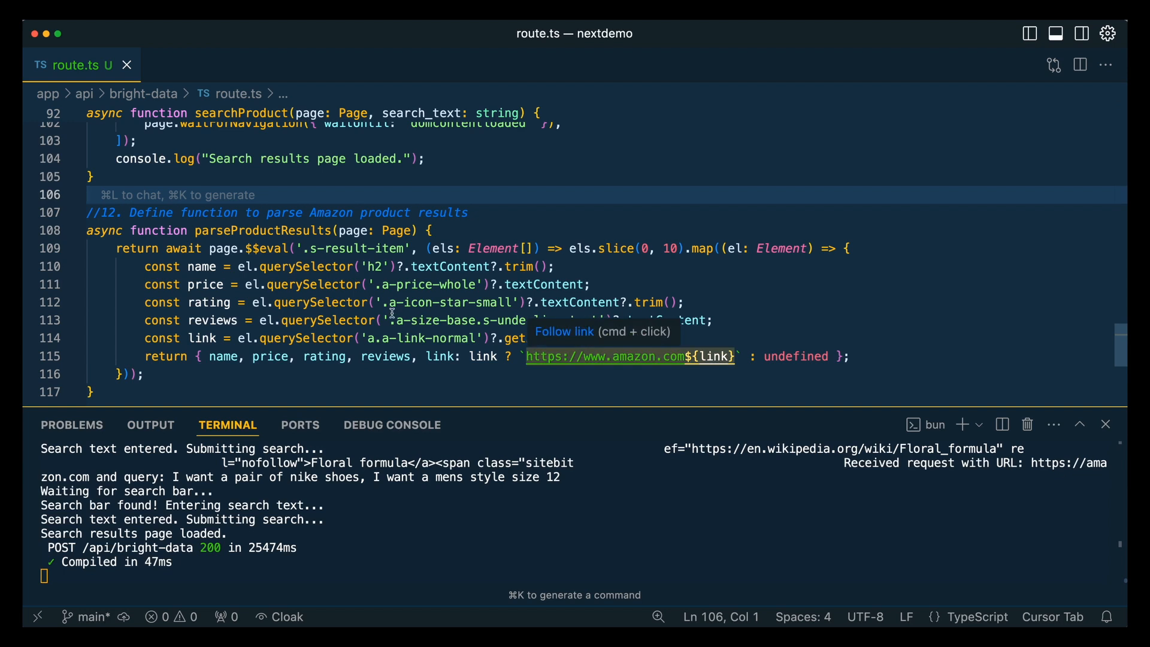
scroll(up, 3)
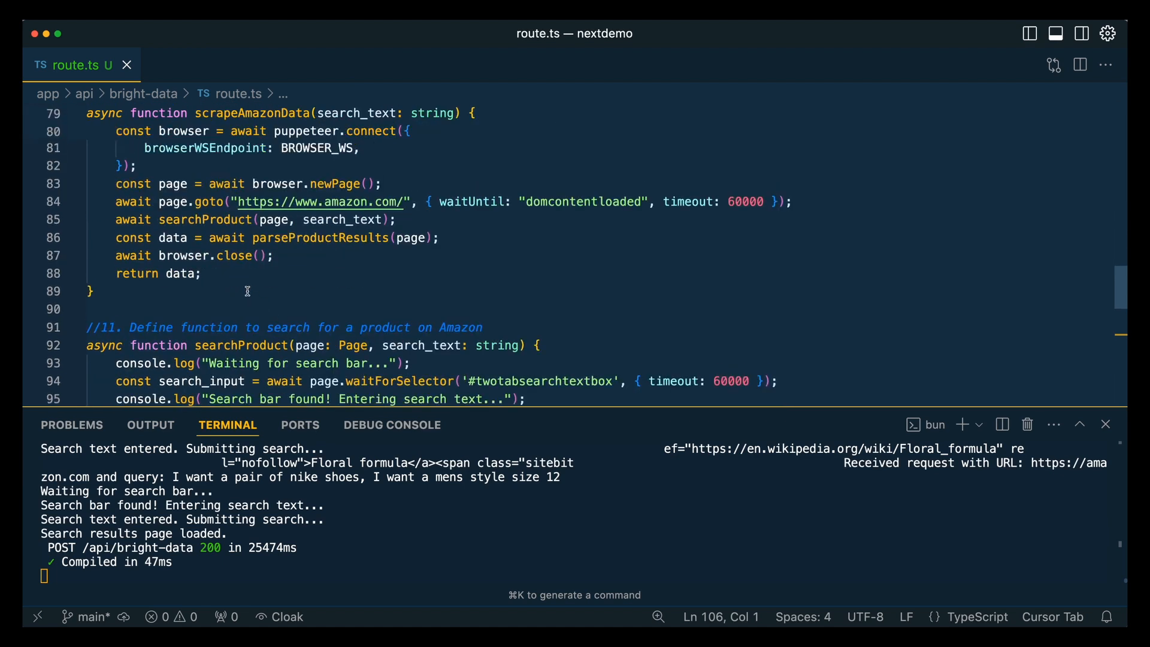
double_click(234, 275)
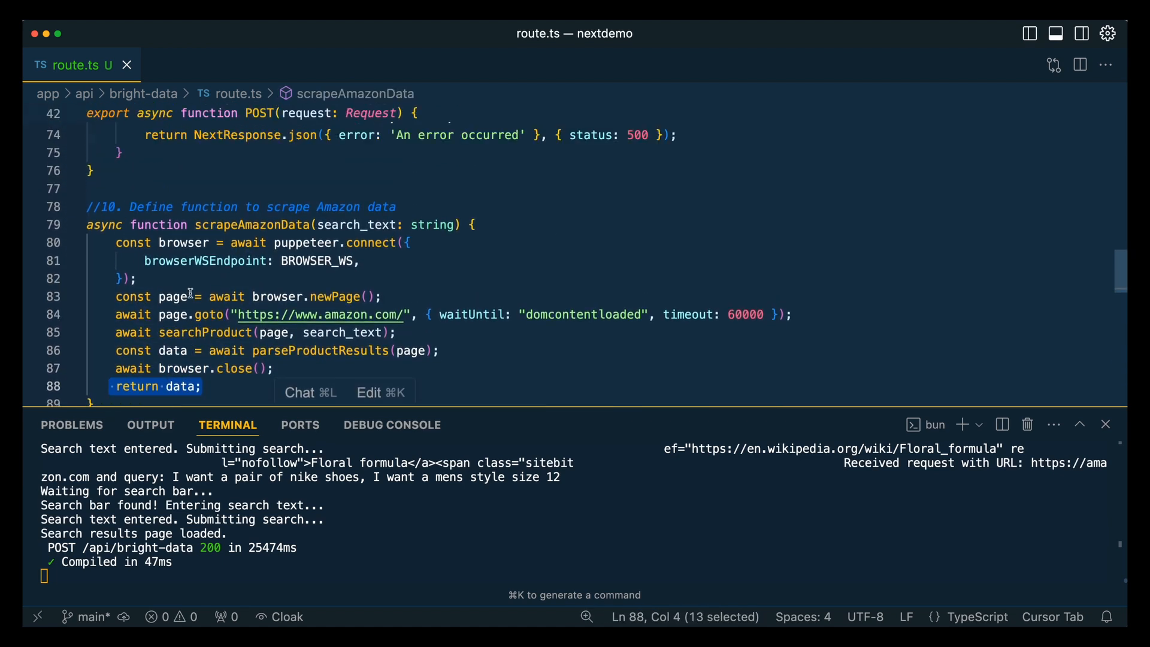
scroll(up, 3)
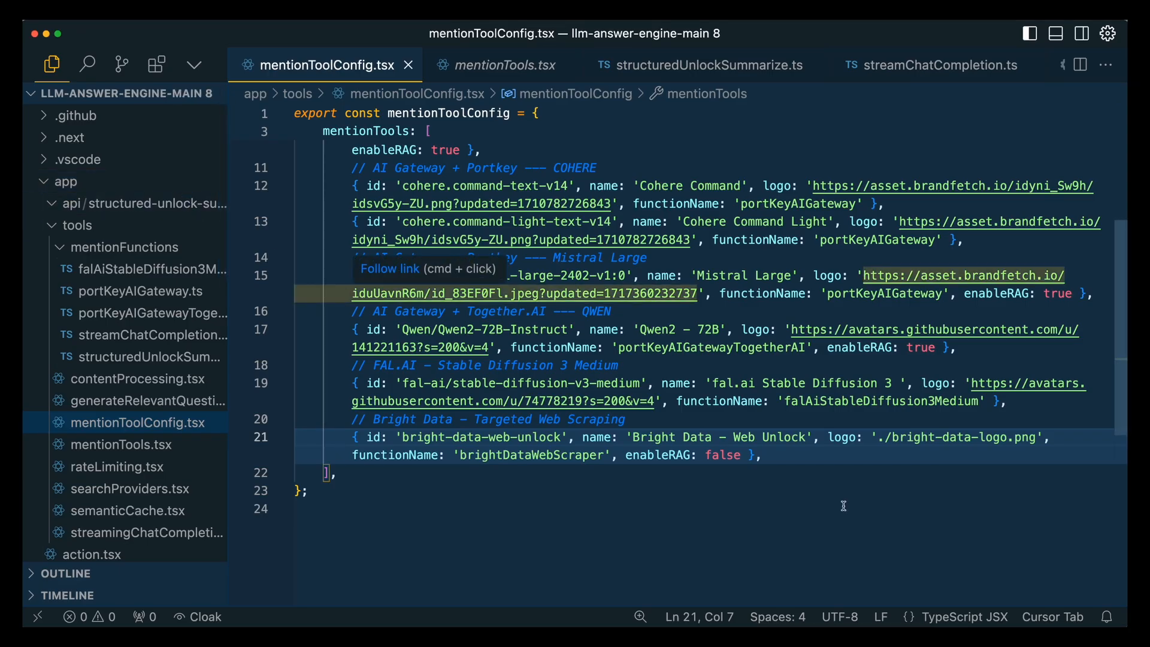
Append ' / Puppeteer' to the Bright Data tool name in mentionToolConfig.tsx
click(798, 455)
text( / )
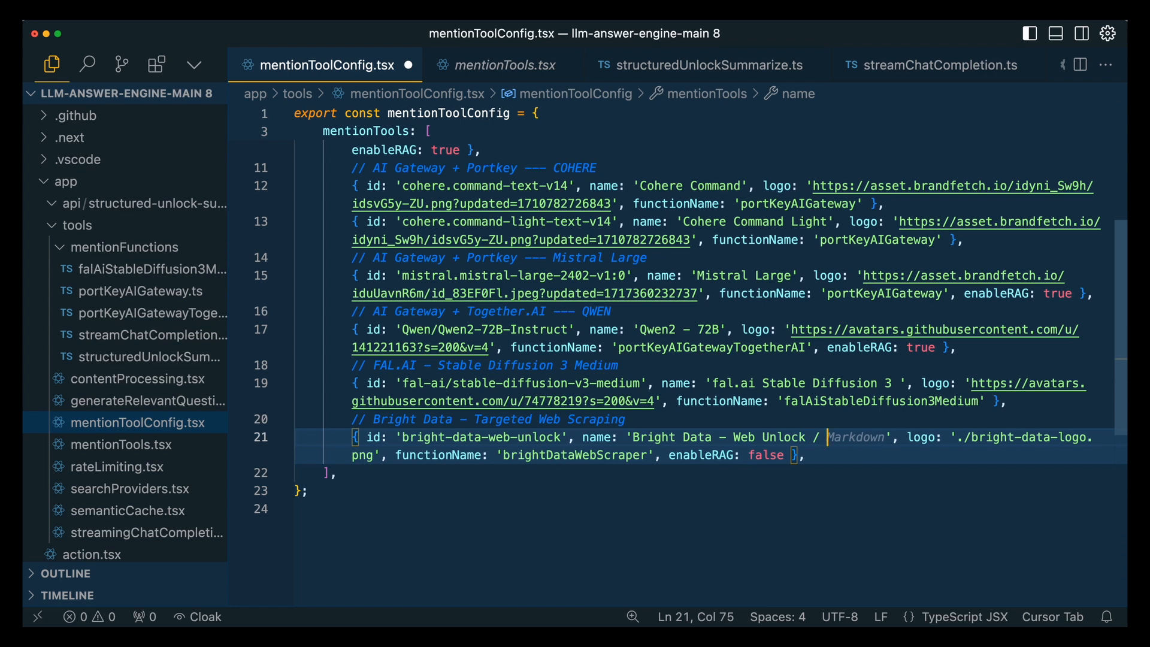
text(Puppeteer)
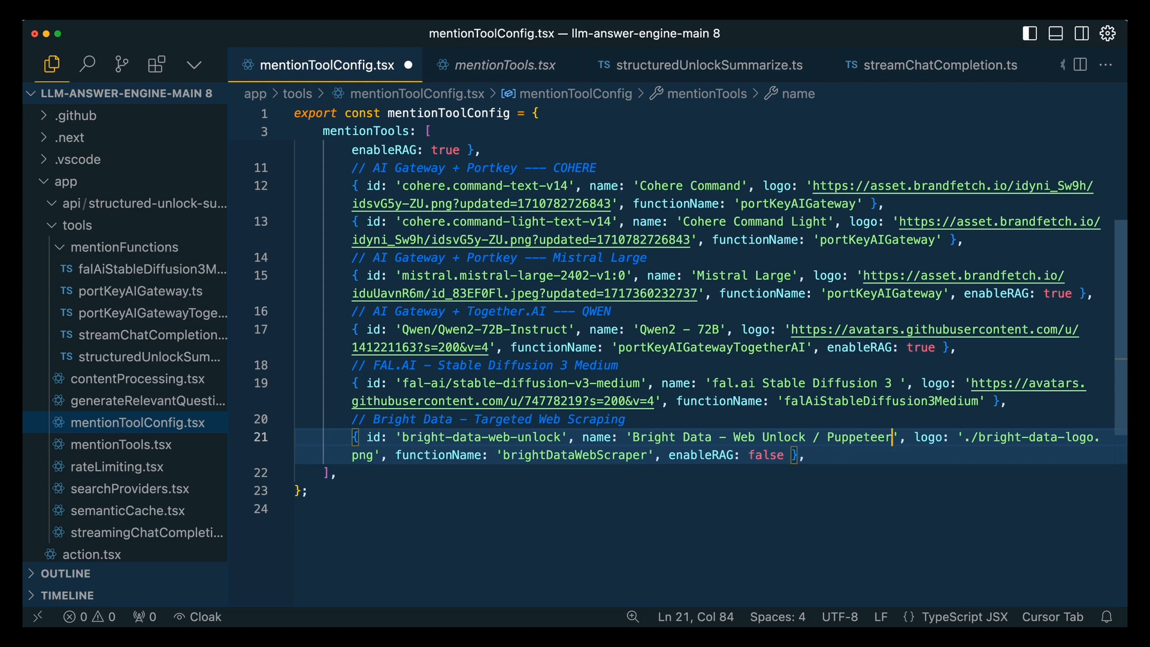
mouse_move(823, 442)
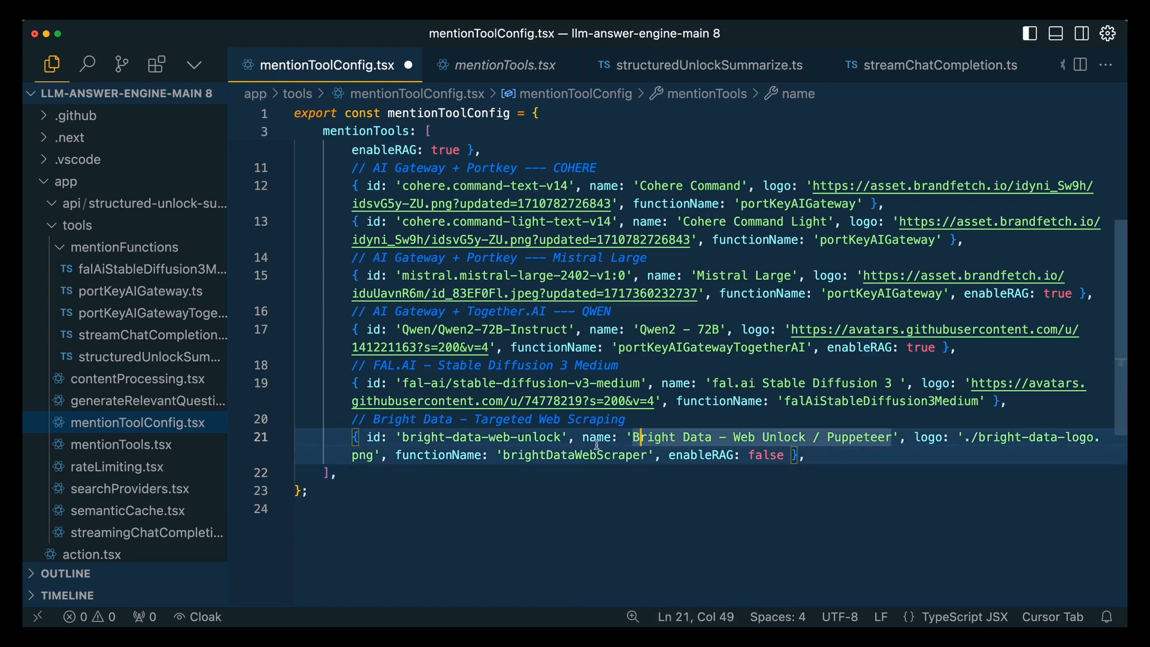
double_click(574, 455)
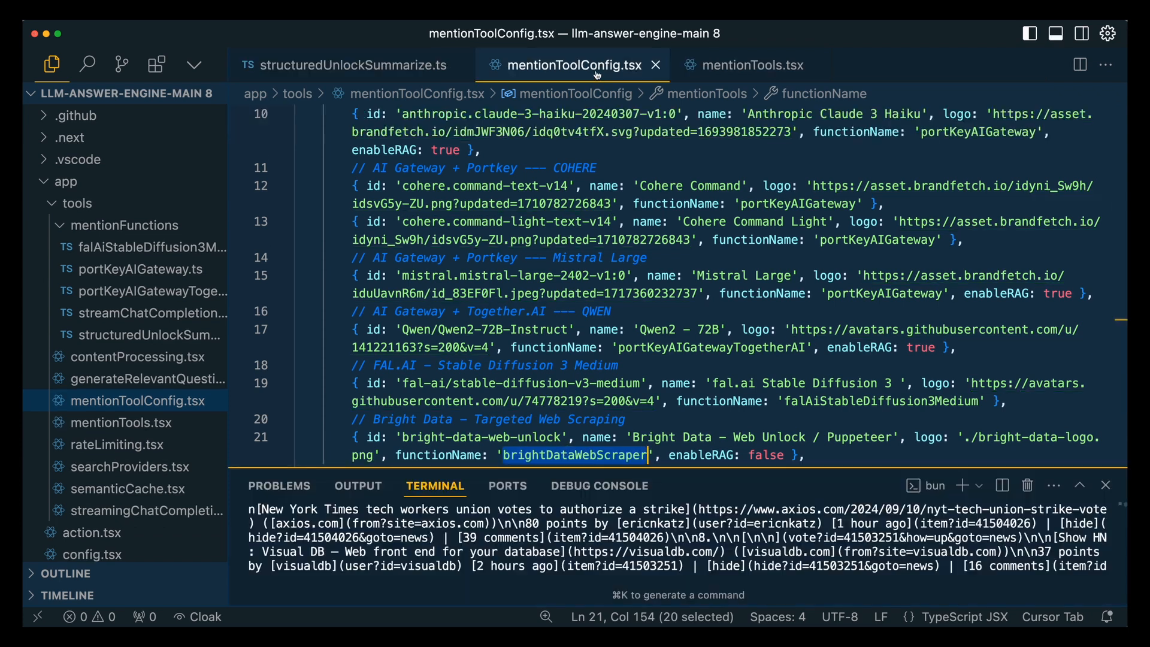
Inspect the brightDataWebScraper function and its Zod UrlExtraction schema in structuredUnlockSummarize.ts
click(746, 65)
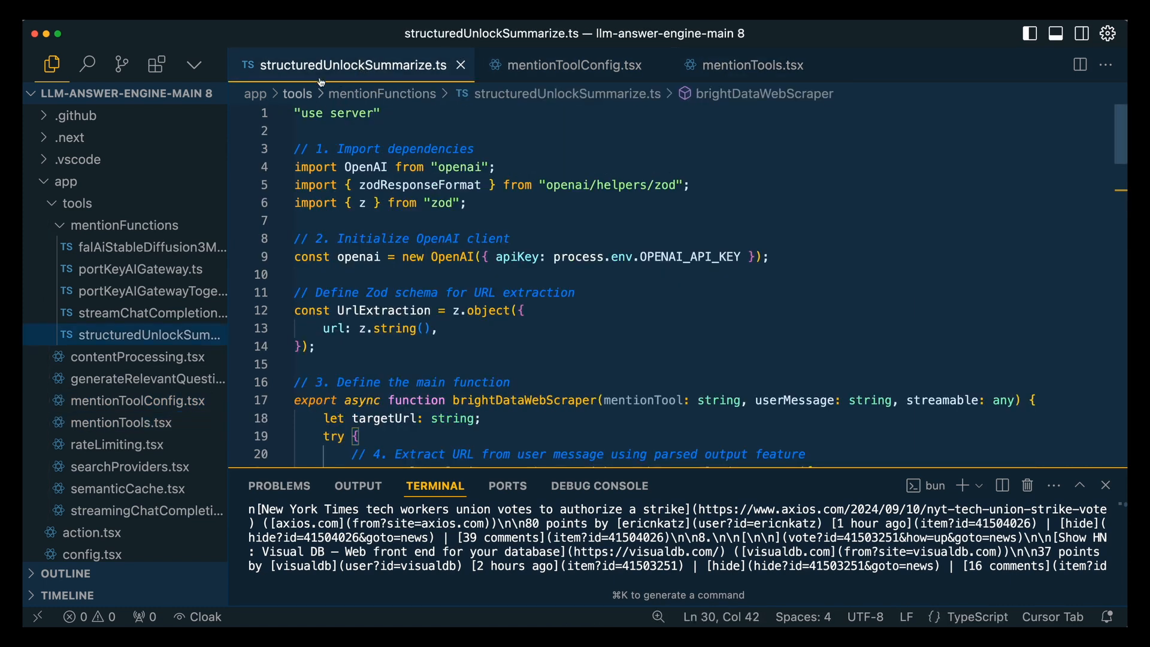
mouse_move(398, 219)
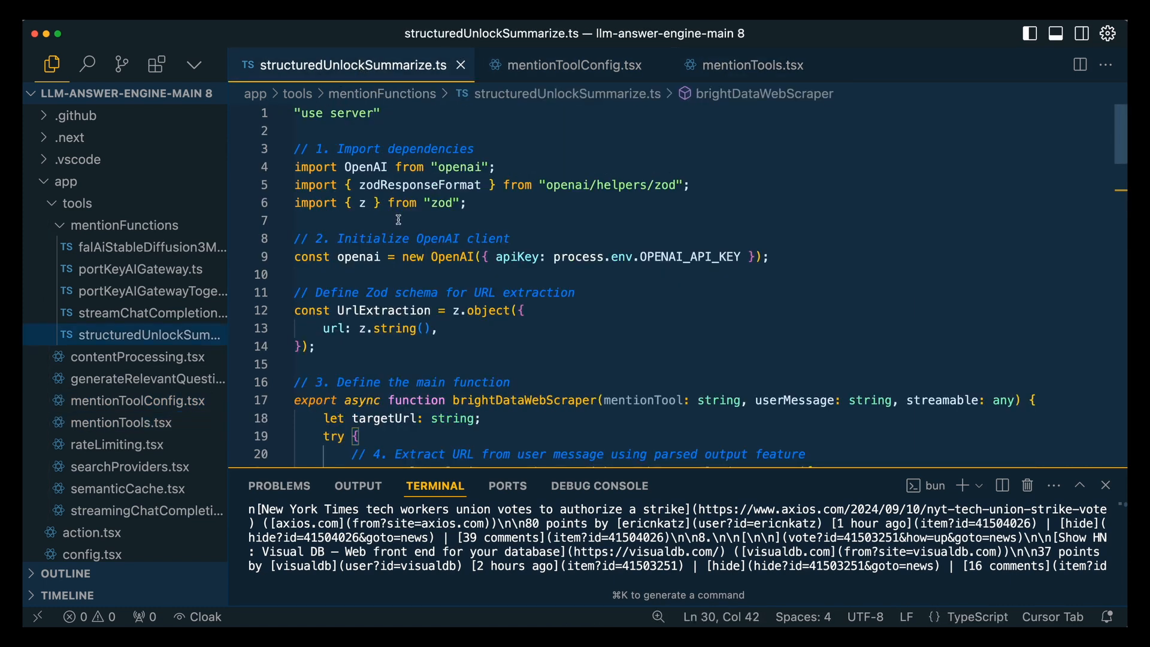
double_click(525, 400)
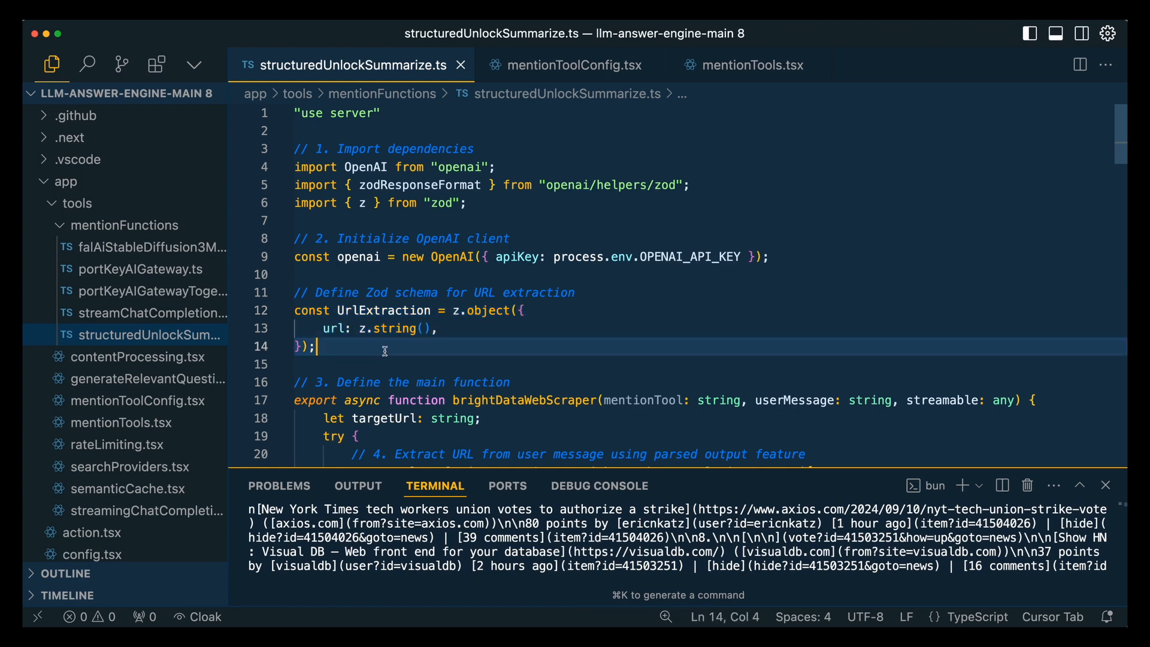
double_click(489, 311)
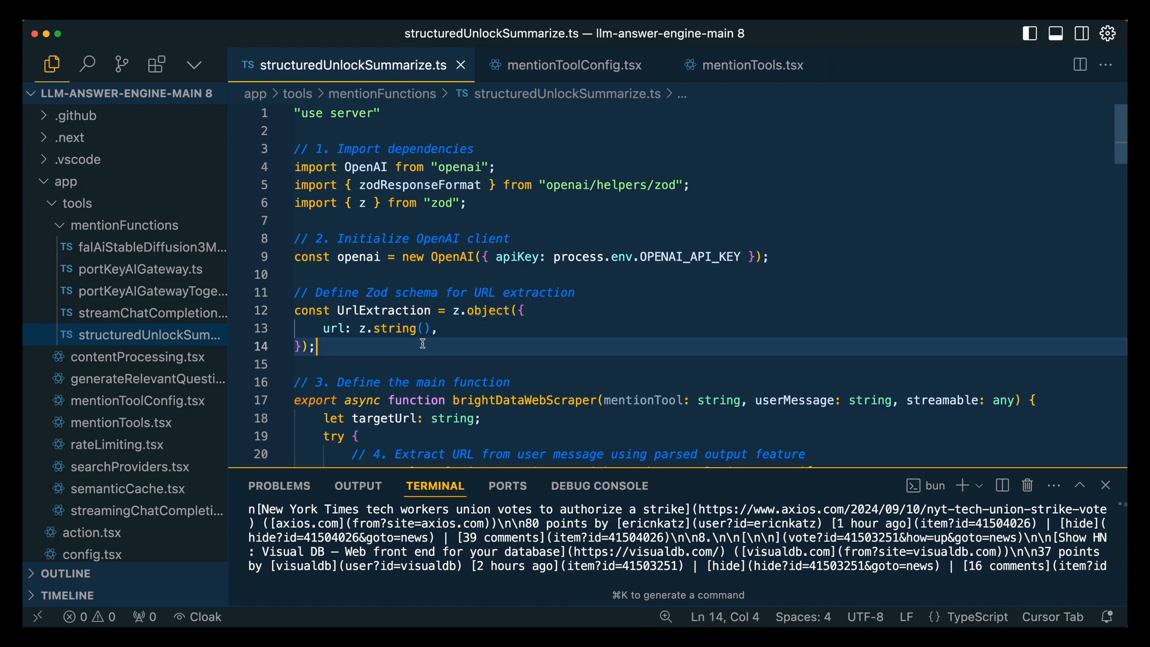
mouse_move(347, 332)
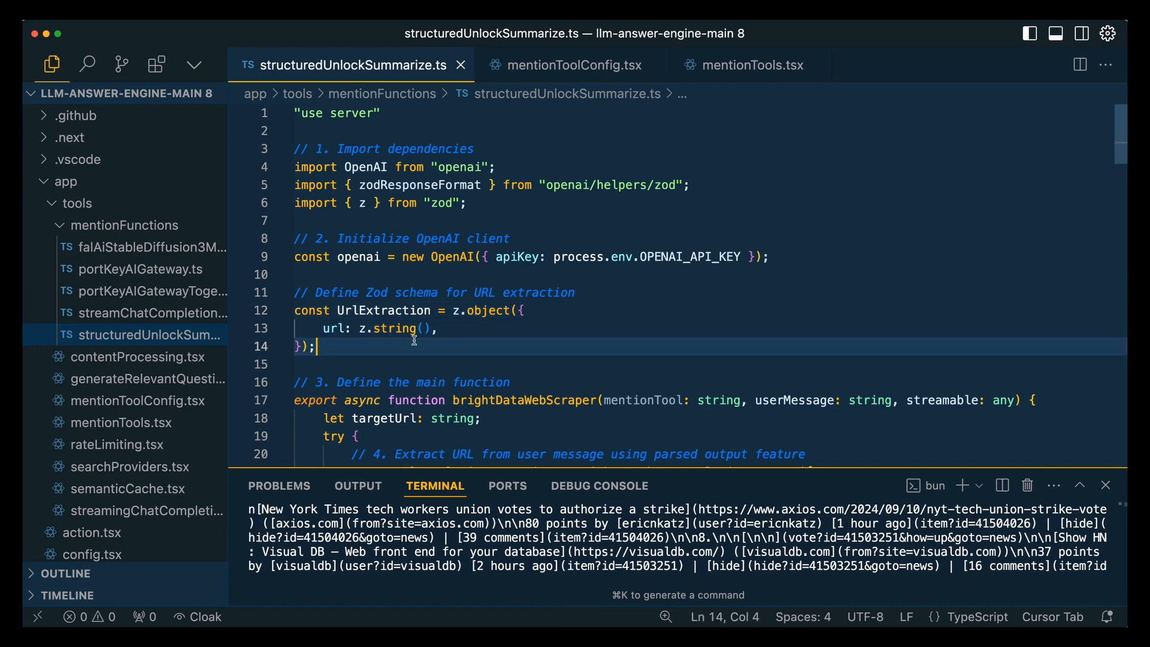
click(381, 328)
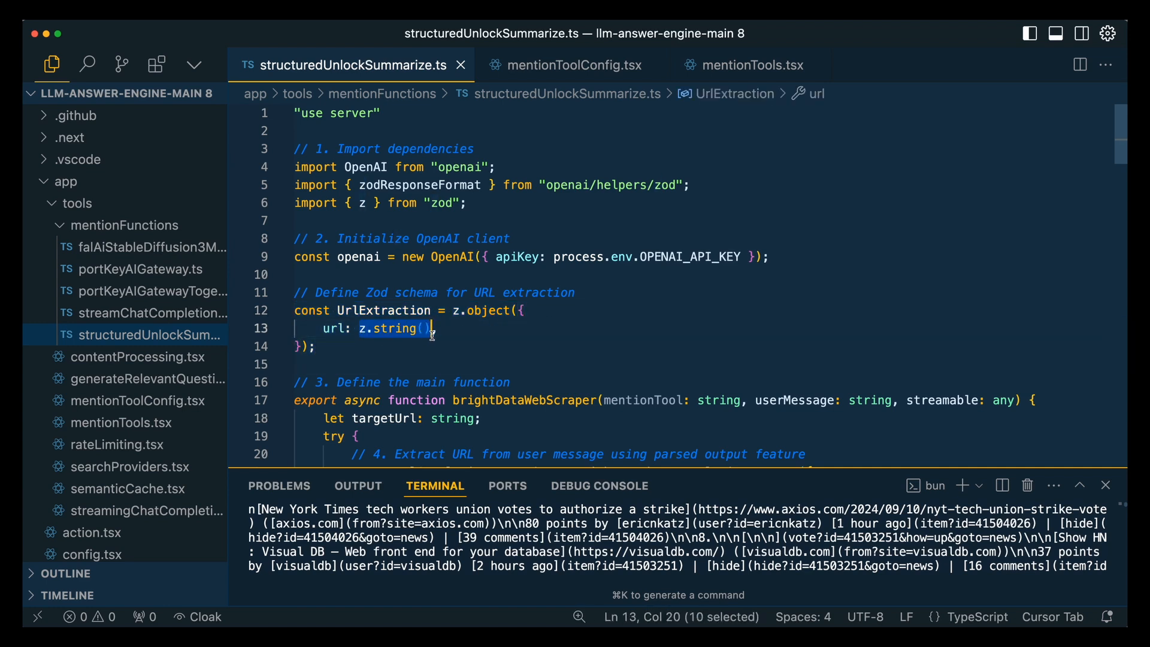
mouse_move(431, 351)
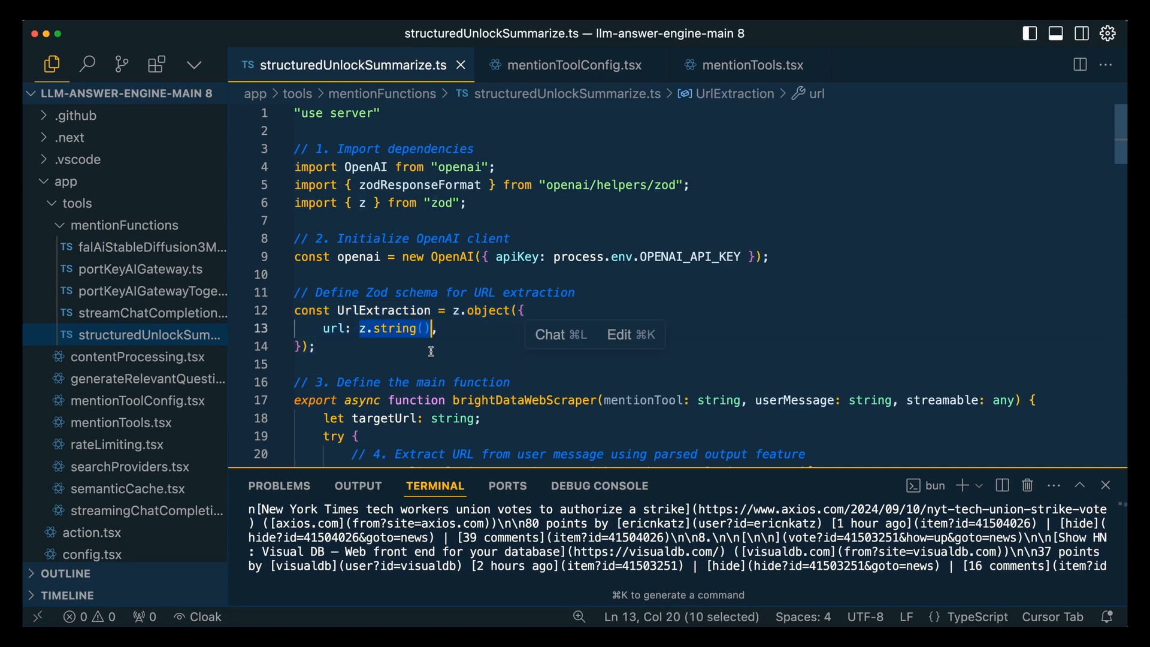
mouse_move(442, 372)
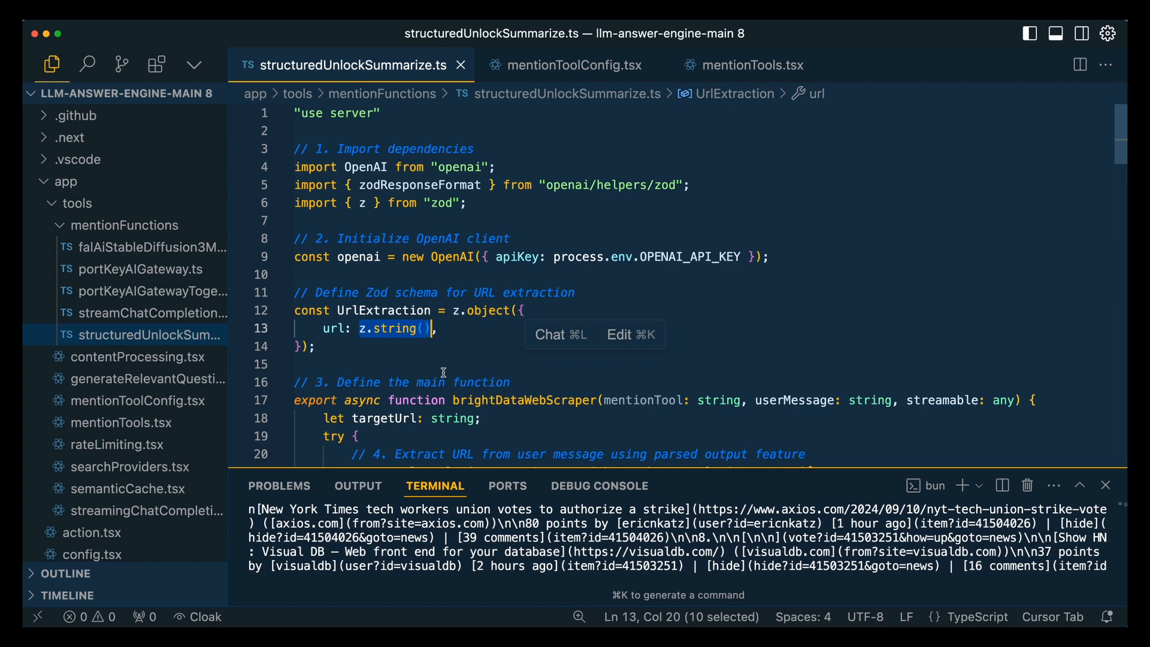
click(446, 382)
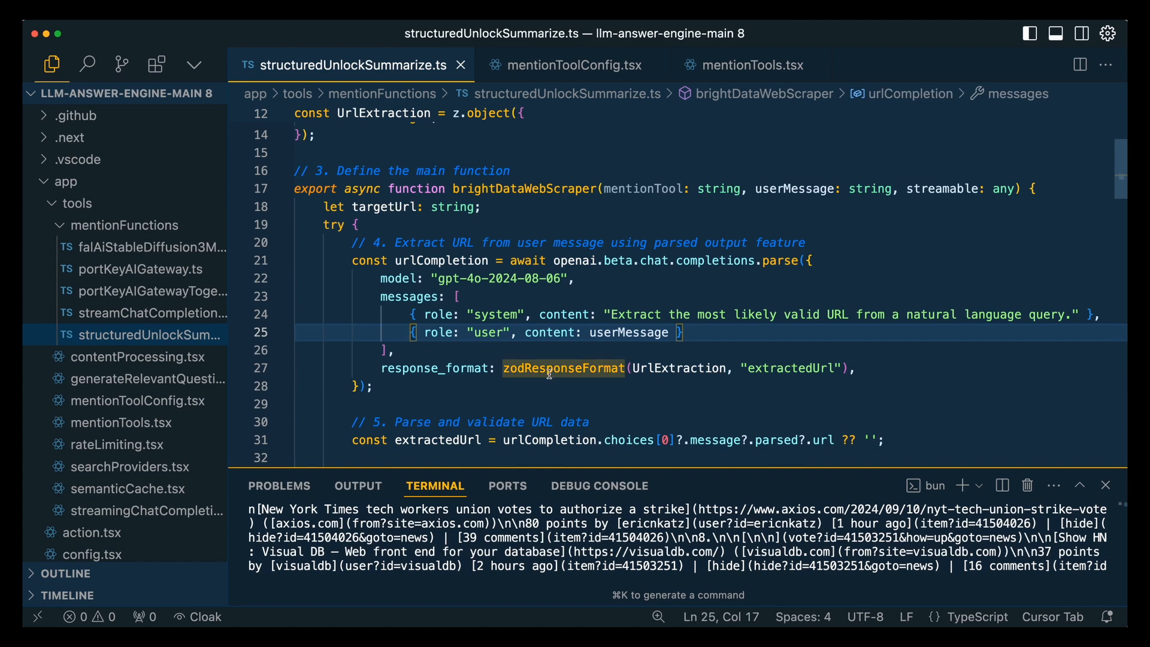
click(396, 350)
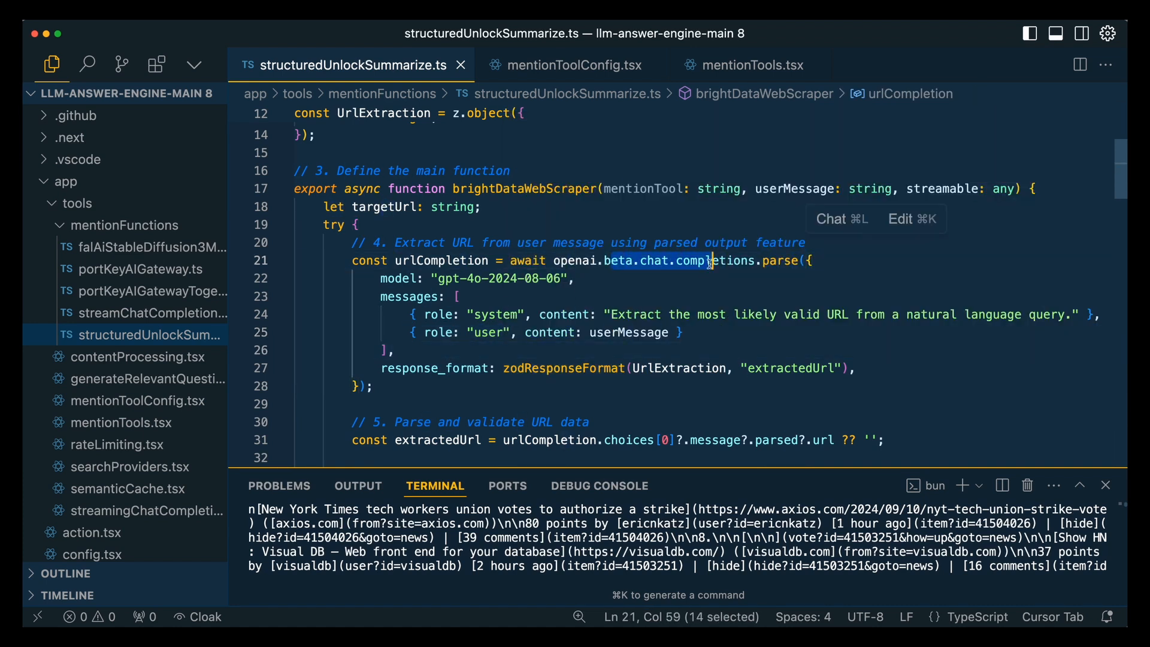
click(756, 266)
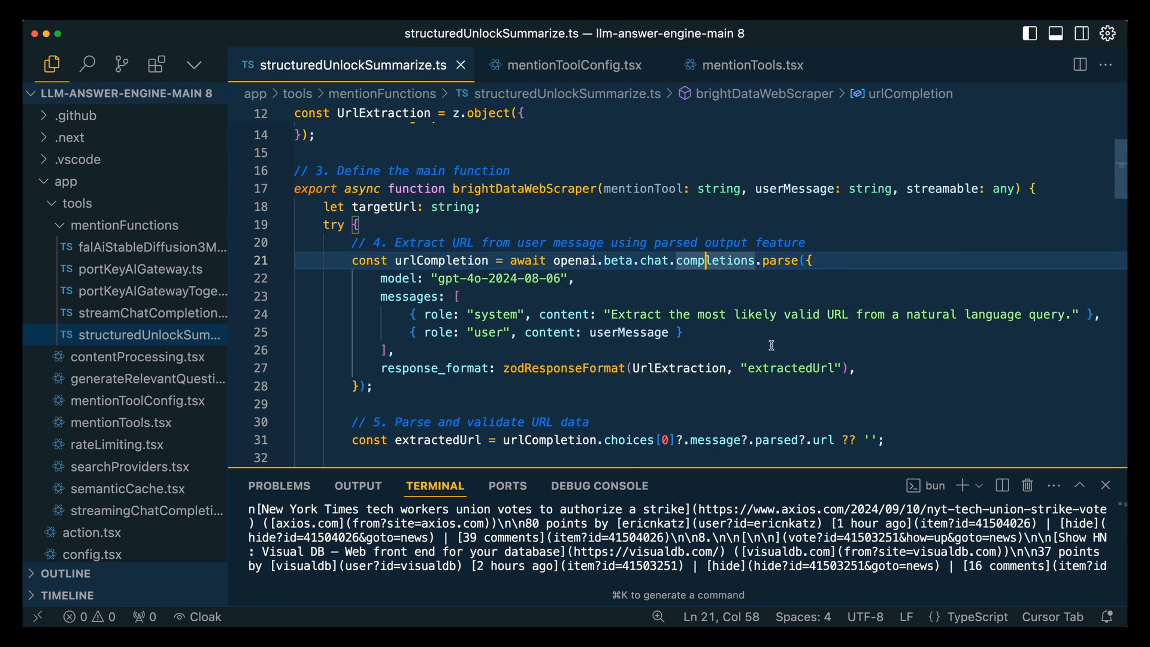
mouse_move(682, 353)
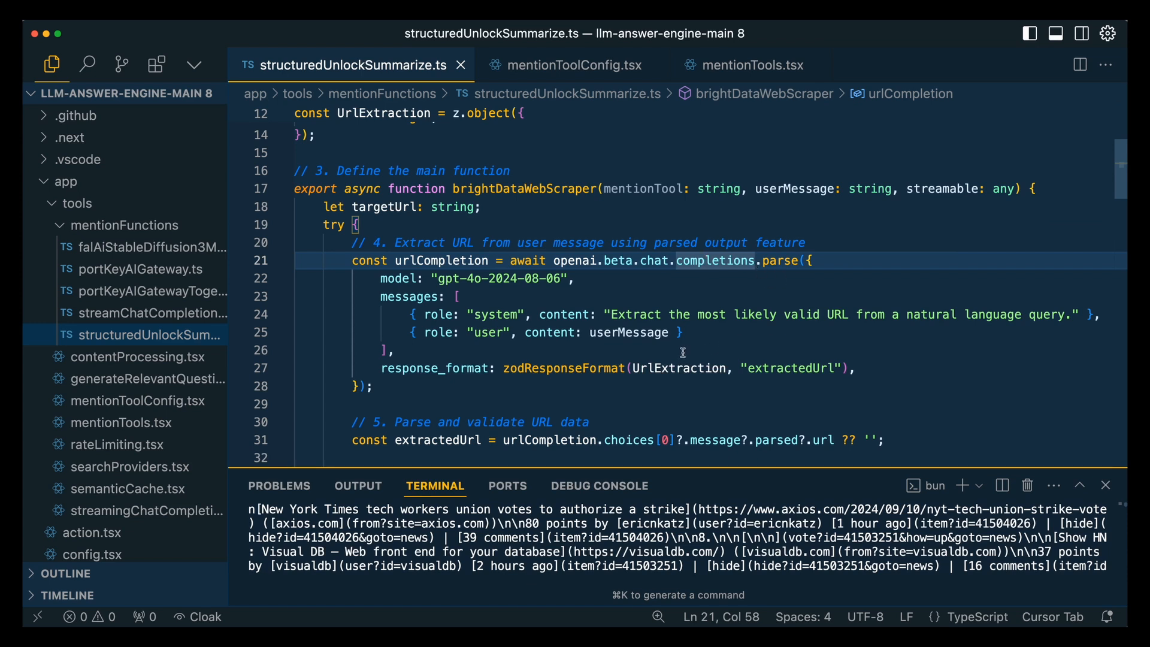
click(453, 387)
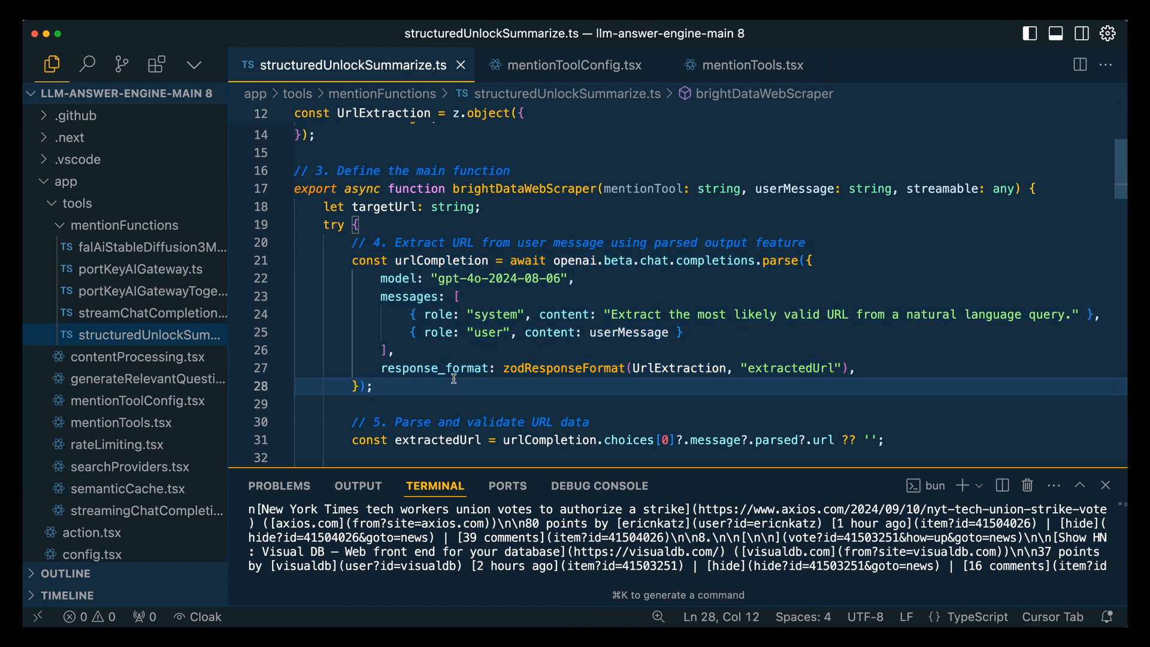
click(438, 278)
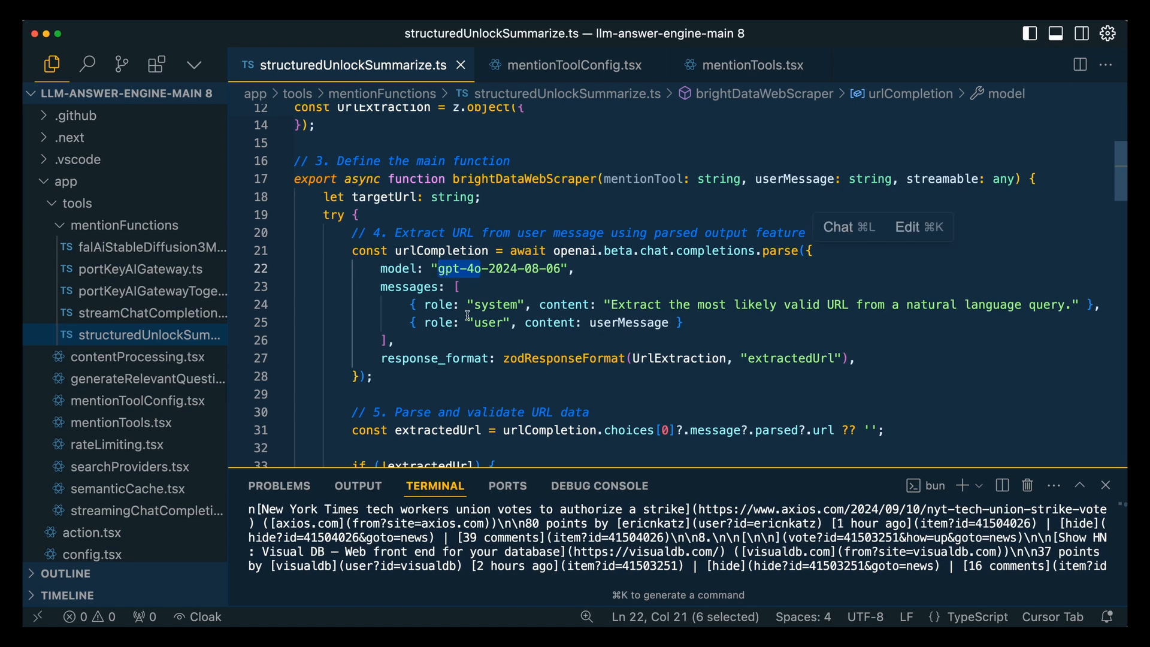
click(466, 322)
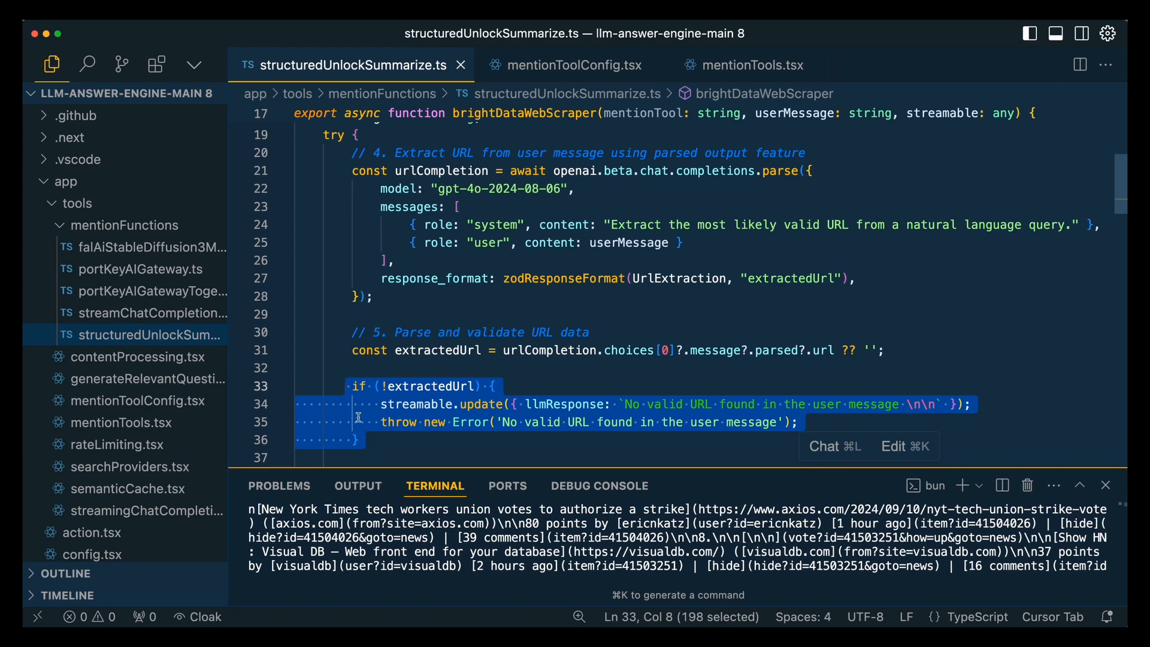
scroll(down, 3)
text(streamable.update({ llmResponse: `Extracting Information from: [${extractedUrl}](${extractedUrl}) \n\n...` });)
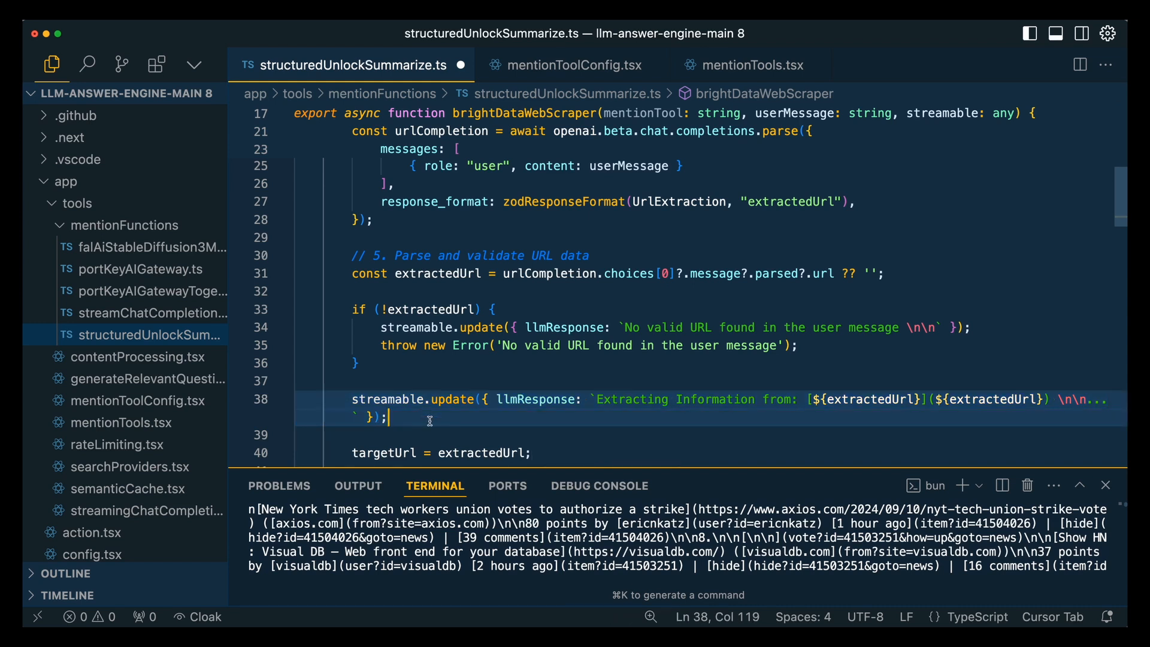
scroll(down, 3)
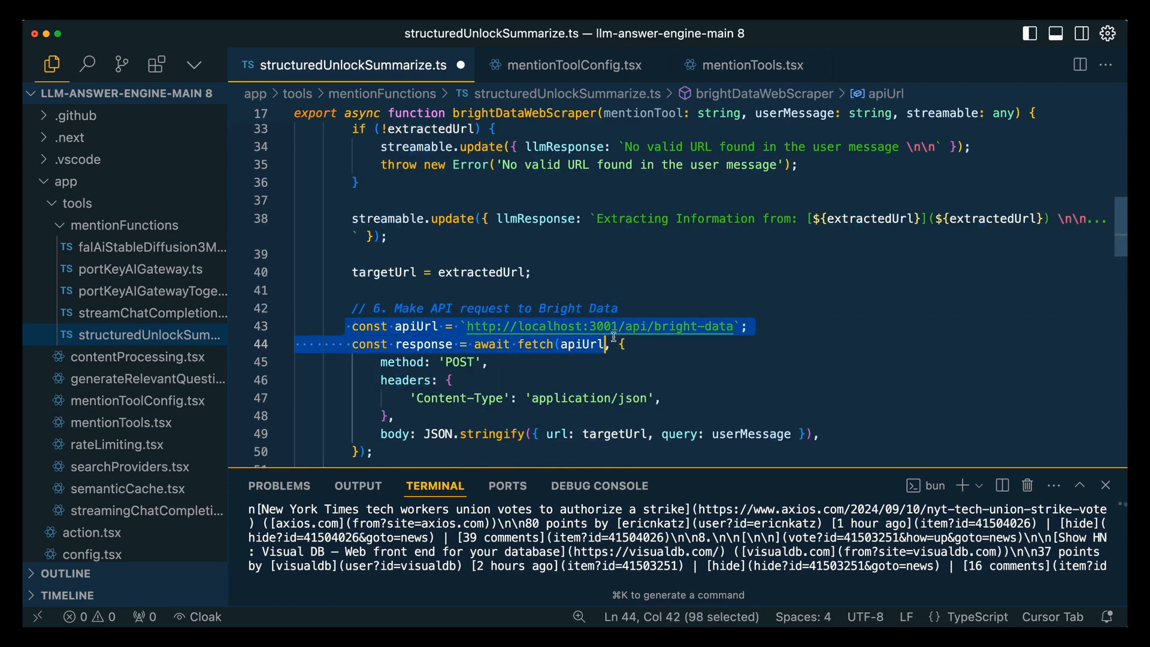
click(756, 344)
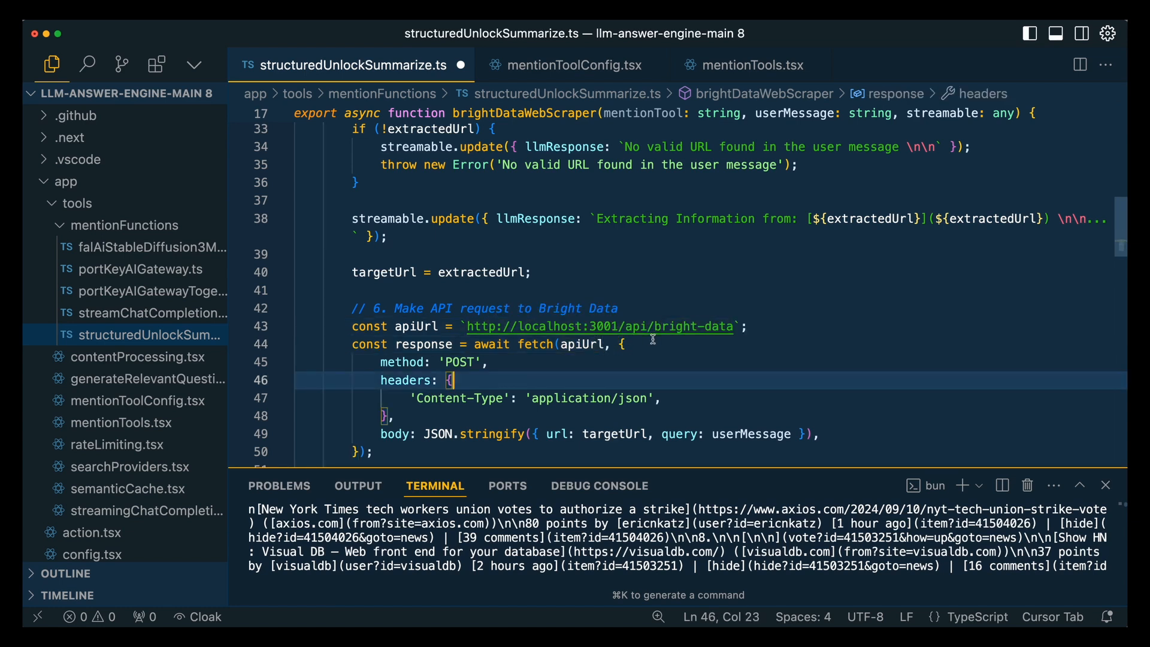
click(619, 326)
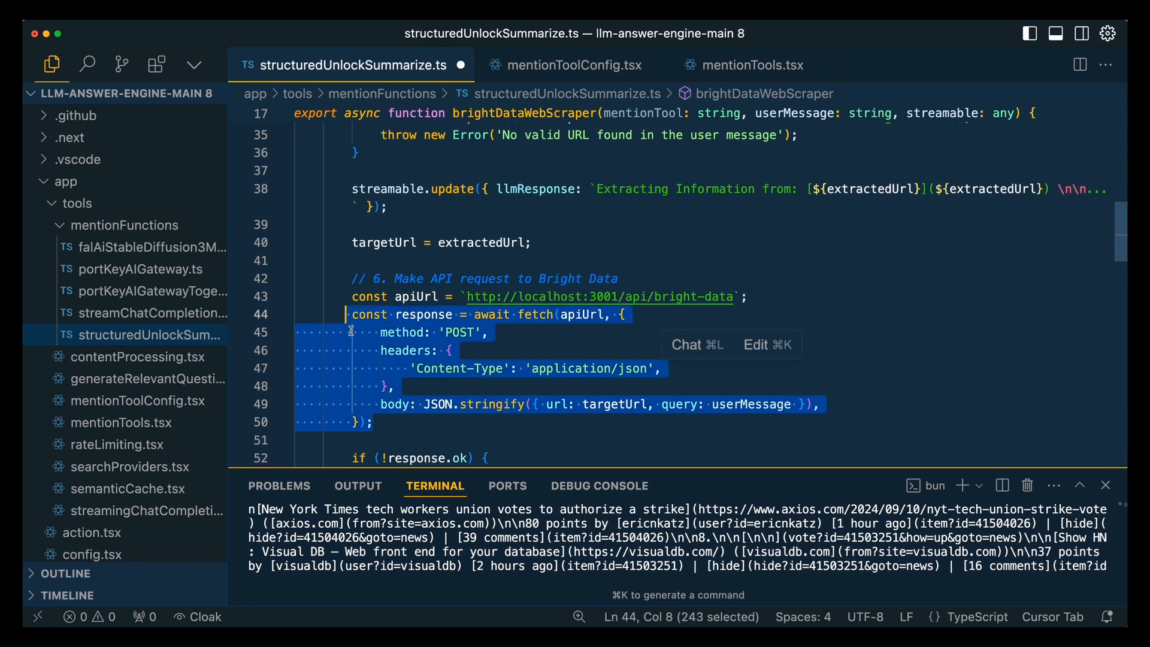
click(424, 437)
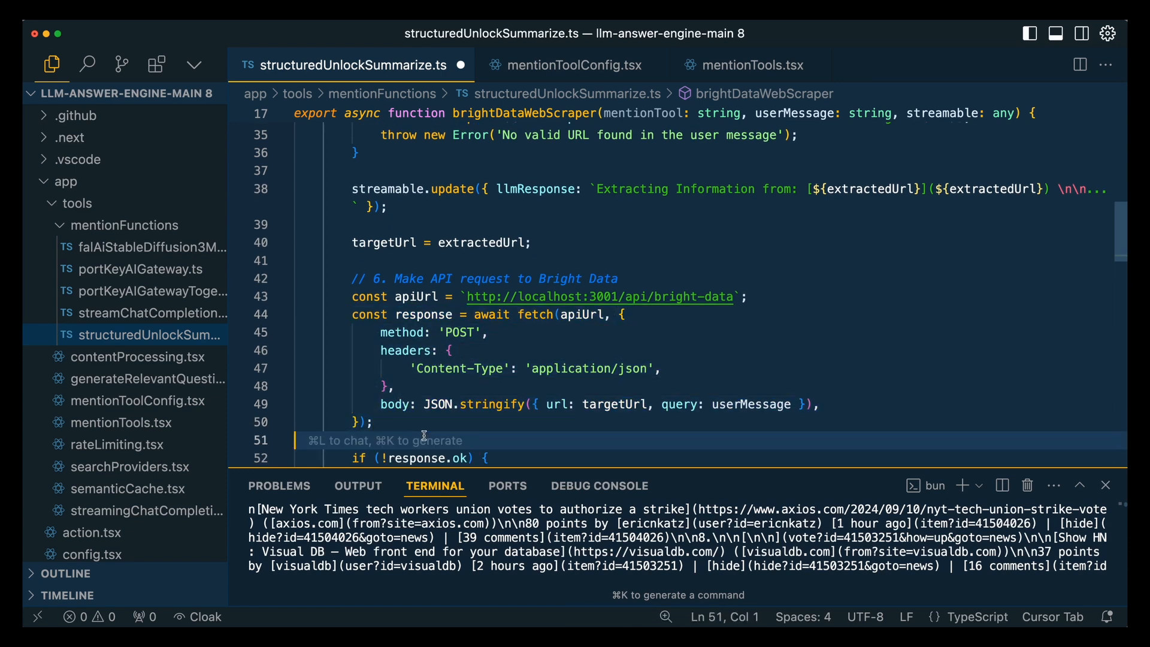
click(668, 404)
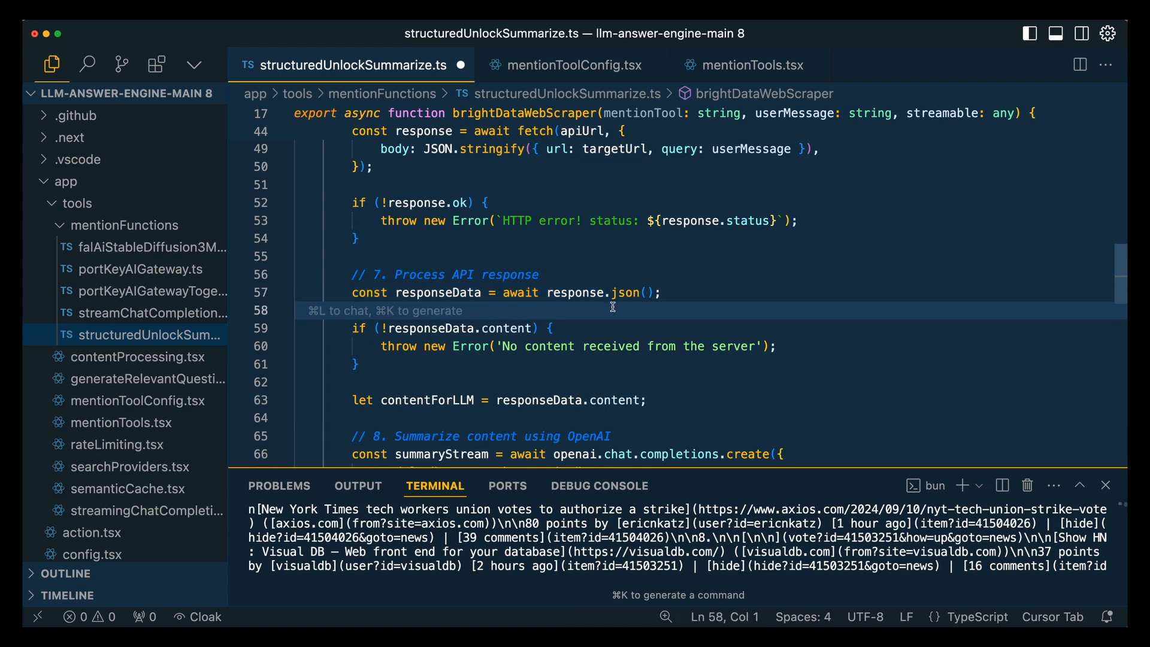
click(639, 433)
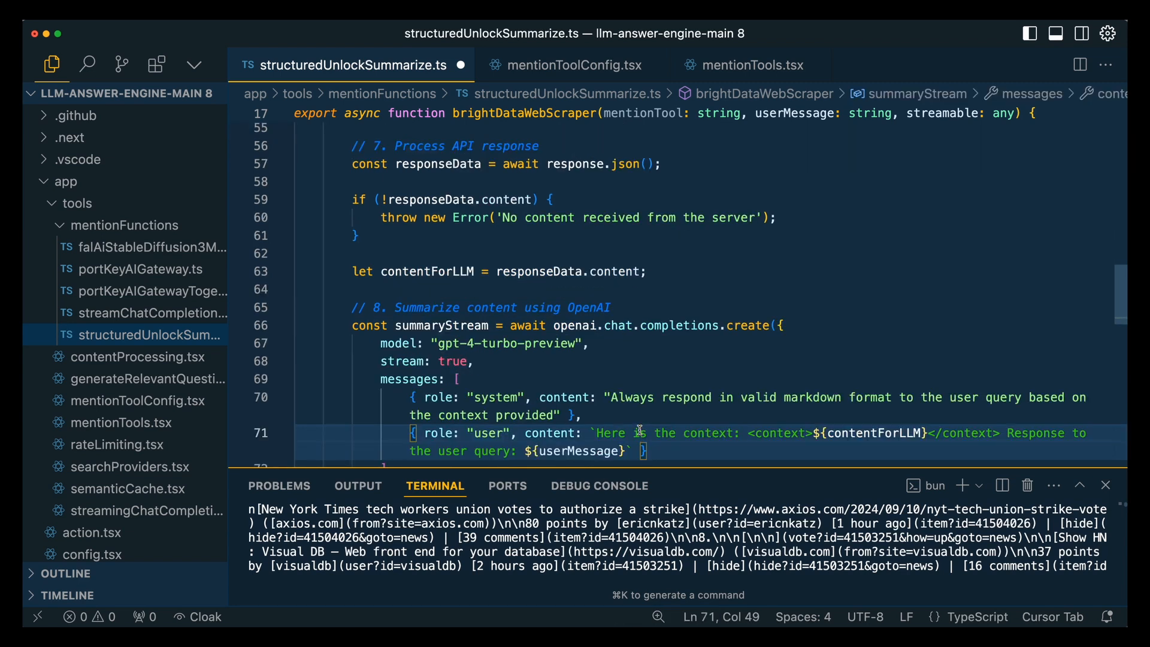
scroll(down, 3)
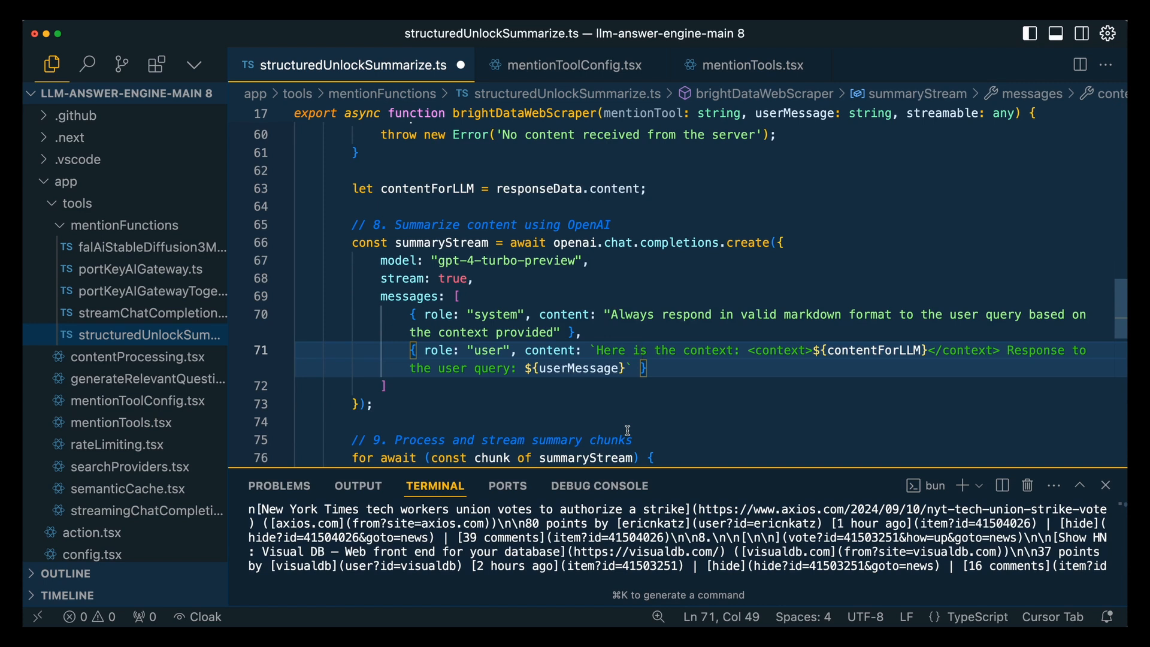
mouse_move(521, 306)
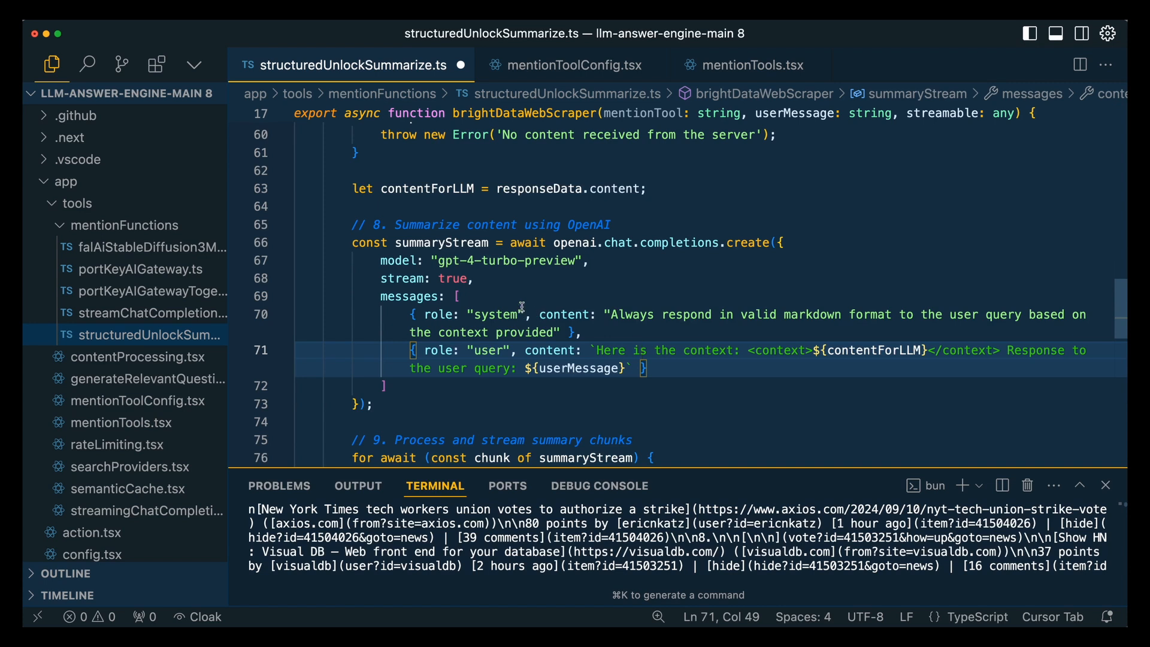
mouse_move(482, 283)
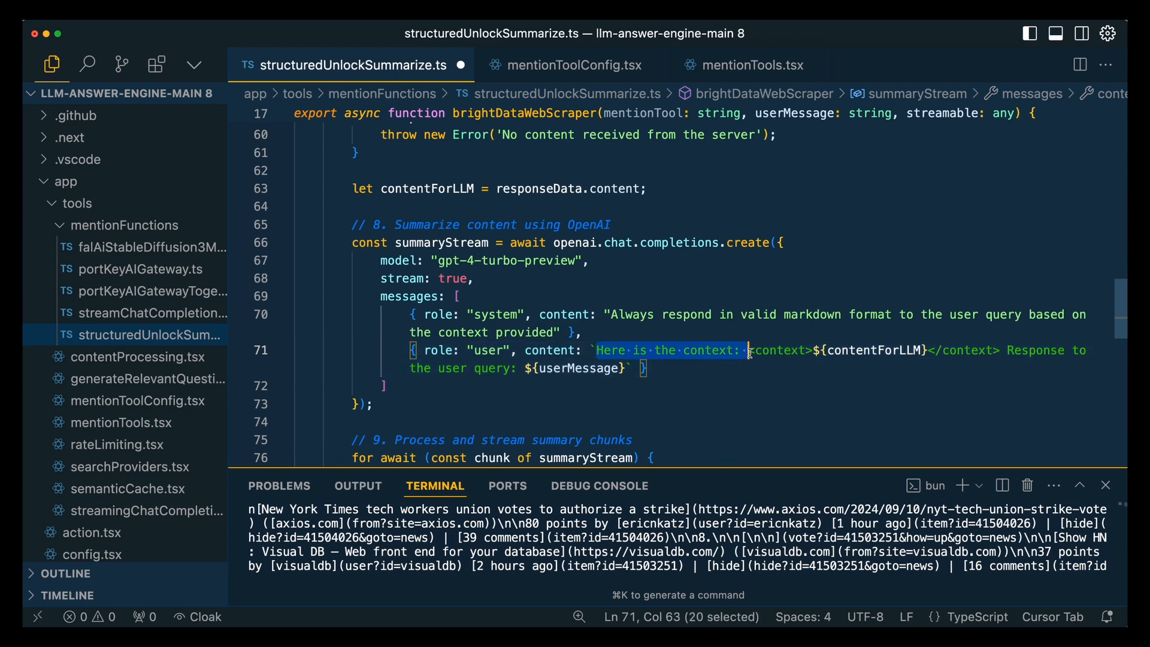
click(812, 350)
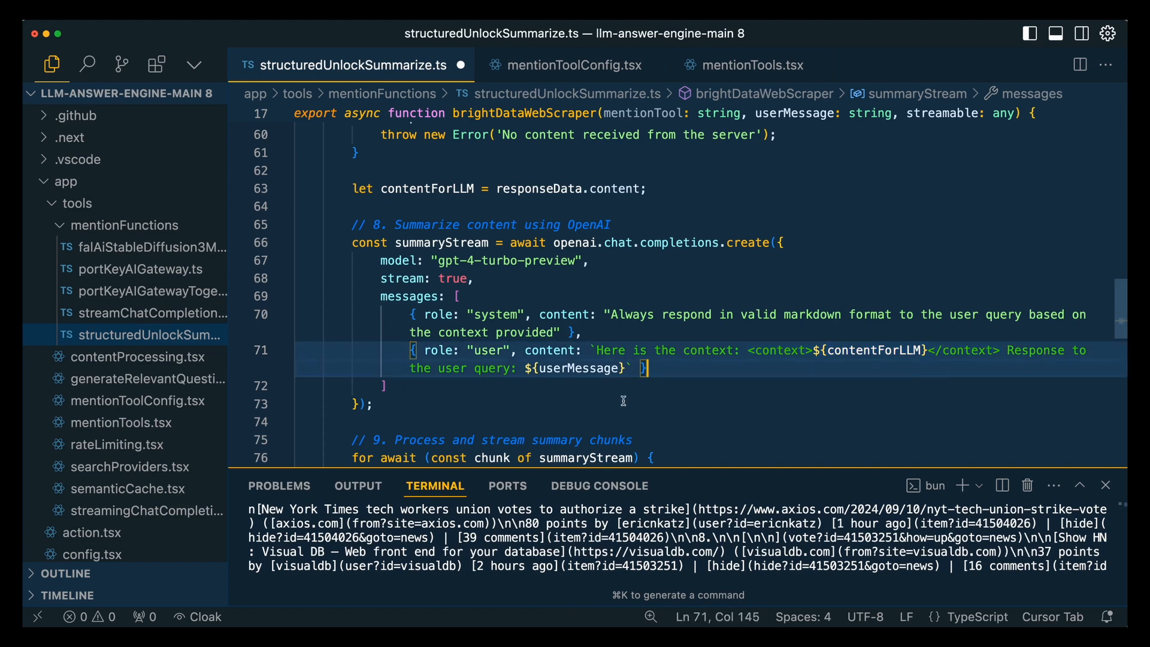
click(550, 368)
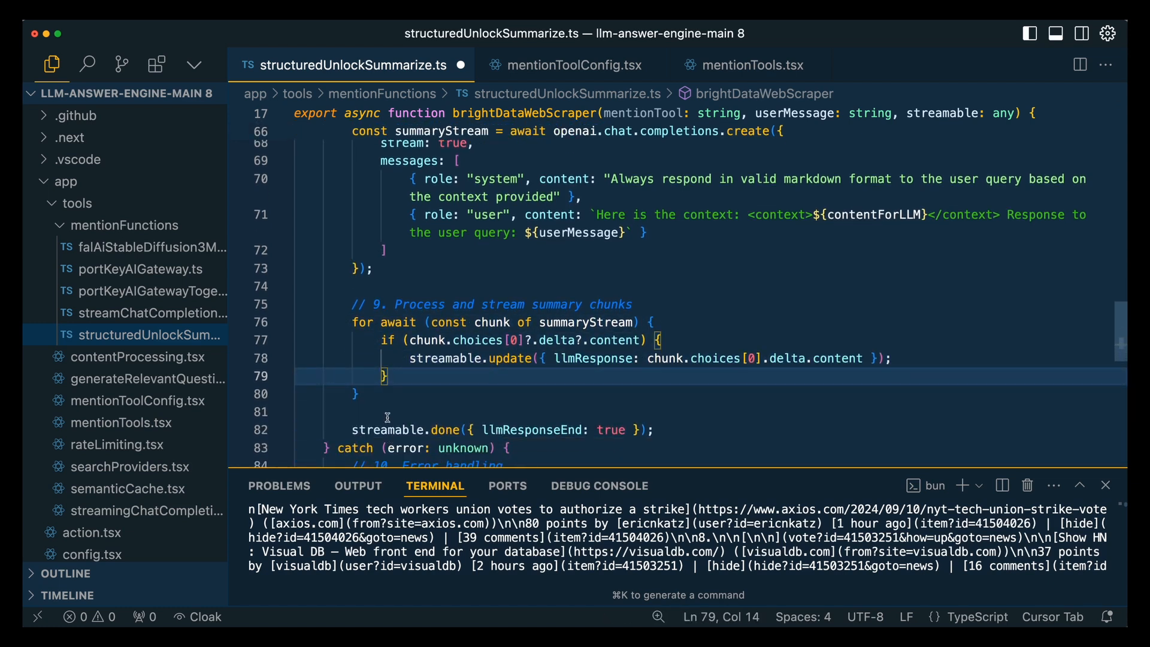
mouse_move(490, 217)
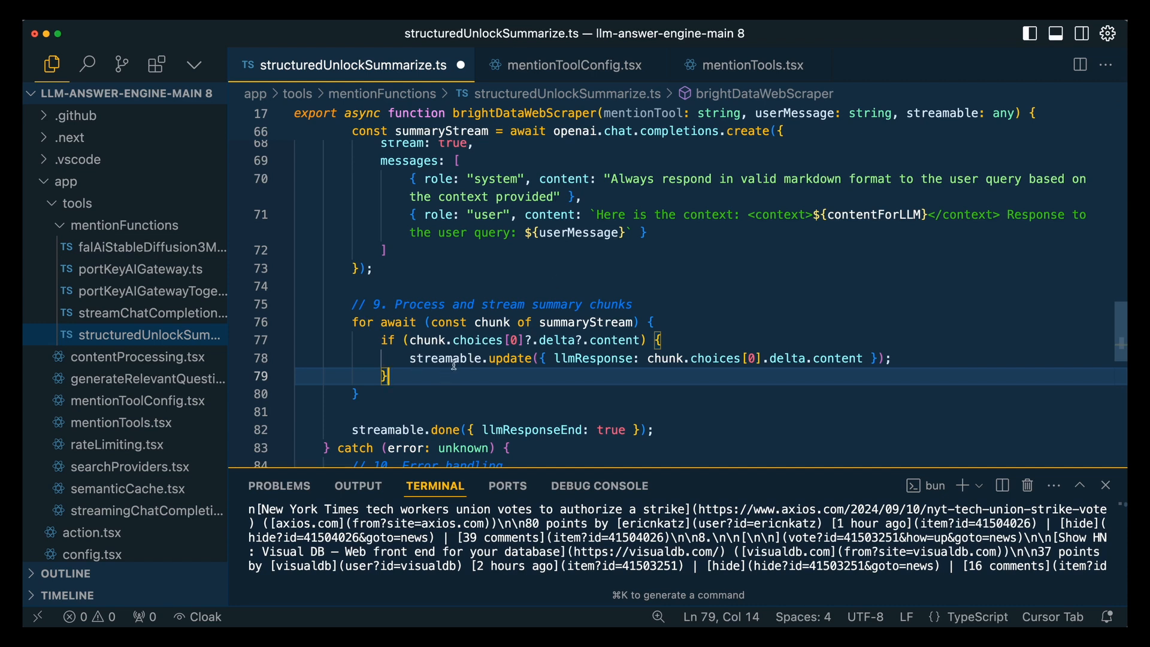
mouse_move(483, 370)
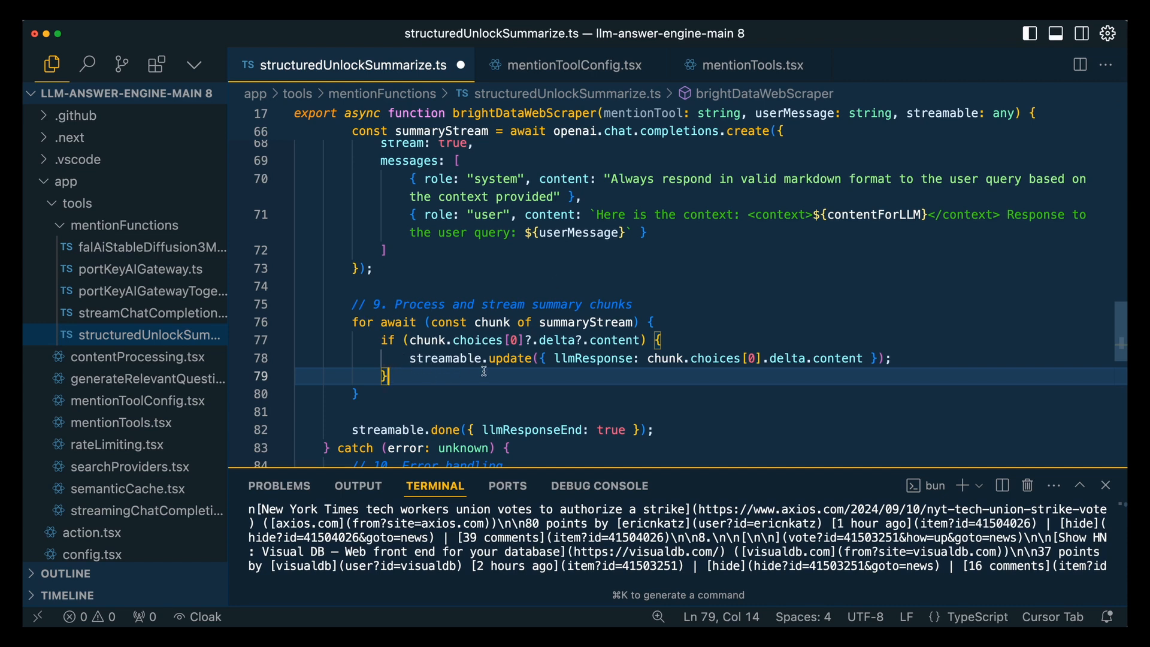
mouse_move(546, 375)
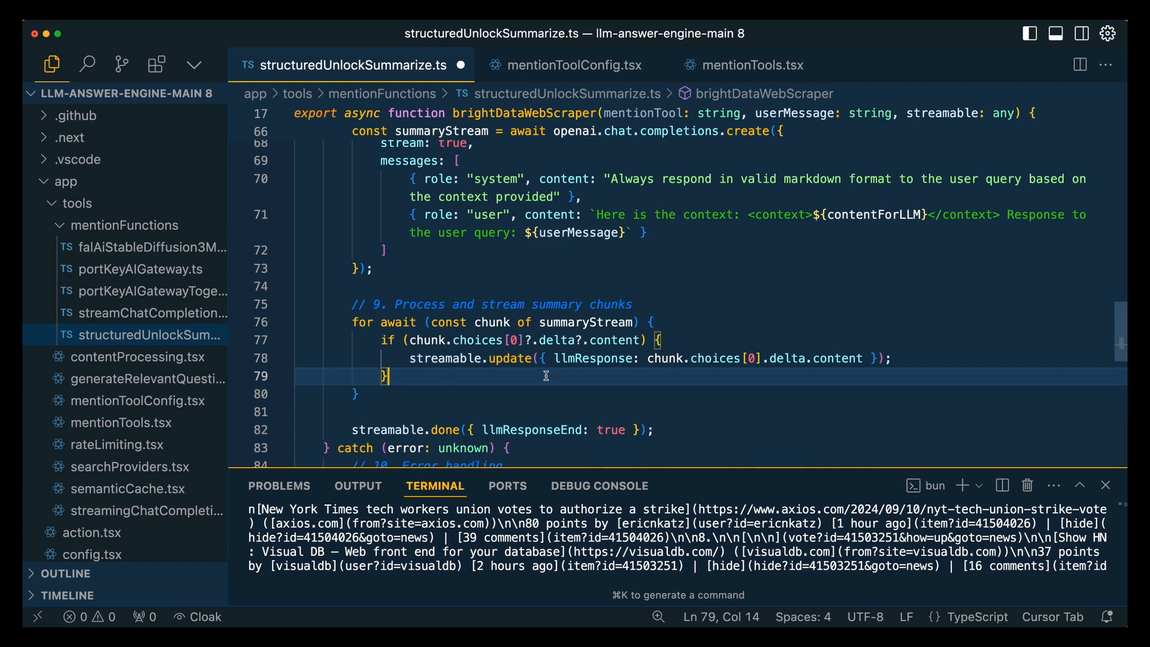
double_click(593, 358)
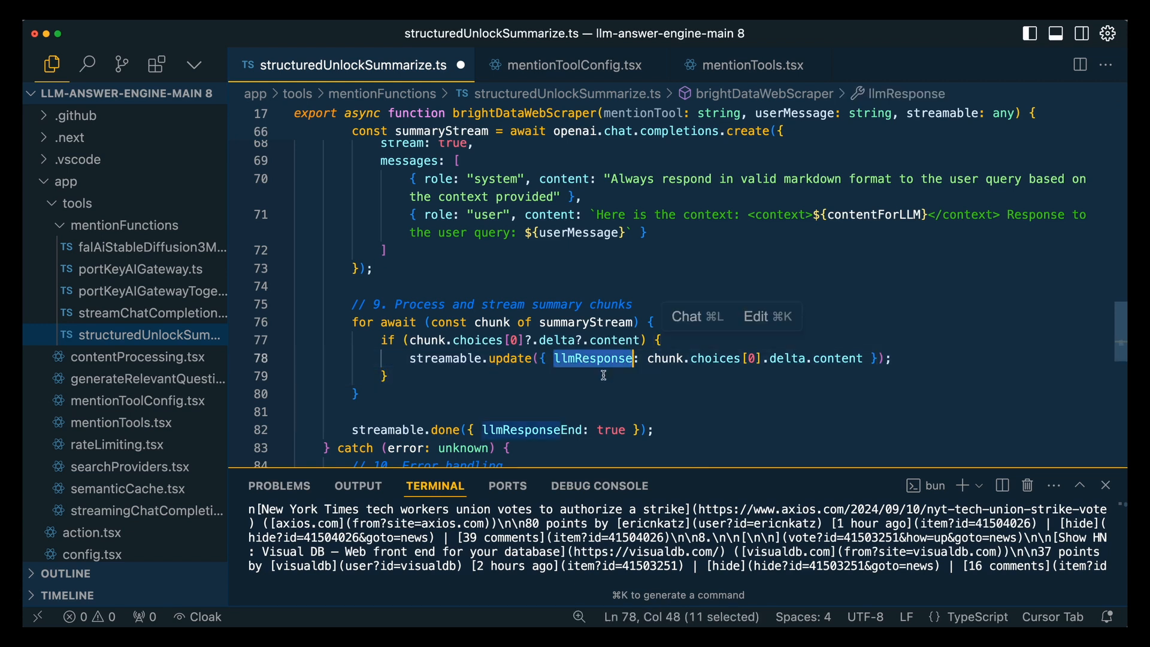
mouse_move(606, 381)
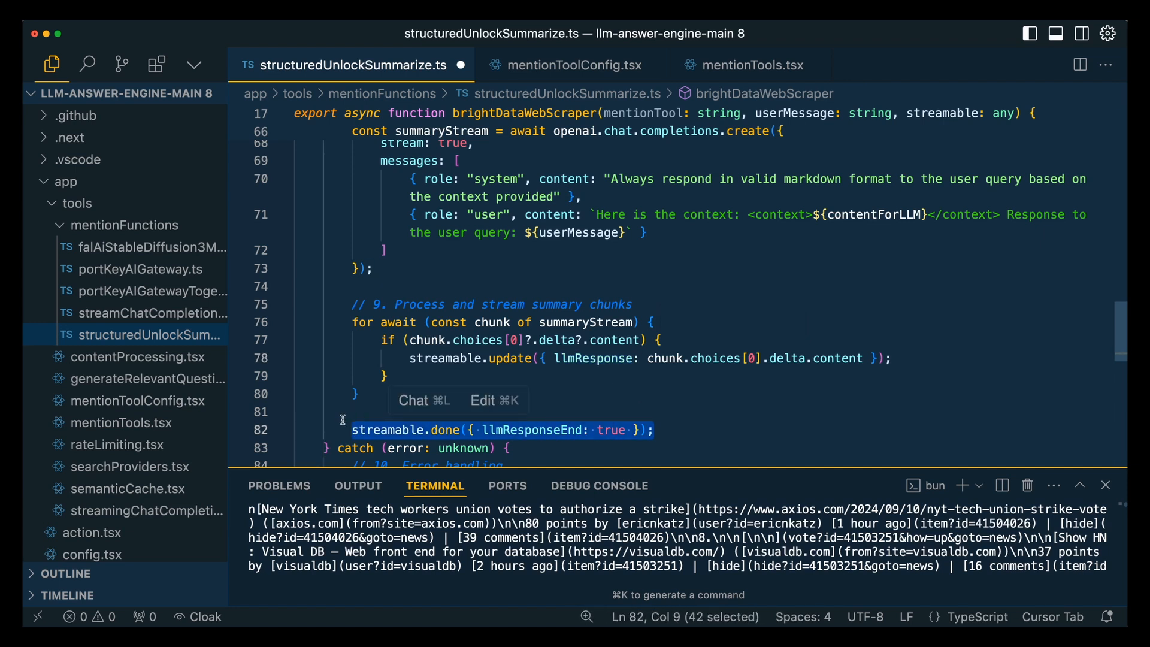
click(326, 410)
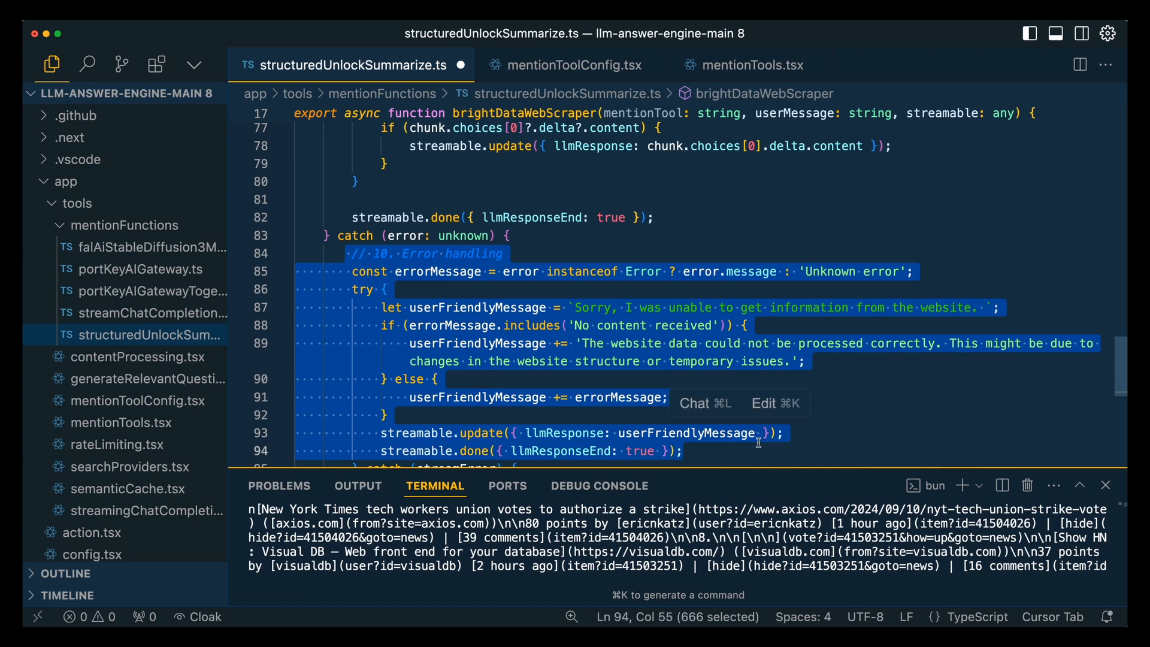
click(559, 382)
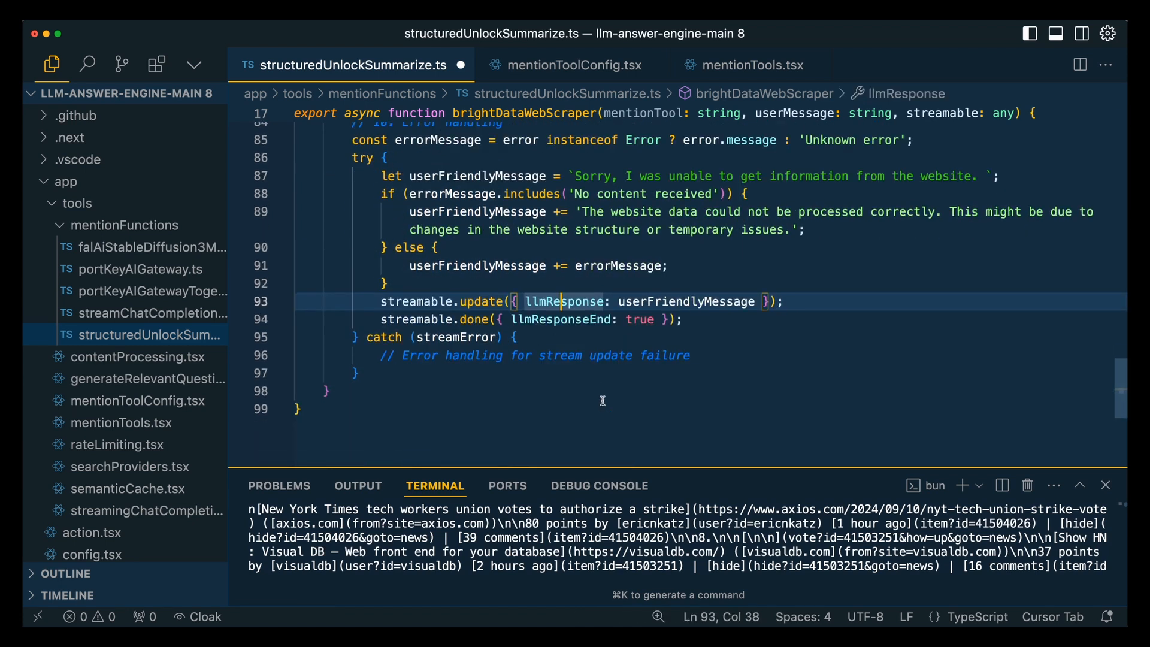
click(590, 397)
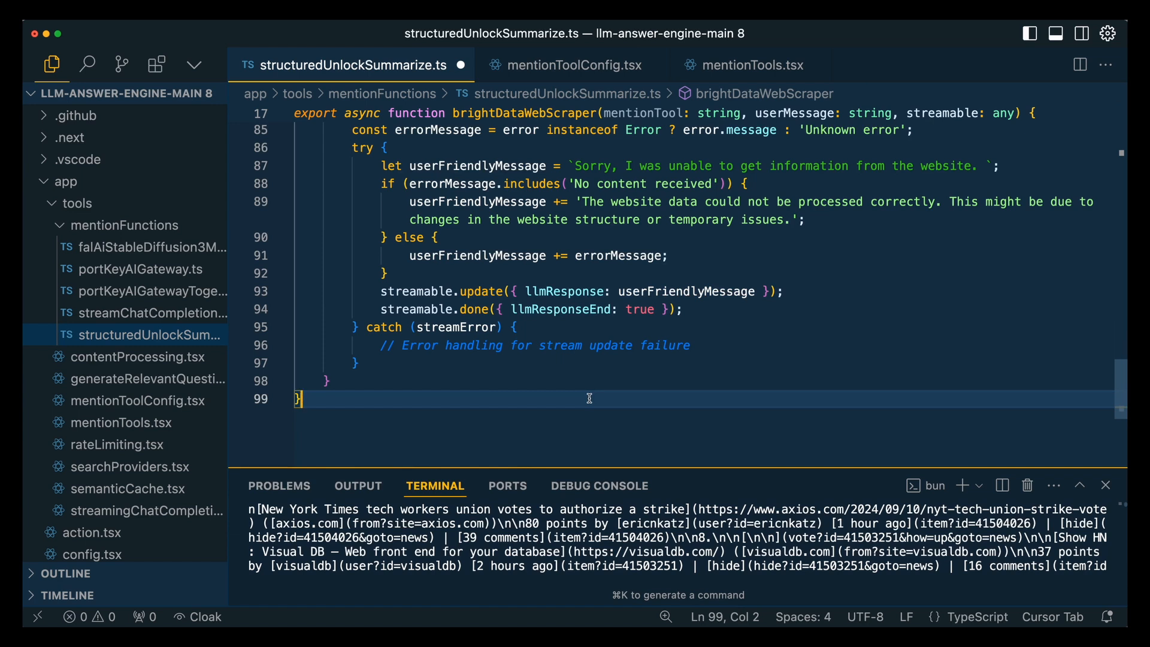
scroll(up, 3)
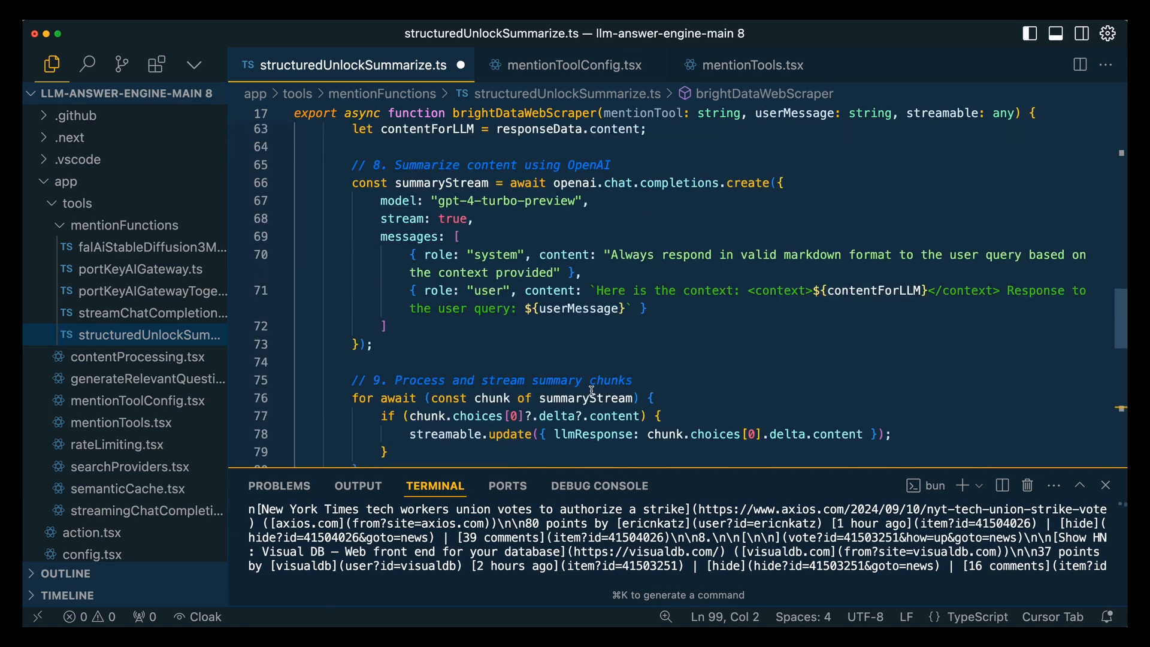
scroll(up, 3)
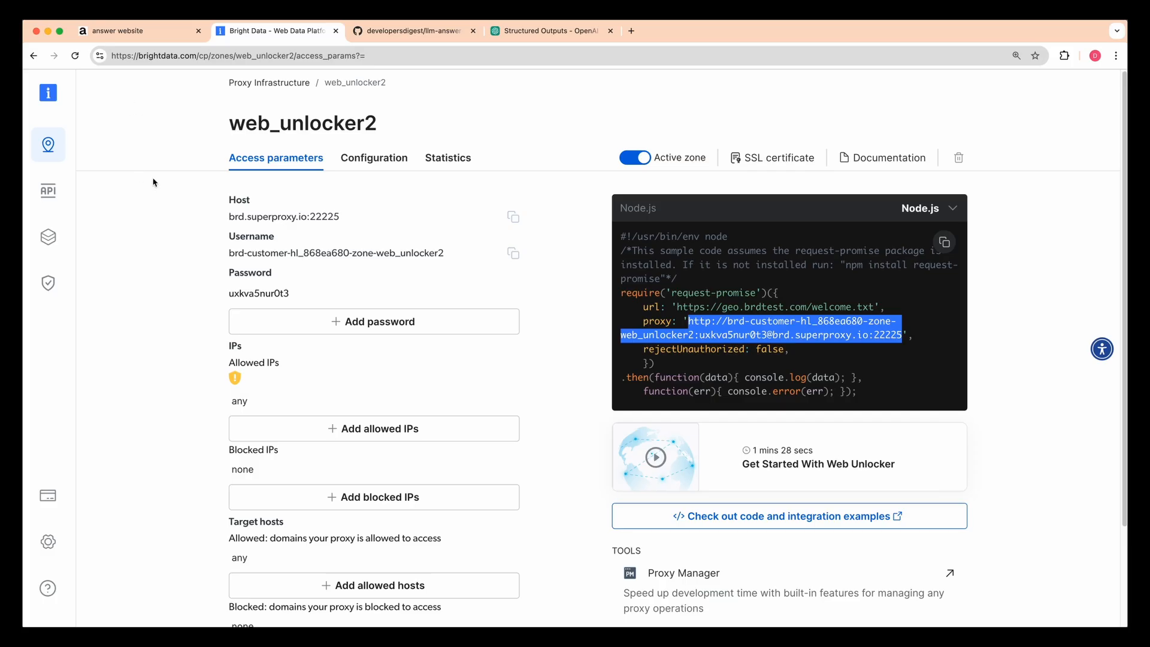
mouse_move(104, 170)
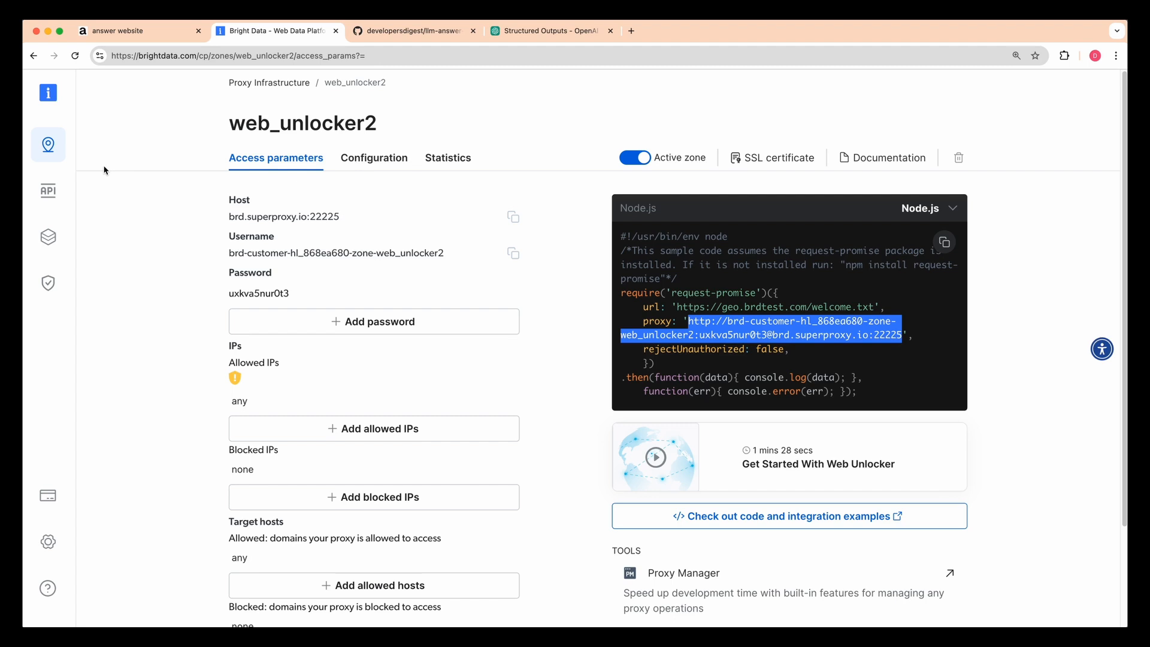